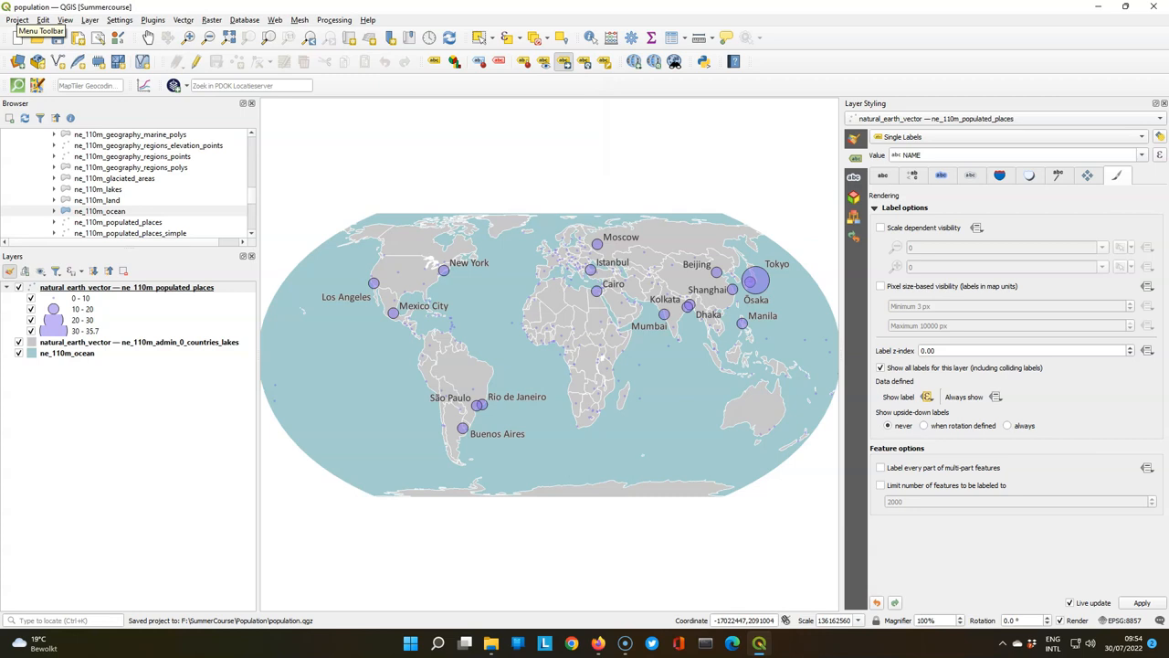
- Create a new print layout titled 'Population map' and open its blank page
{"action": "left_click", "coordinate": [15, 20]}
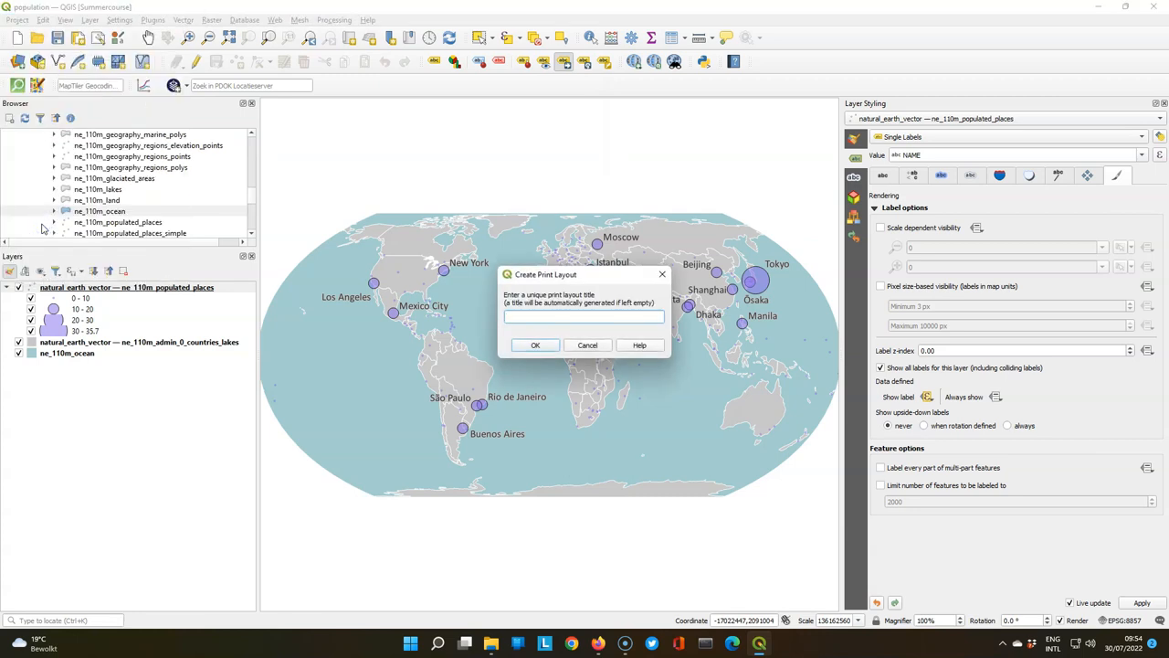
{"action": "type", "text": "Population map"}
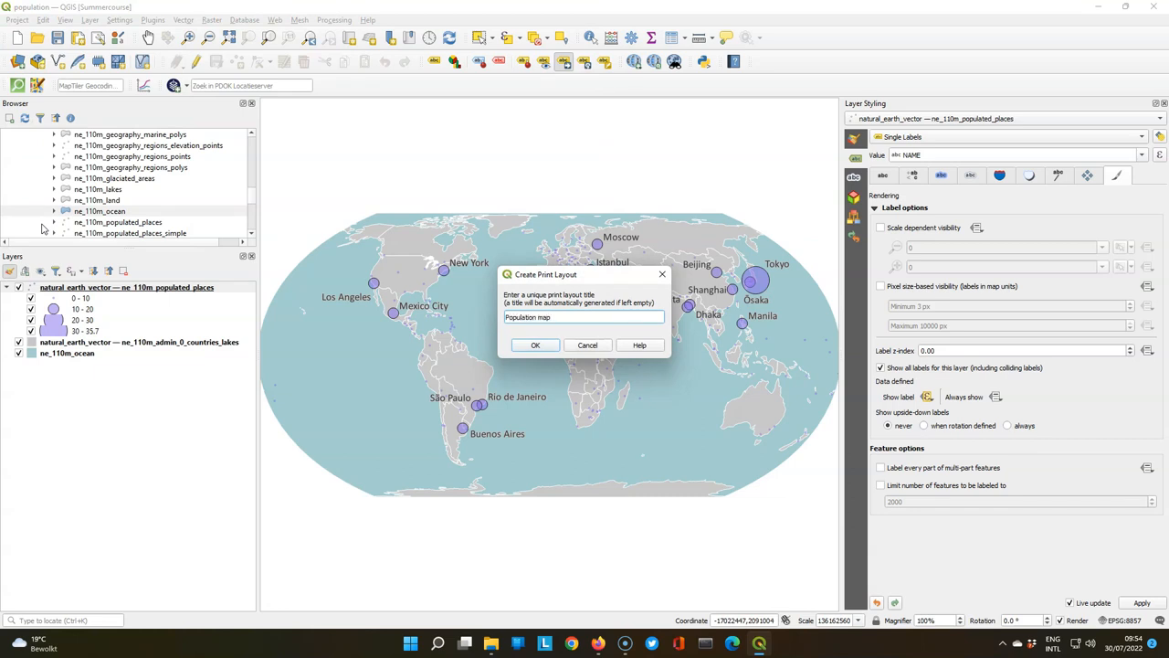
{"action": "left_click", "coordinate": [536, 346]}
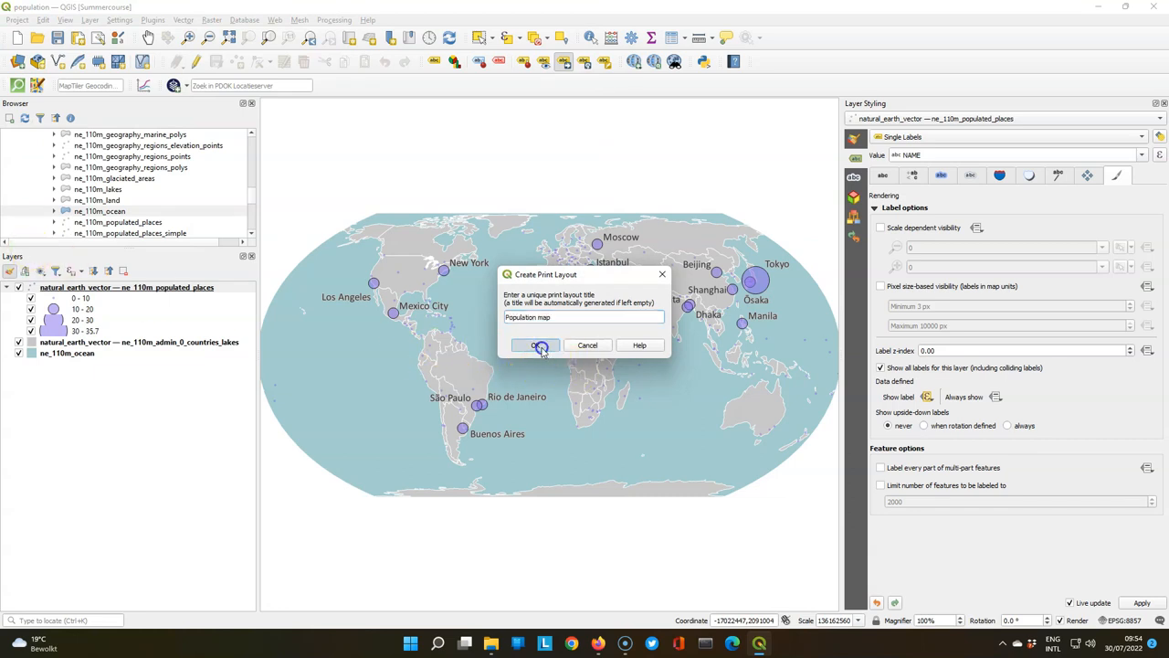
{"action": "left_click", "coordinate": [535, 346]}
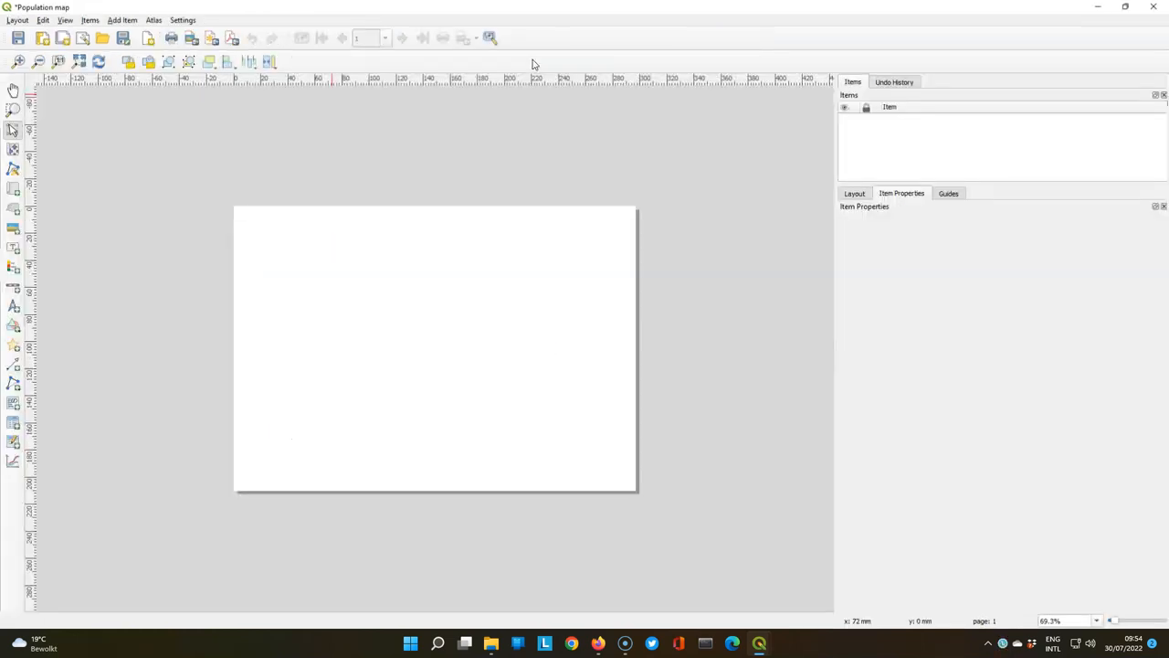
{"action": "mouse_move", "coordinate": [533, 57]}
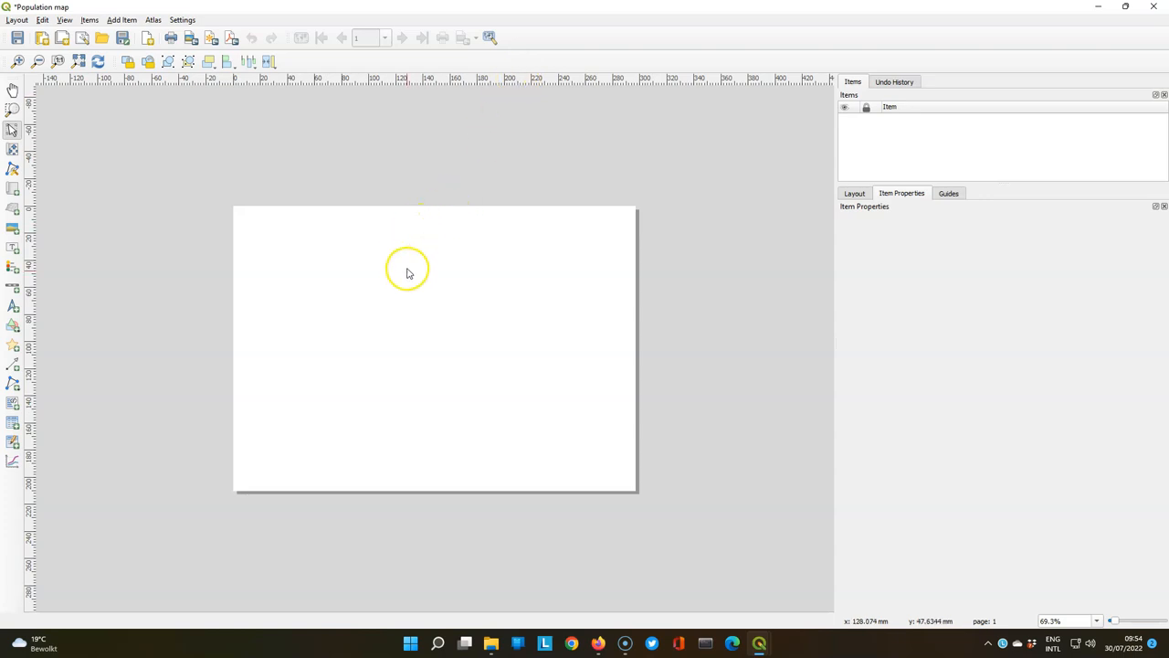
{"action": "left_click", "coordinate": [450, 338]}
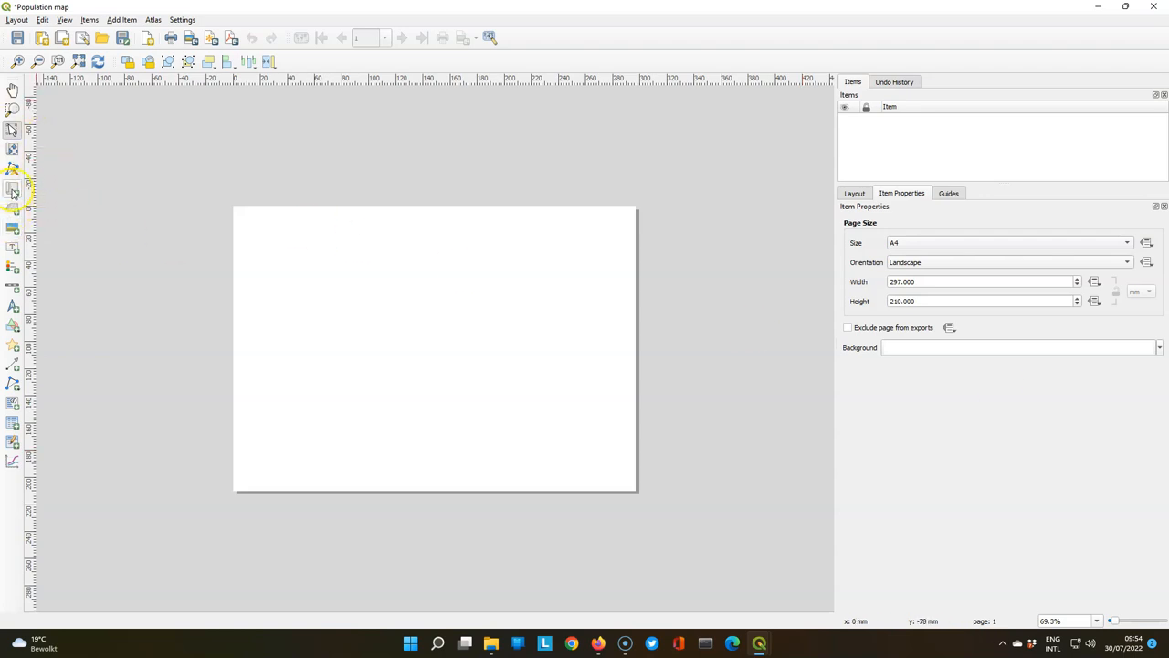
{"action": "mouse_move", "coordinate": [11, 226]}
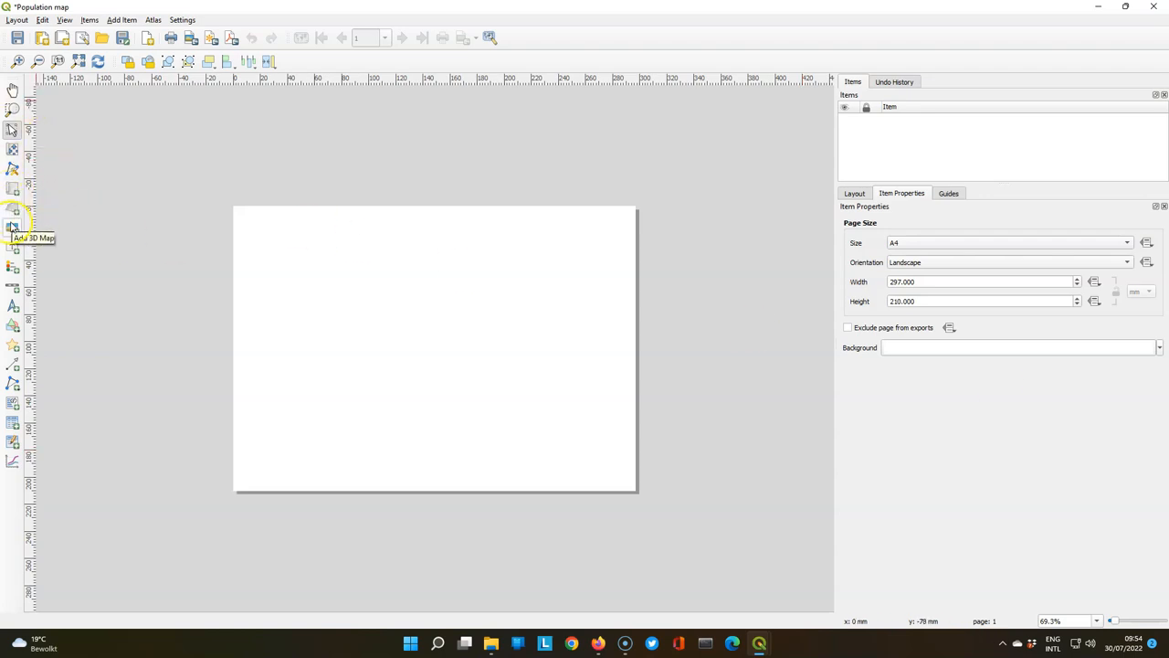
{"action": "mouse_move", "coordinate": [15, 271]}
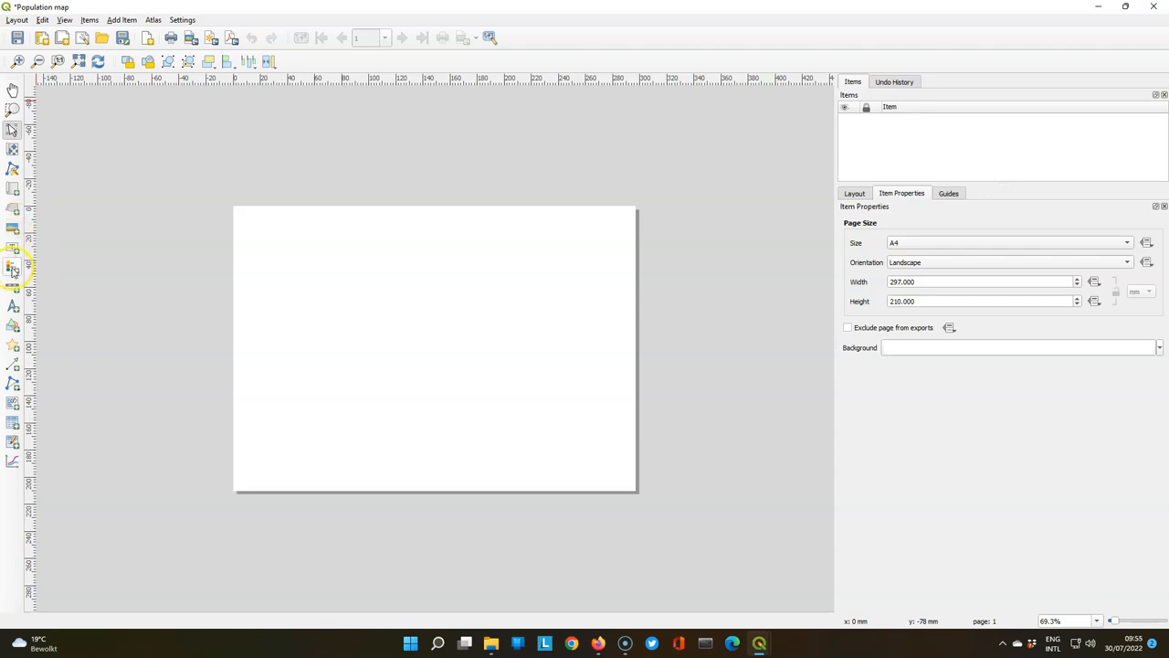
{"action": "mouse_move", "coordinate": [11, 305]}
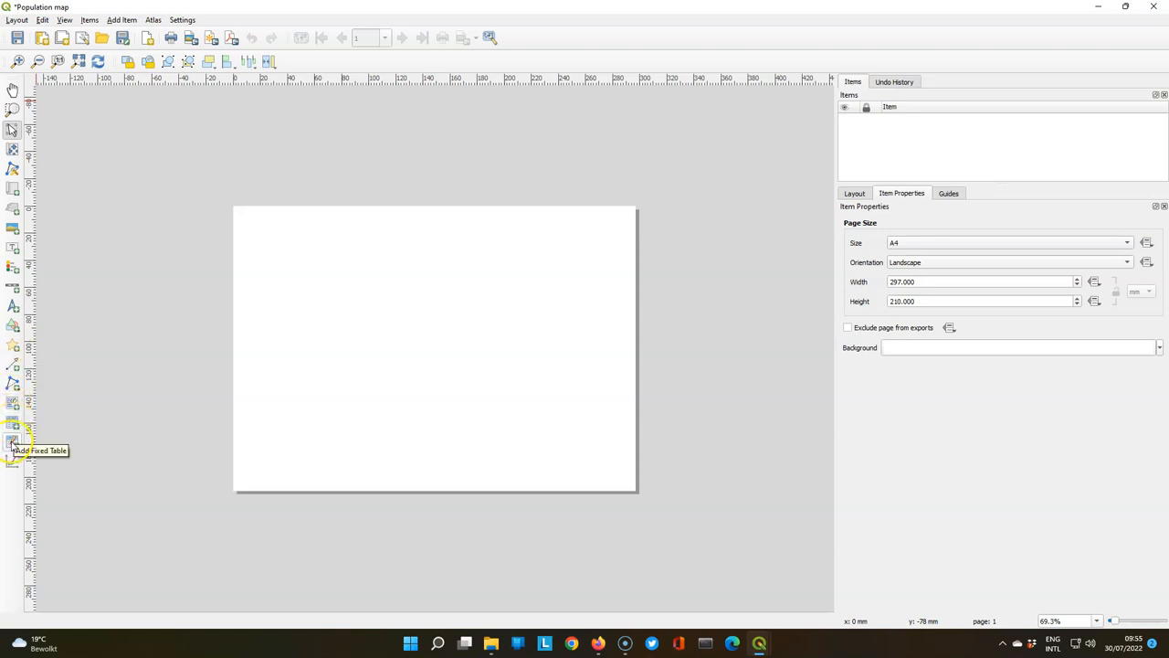
{"action": "mouse_move", "coordinate": [11, 460]}
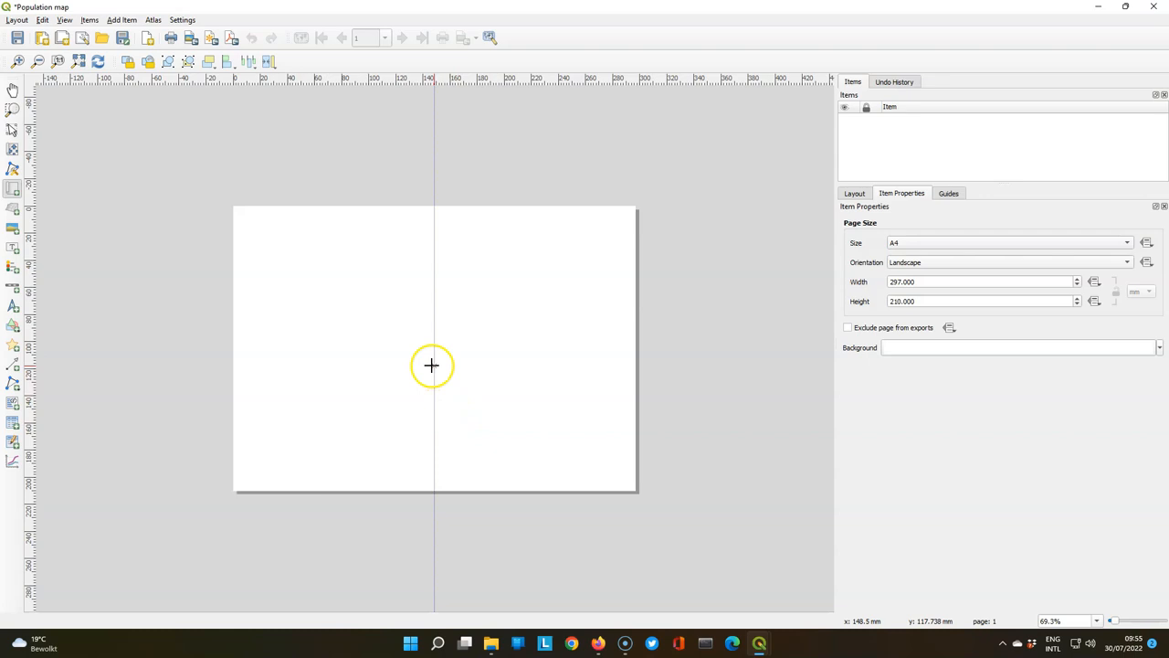
- Add a map item of the populated-places world map and stretch it to fill the page
{"action": "left_click_drag", "start_coordinate": [323, 296], "coordinate": [435, 378]}
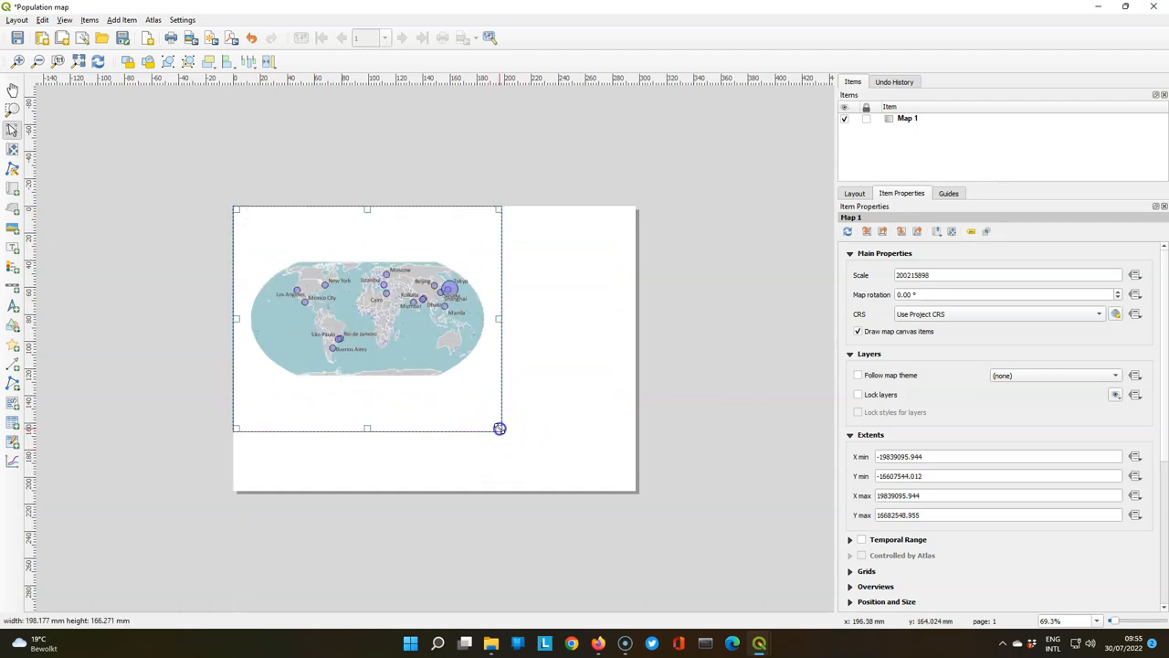
{"action": "left_click_drag", "start_coordinate": [500, 428], "coordinate": [633, 486]}
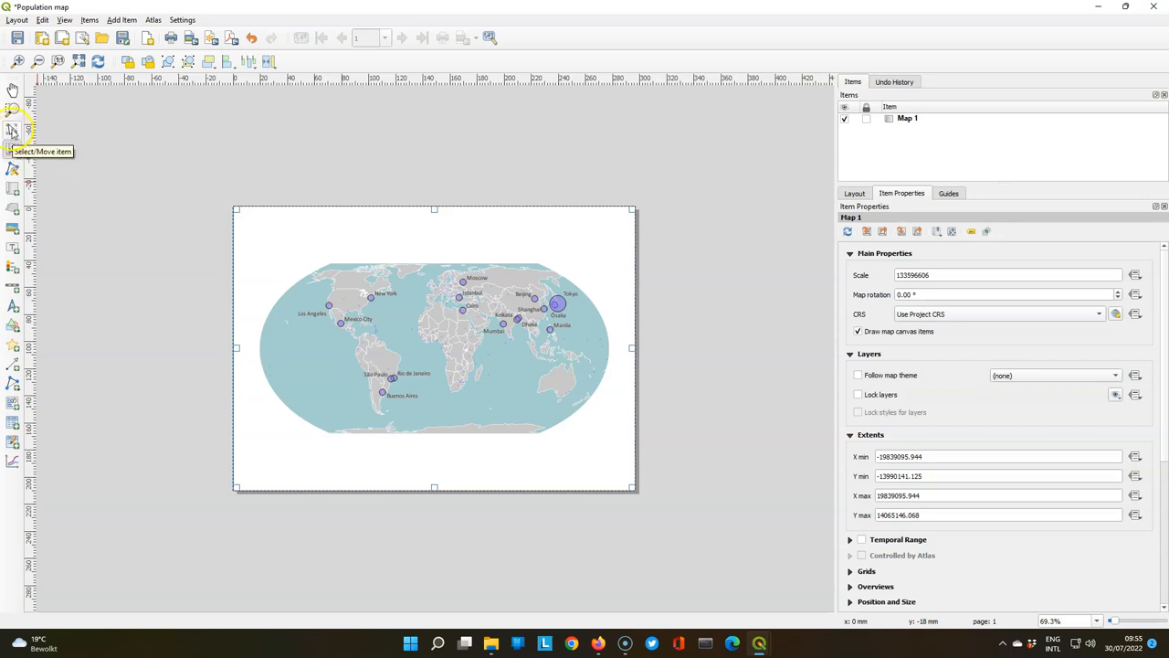
{"action": "mouse_move", "coordinate": [15, 146]}
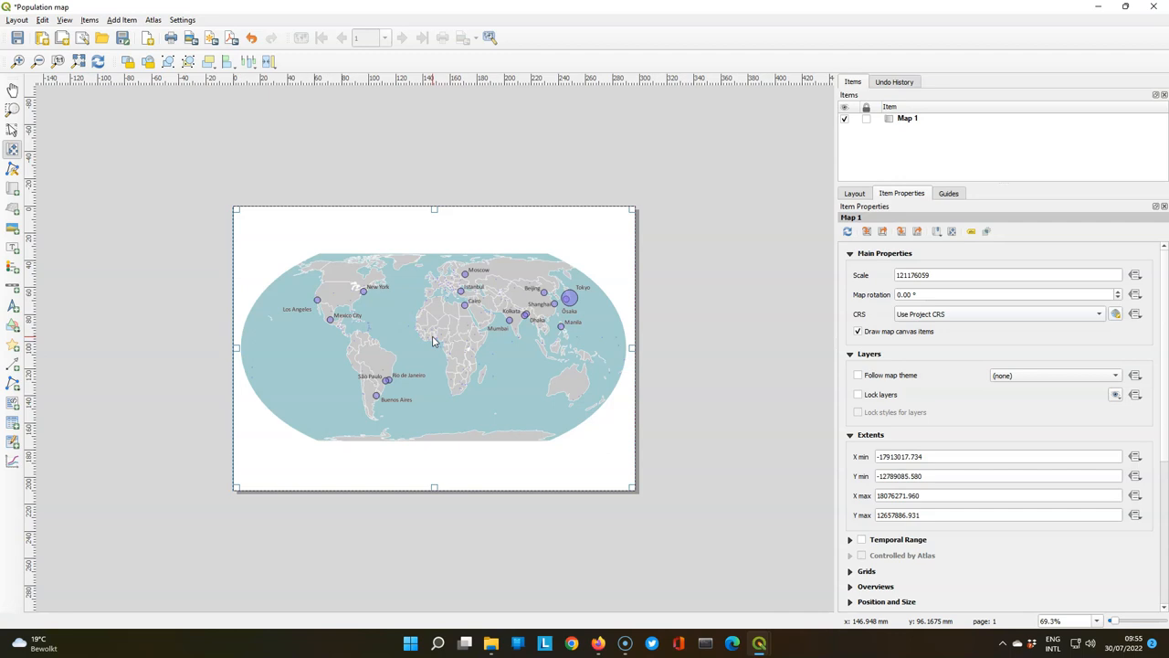
{"action": "mouse_move", "coordinate": [435, 341]}
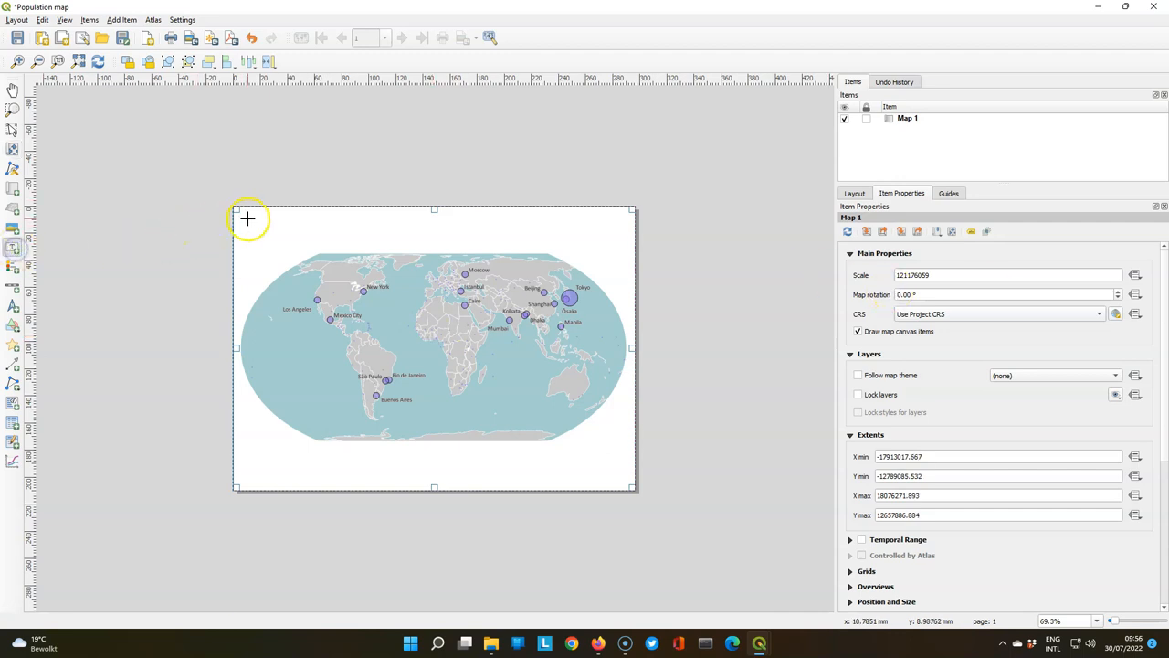
- Add a page-wide label reading 'Largest Metropoles On Earth' across the top
{"action": "left_click_drag", "start_coordinate": [236, 212], "coordinate": [409, 230]}
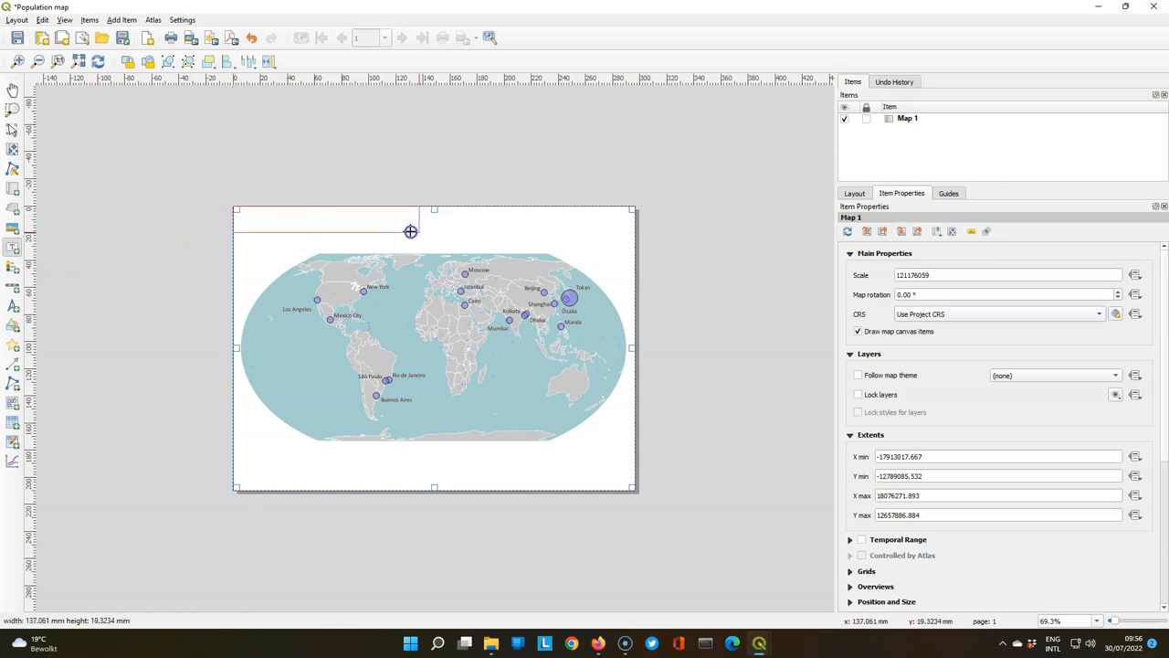
{"action": "left_click_drag", "start_coordinate": [409, 230], "coordinate": [632, 241]}
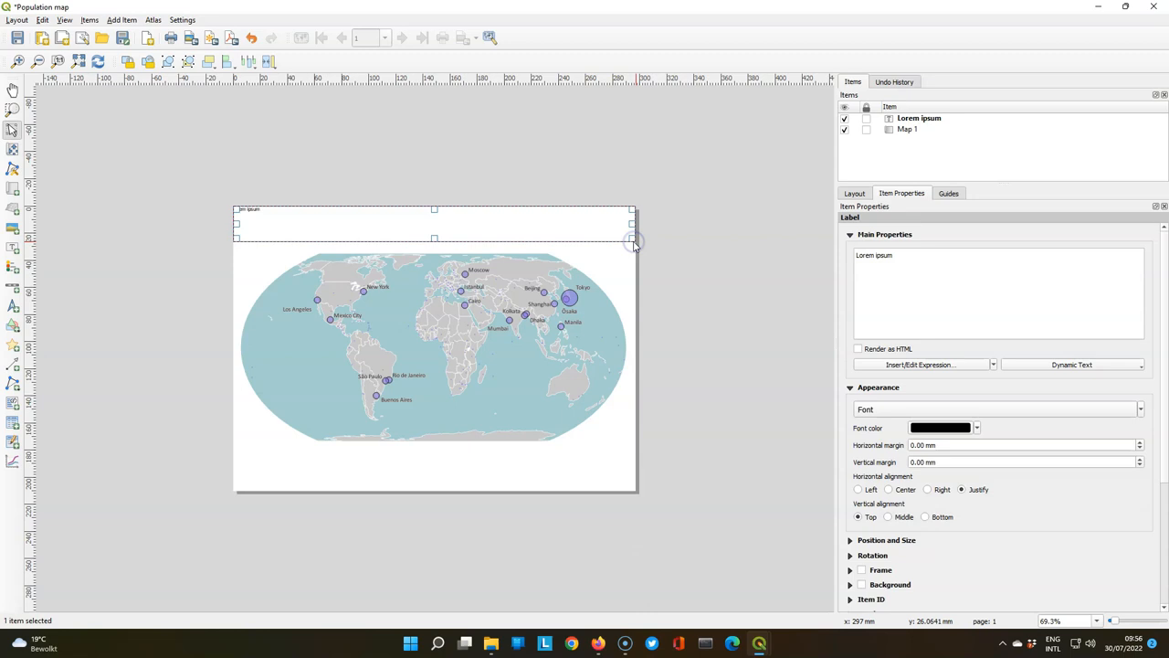
{"action": "mouse_move", "coordinate": [914, 307]}
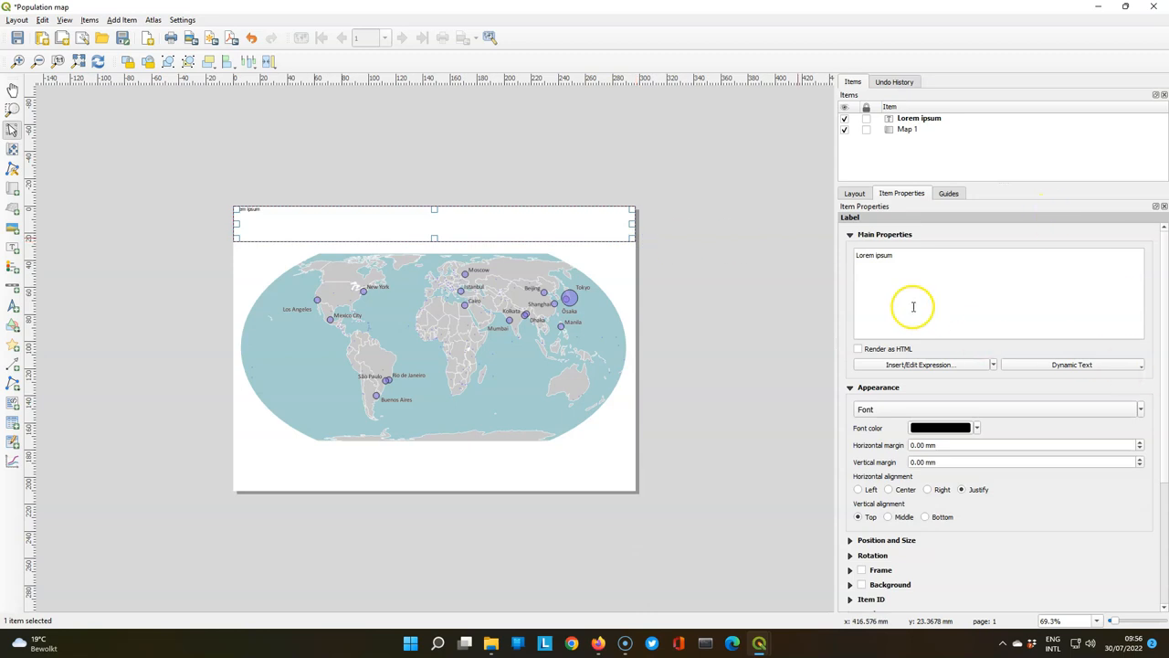
{"action": "type", "text": "Largest"}
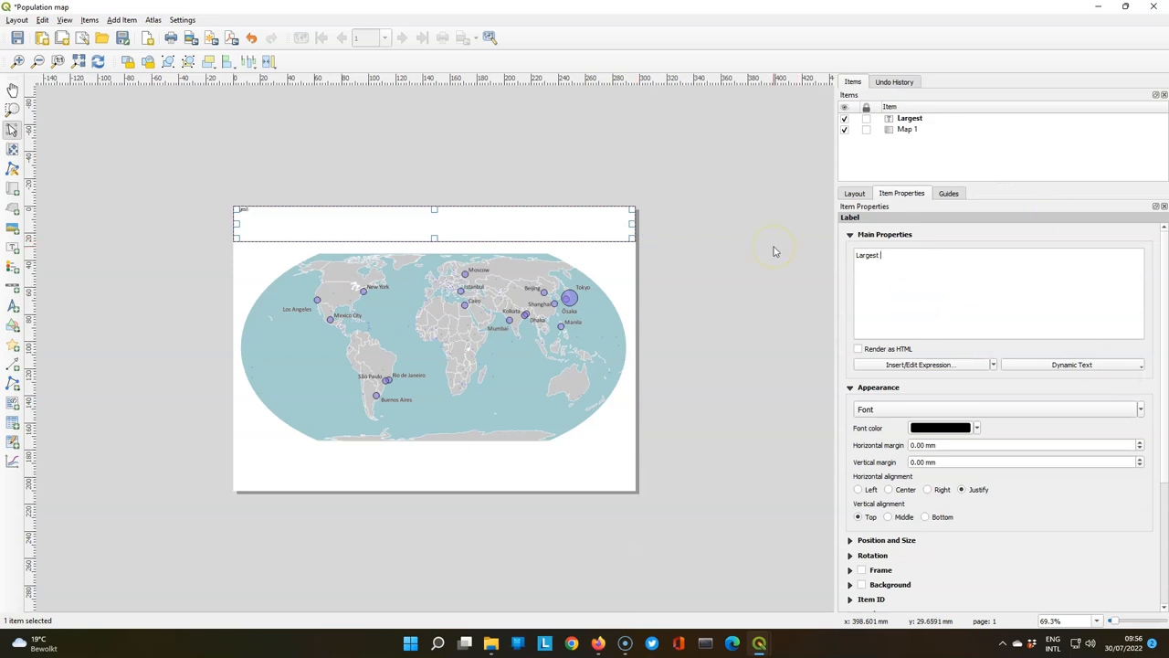
{"action": "type", "text": "Metrol"}
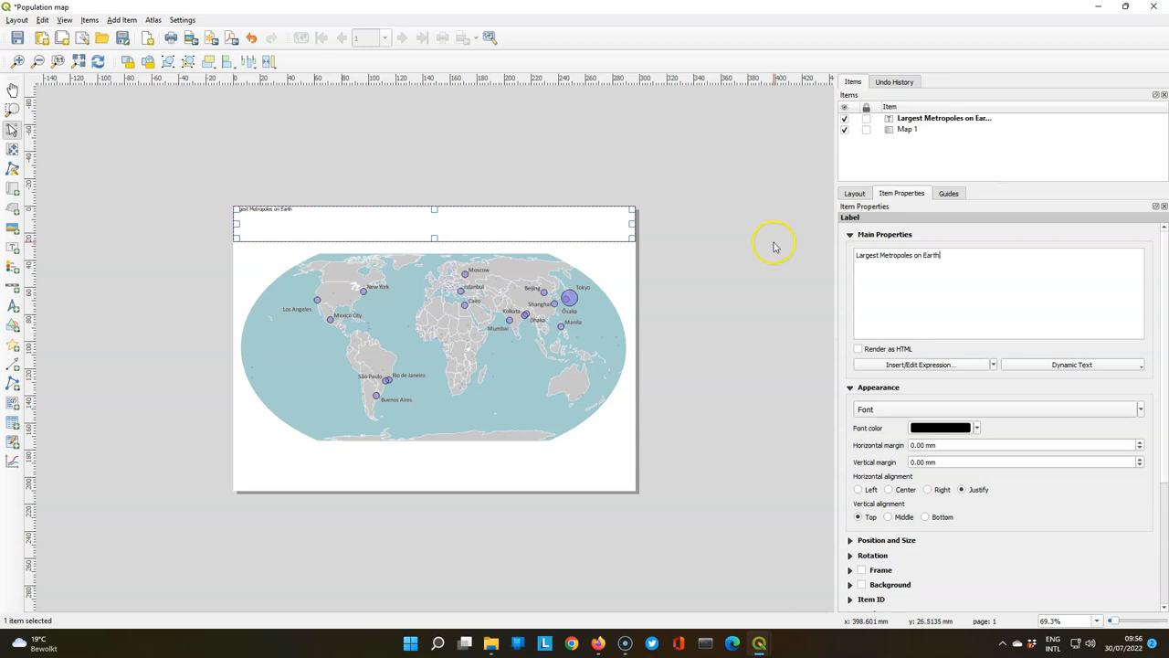
- Set the title font to Calibri Bold 24 pt
{"action": "left_click", "coordinate": [866, 409]}
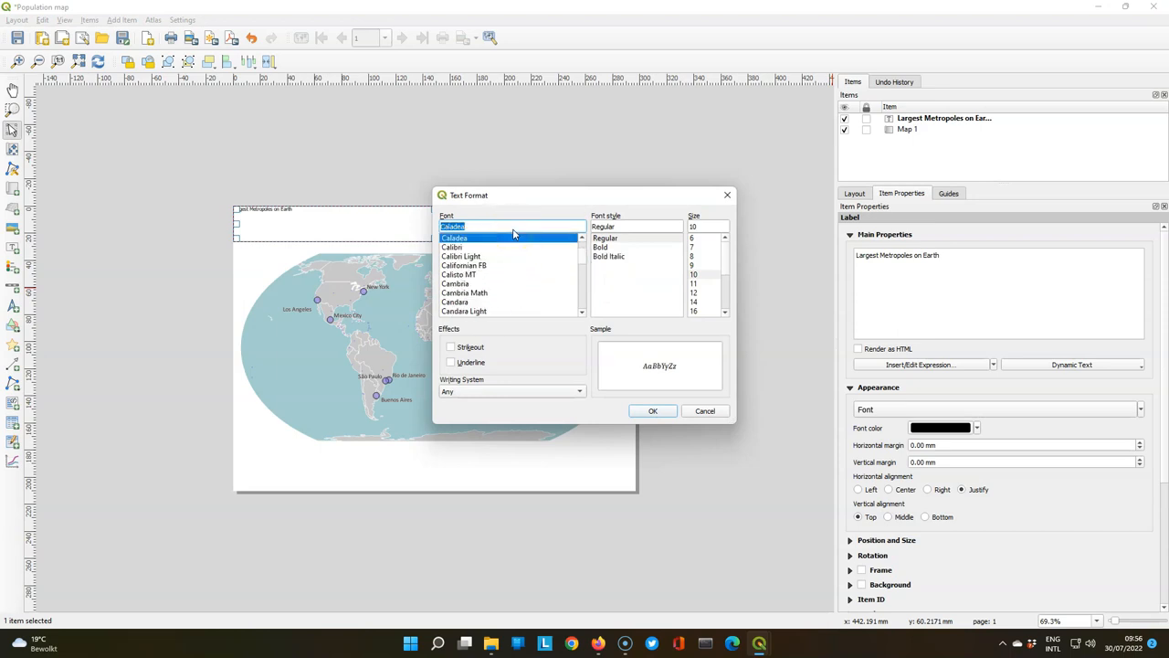
{"action": "left_click", "coordinate": [453, 246]}
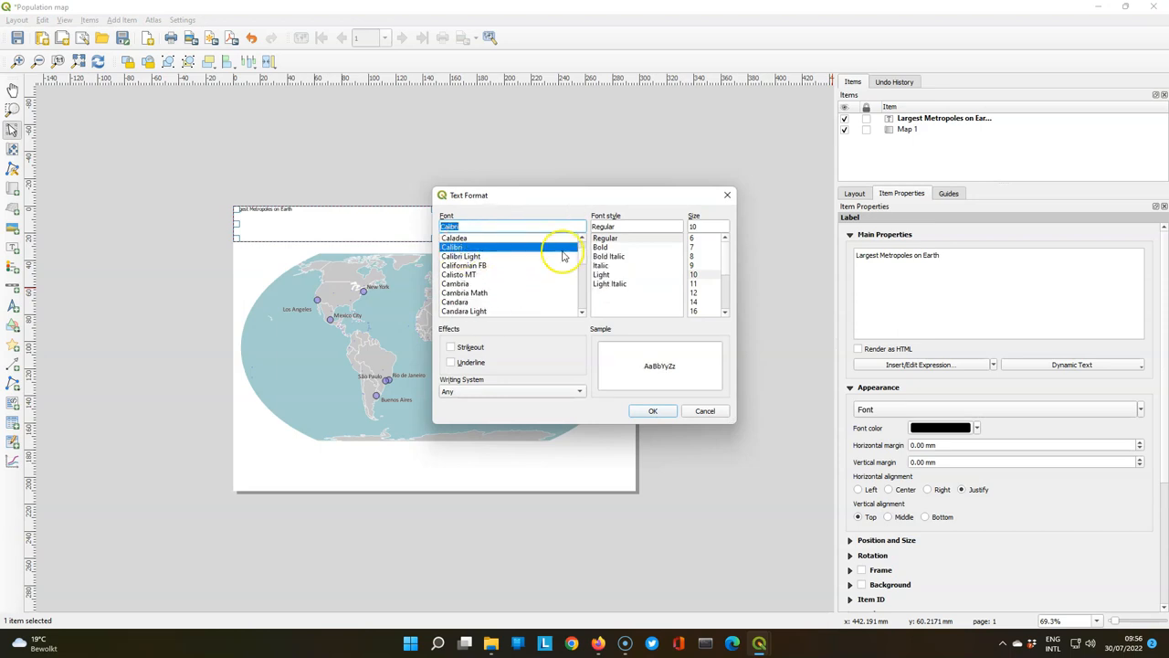
{"action": "left_click", "coordinate": [601, 246]}
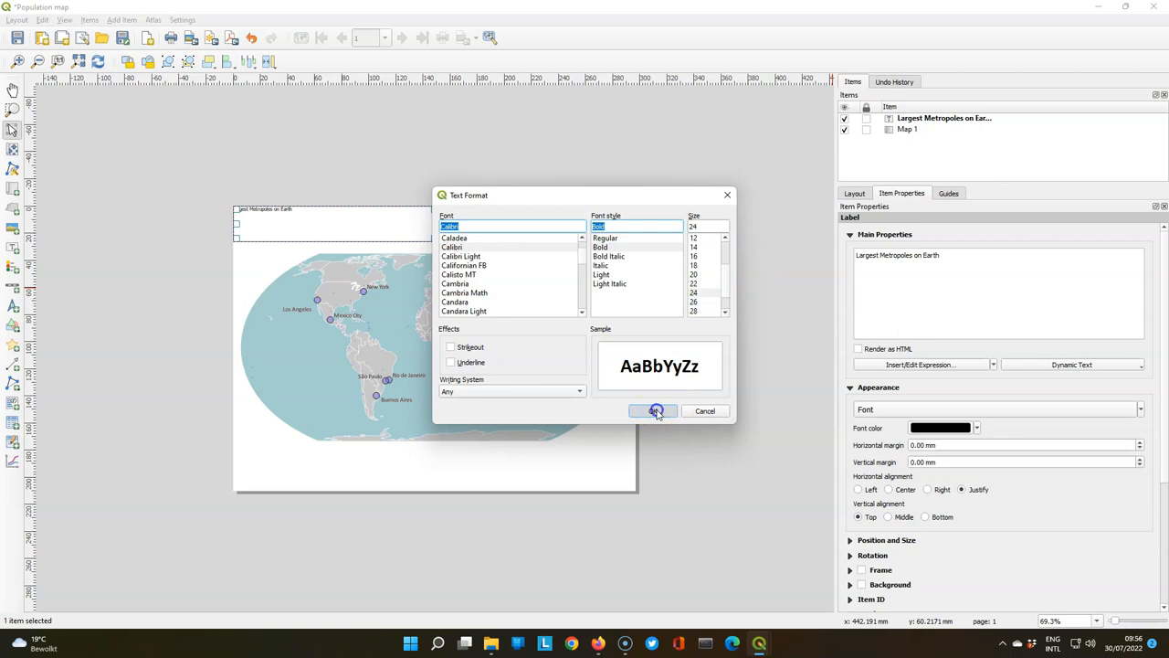
{"action": "left_click", "coordinate": [654, 409]}
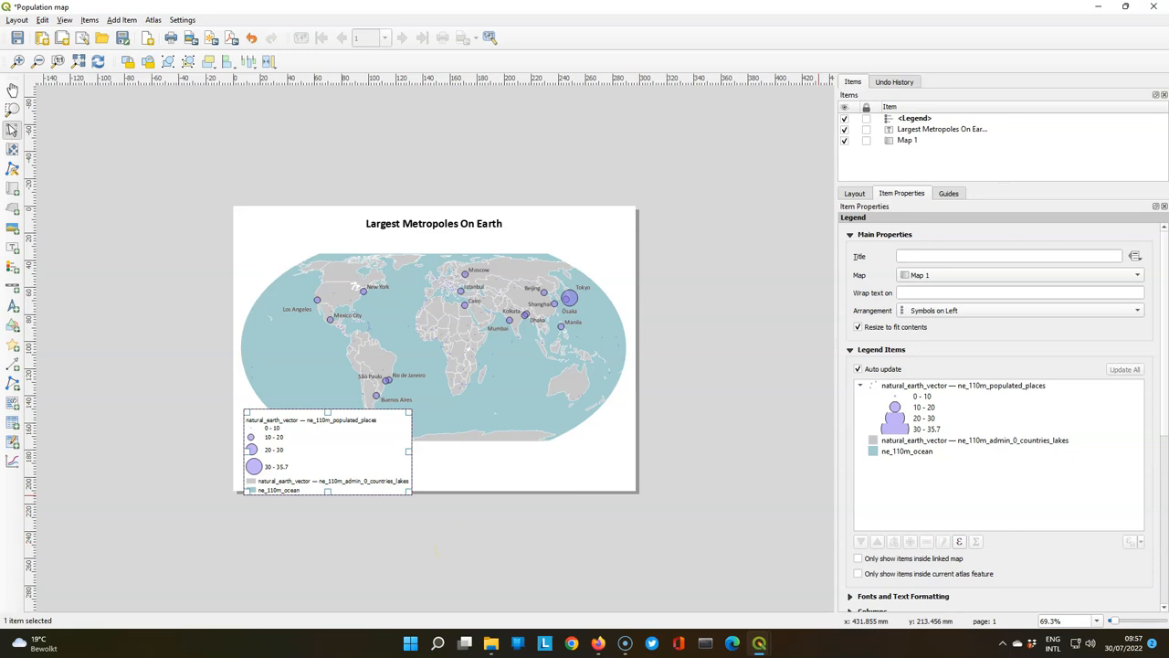
{"action": "mouse_move", "coordinate": [1031, 409]}
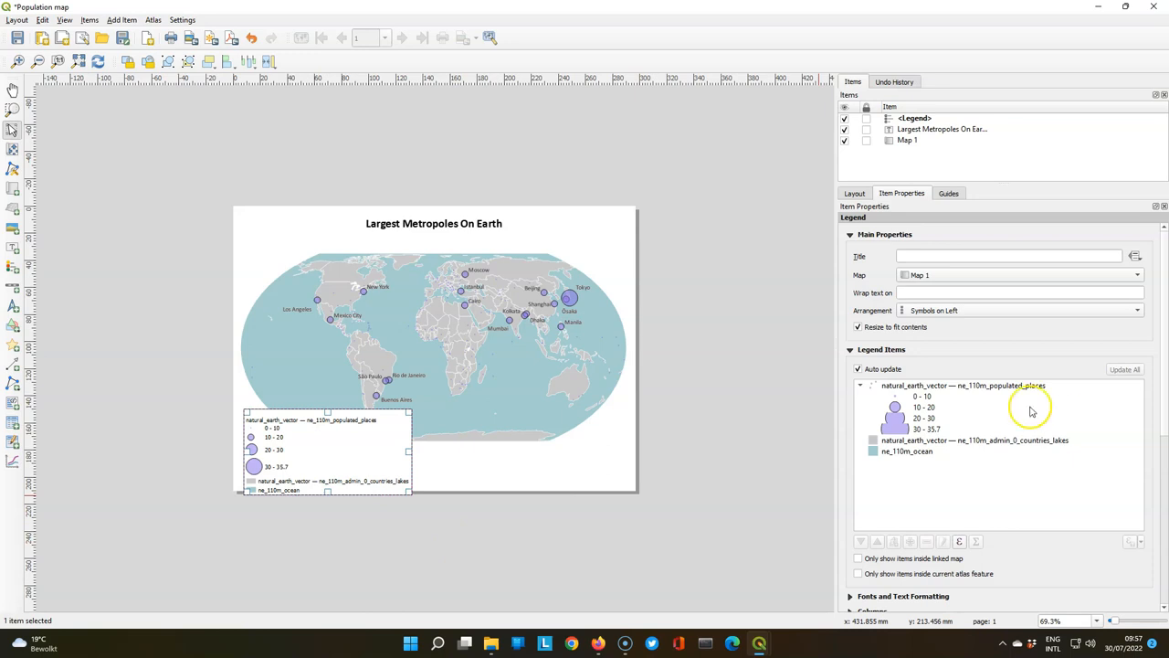
- Stop legend auto-update, remove the ocean entry and relabel the 20–30 class '20 – 30 (empty)'
{"action": "left_click", "coordinate": [859, 369]}
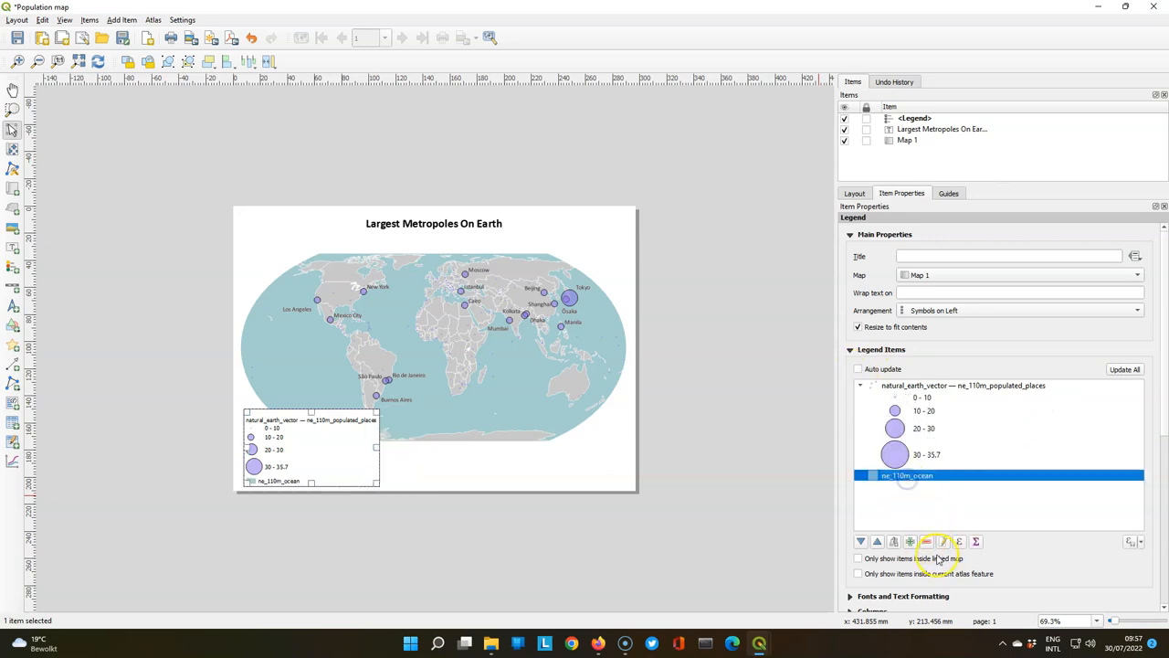
{"action": "left_click", "coordinate": [924, 541]}
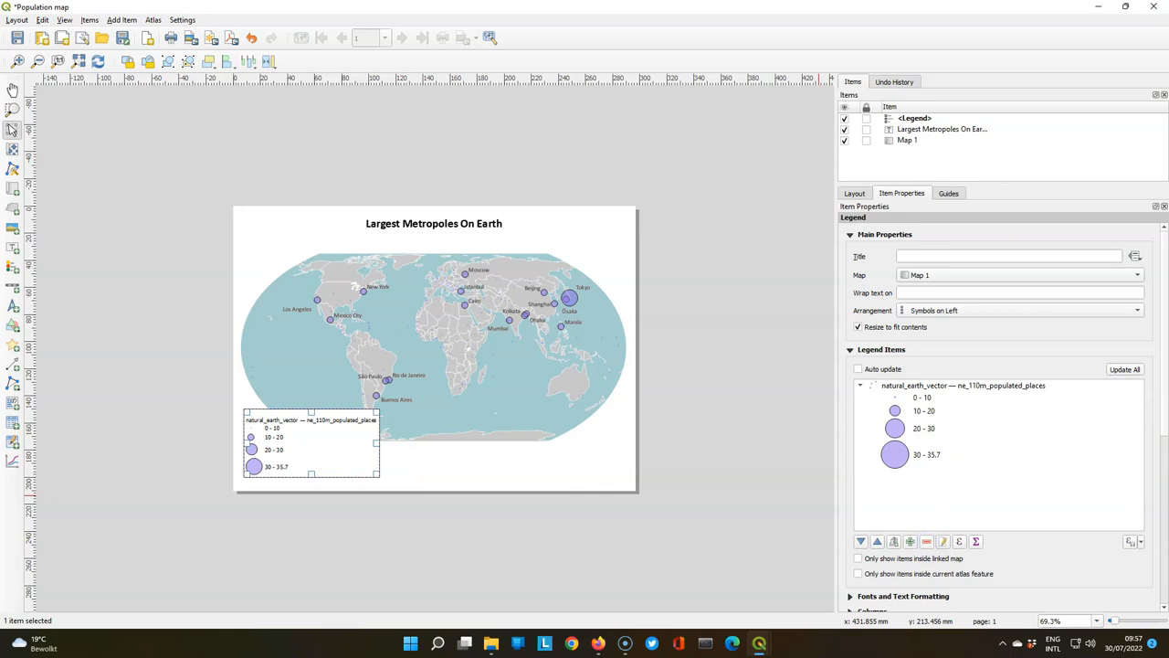
{"action": "left_click", "coordinate": [921, 427]}
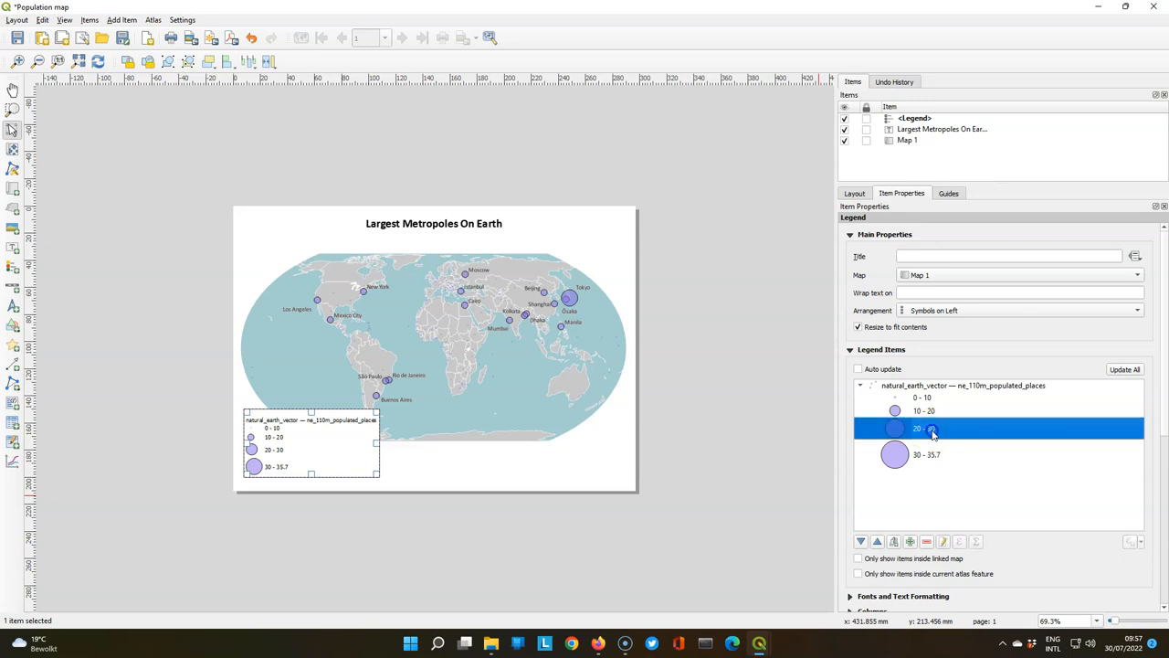
{"action": "double_click", "coordinate": [928, 428]}
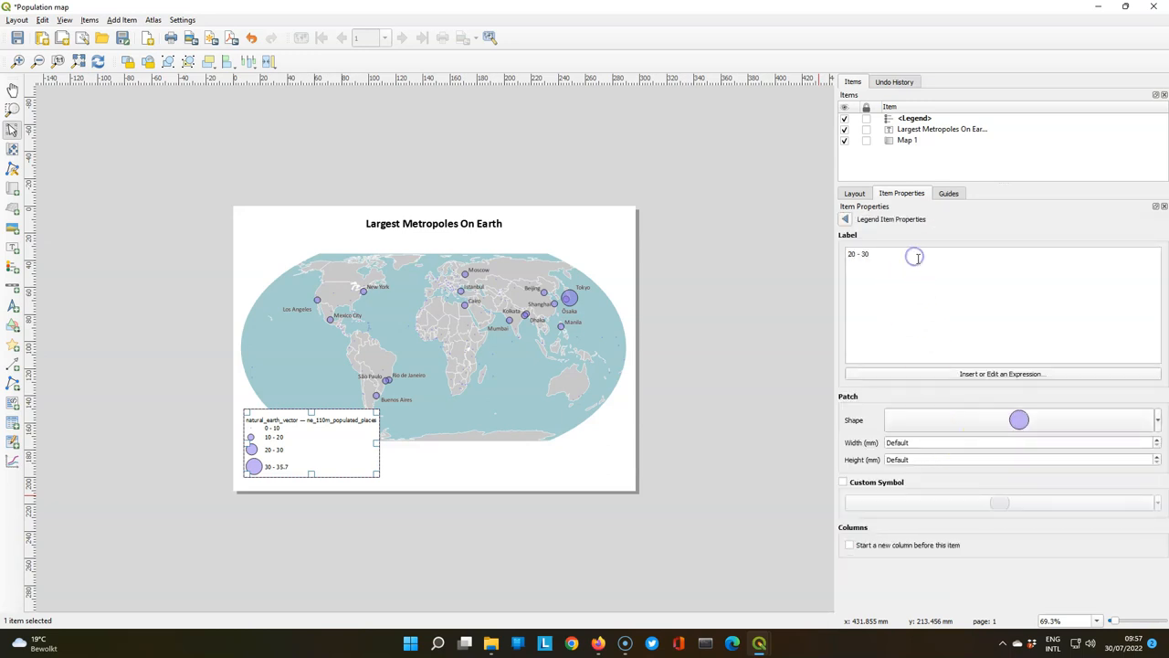
{"action": "type", "text": "(e"}
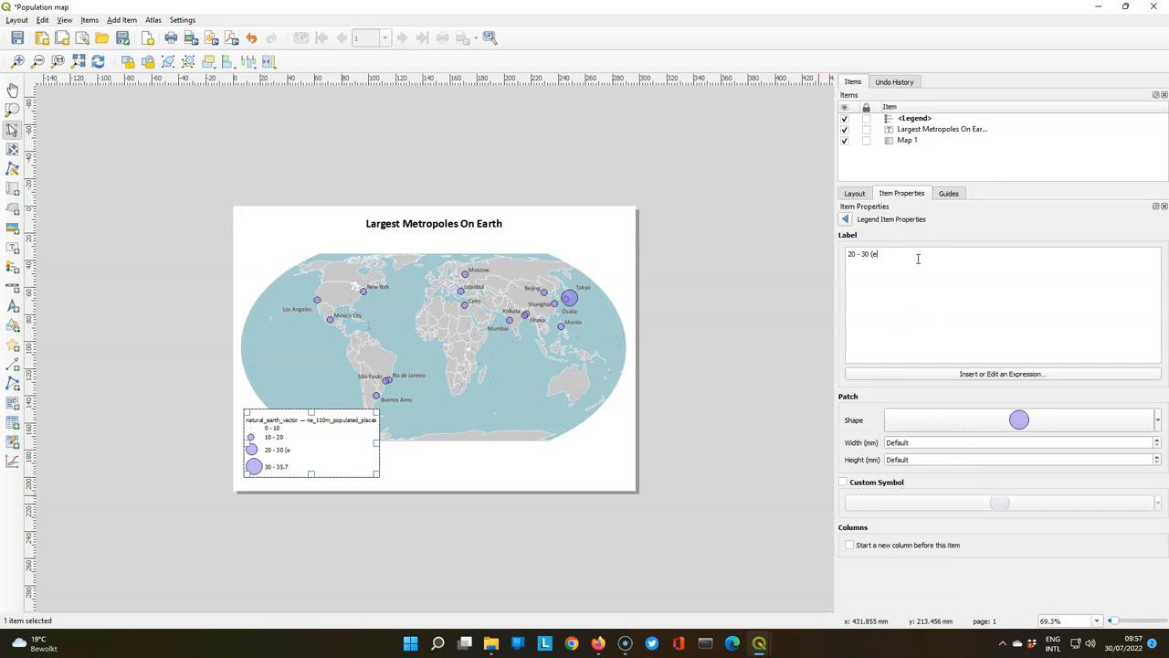
{"action": "type", "text": "mpty)"}
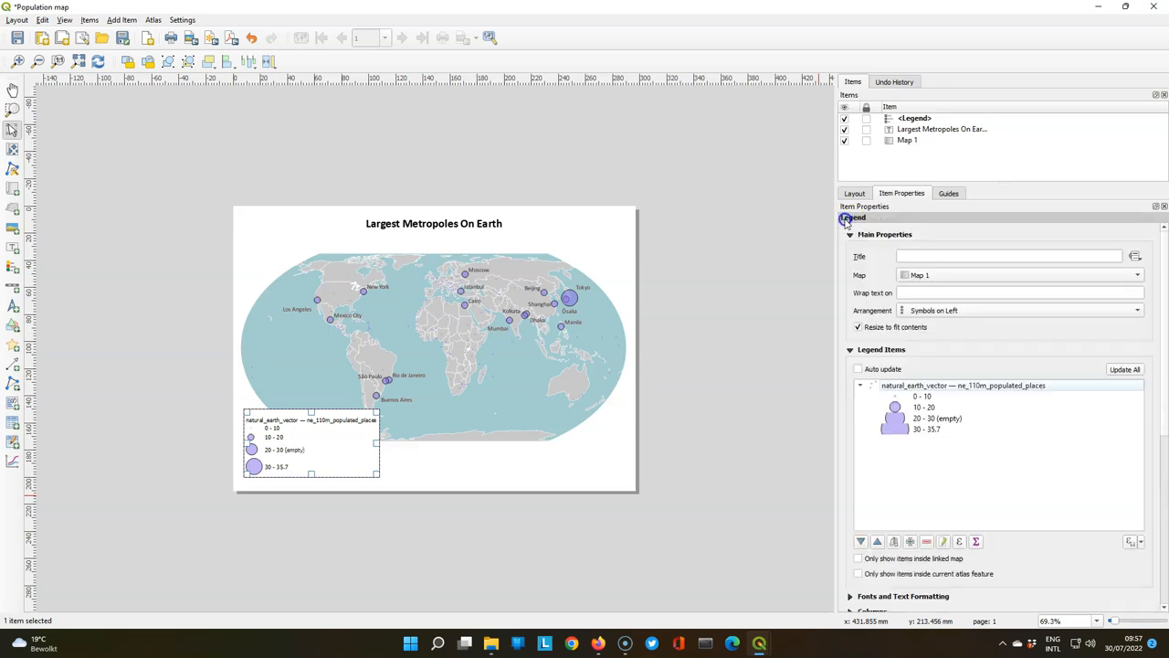
{"action": "double_click", "coordinate": [924, 395]}
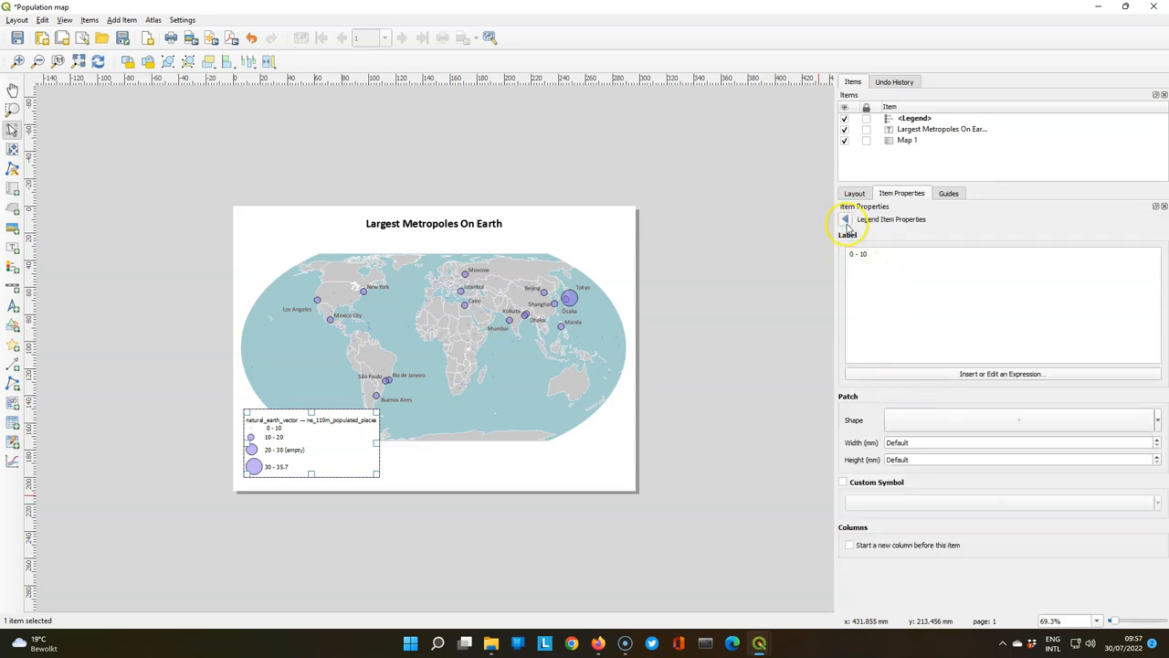
- Turn off the legend's background fill in its main item properties
{"action": "left_click", "coordinate": [843, 219]}
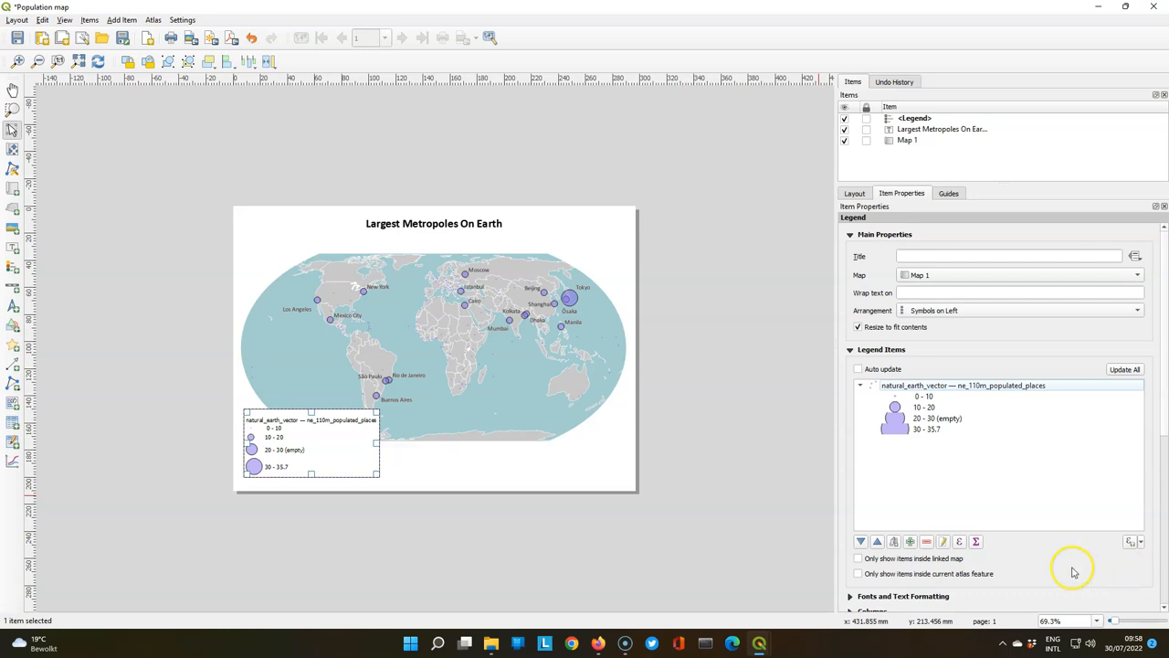
{"action": "scroll", "scroll_direction": "down", "scroll_amount": 3}
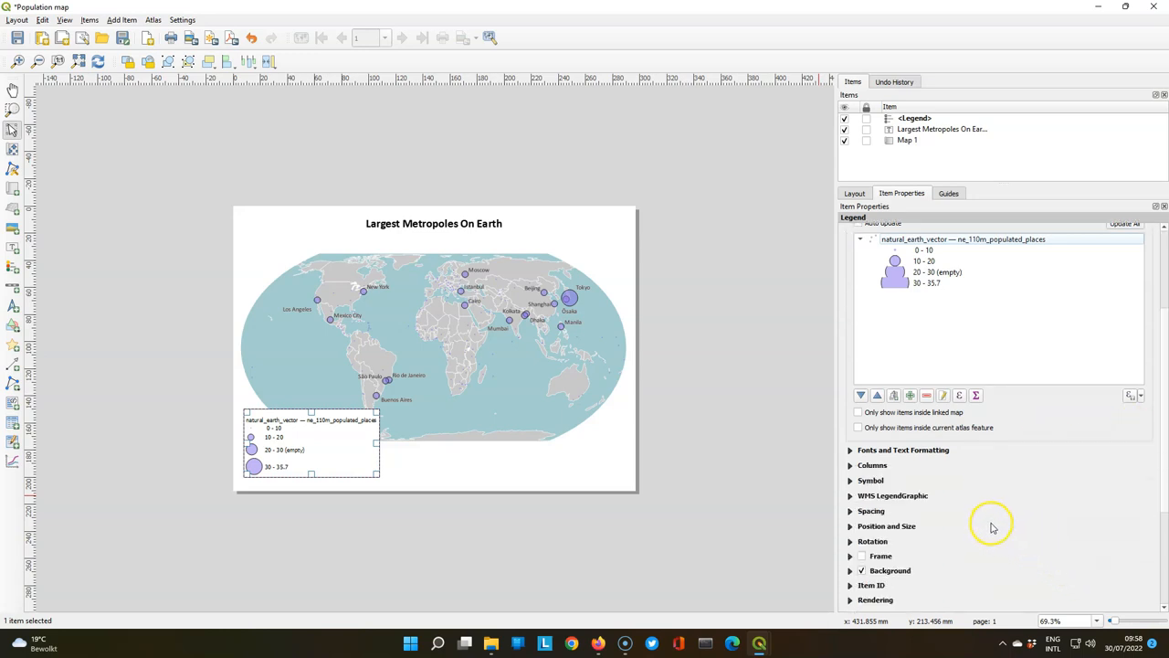
{"action": "left_click", "coordinate": [863, 570]}
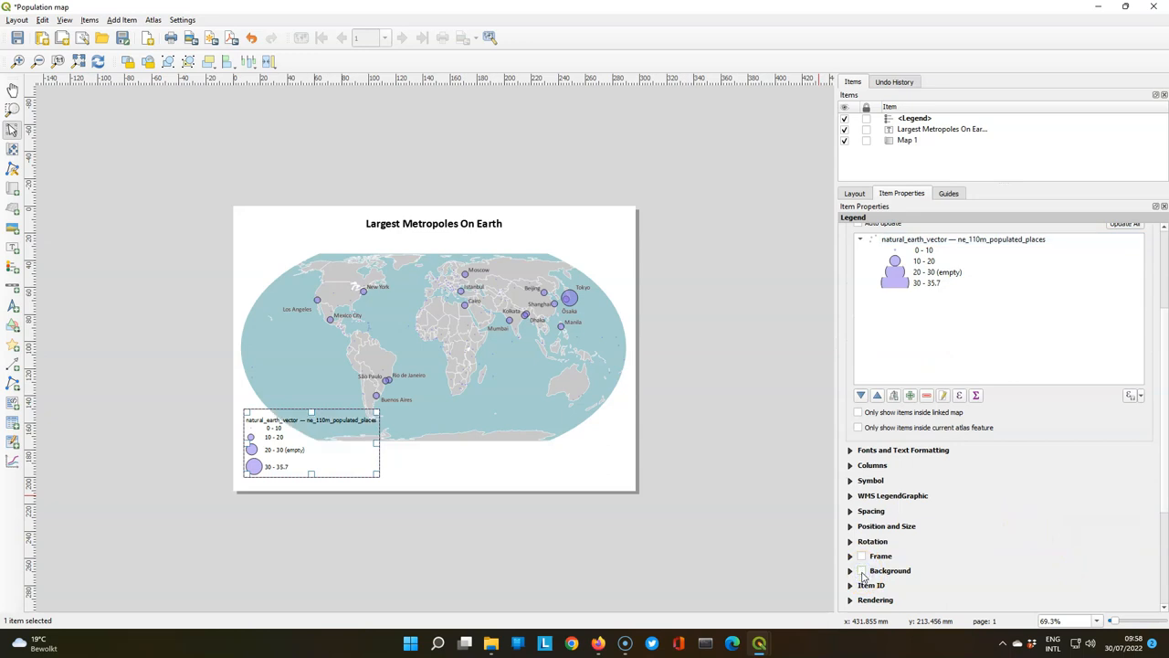
{"action": "mouse_move", "coordinate": [970, 511]}
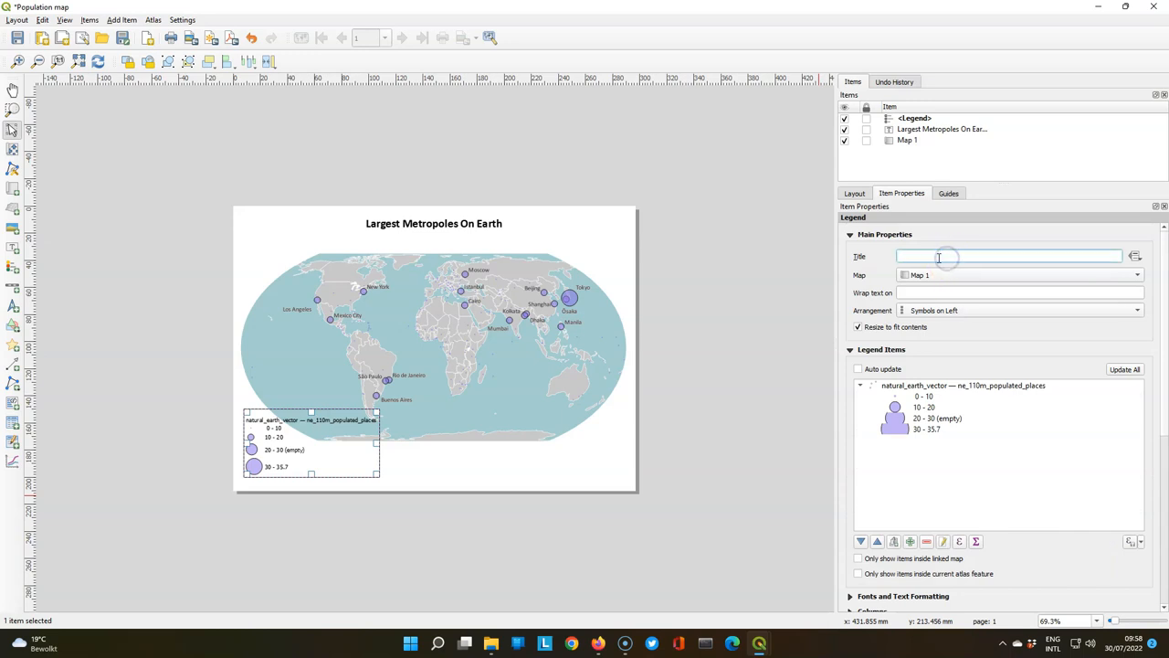
- Title the legend 'Metropolitan Areas', relabel its layer 'In millions of inhabitants' and move it onto the map
{"action": "type", "text": "Metropolitan Areas"}
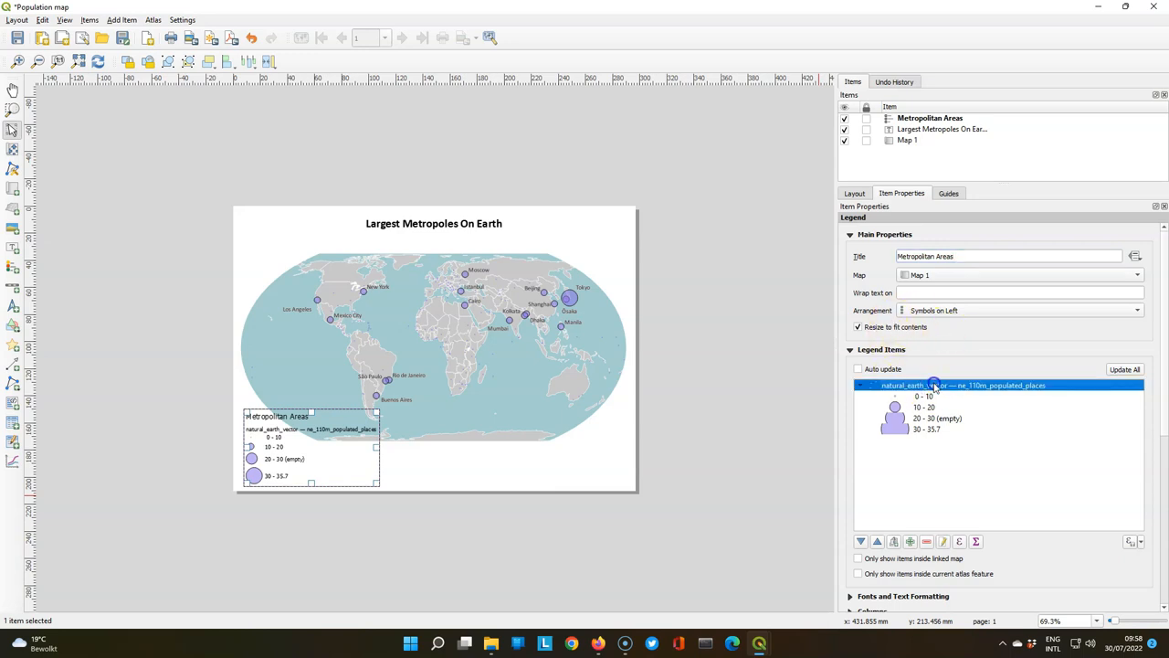
{"action": "double_click", "coordinate": [936, 383]}
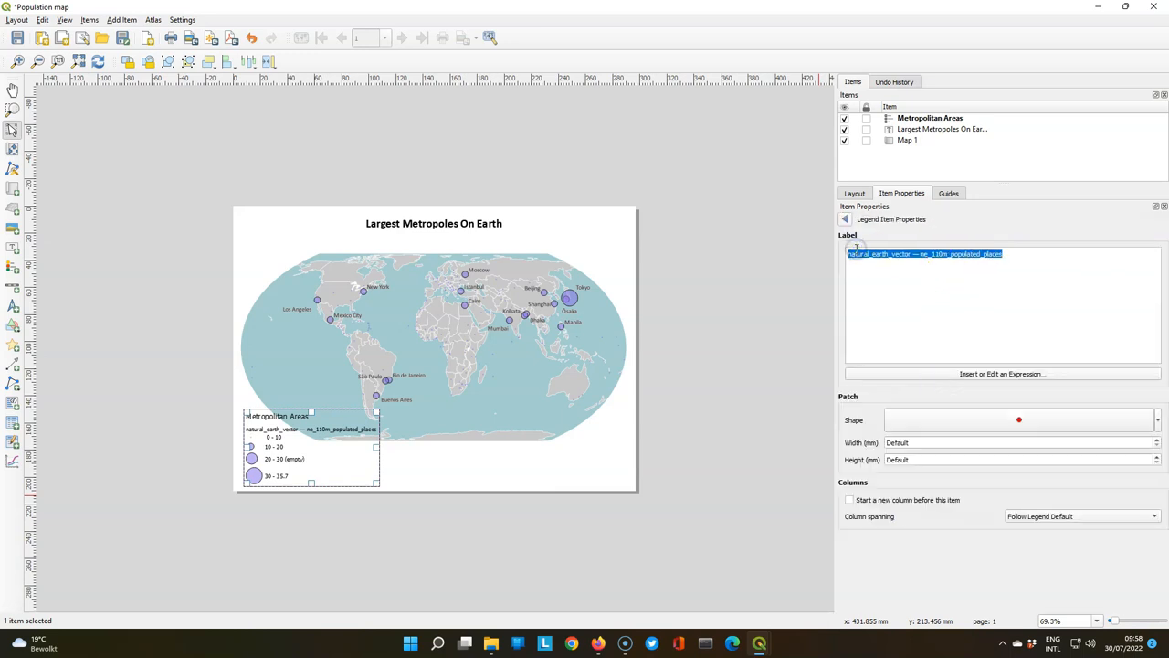
{"action": "type", "text": "In millions"}
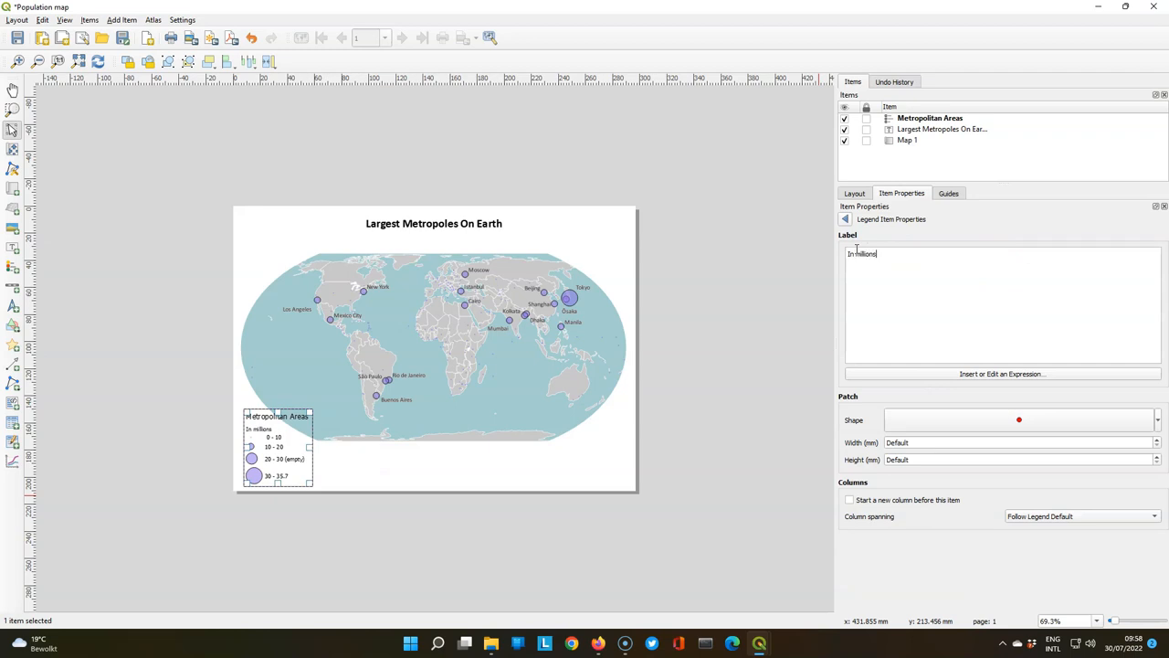
{"action": "type", "text": "of inhabitants"}
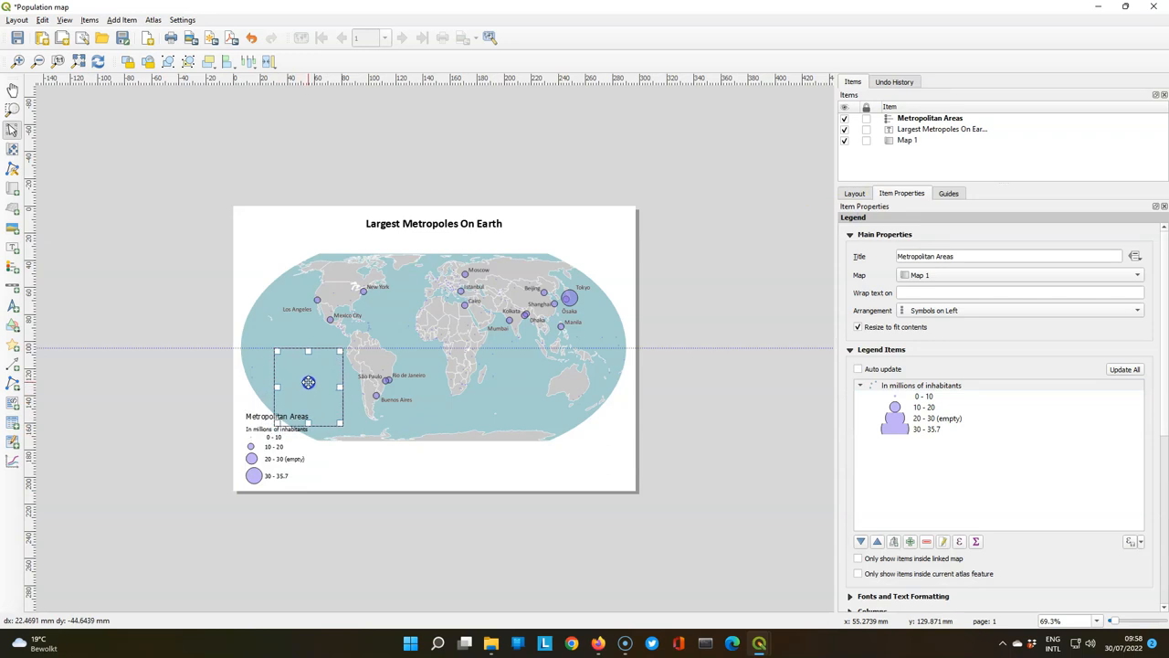
{"action": "left_click_drag", "start_coordinate": [307, 381], "coordinate": [304, 379]}
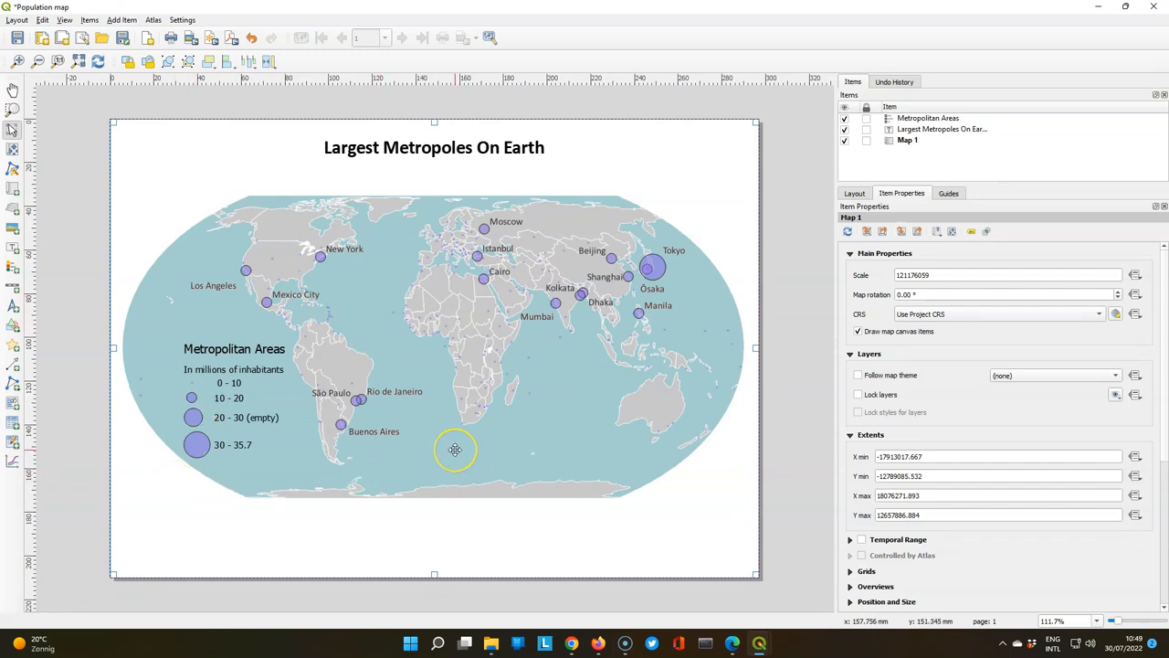
{"action": "mouse_move", "coordinate": [453, 449]}
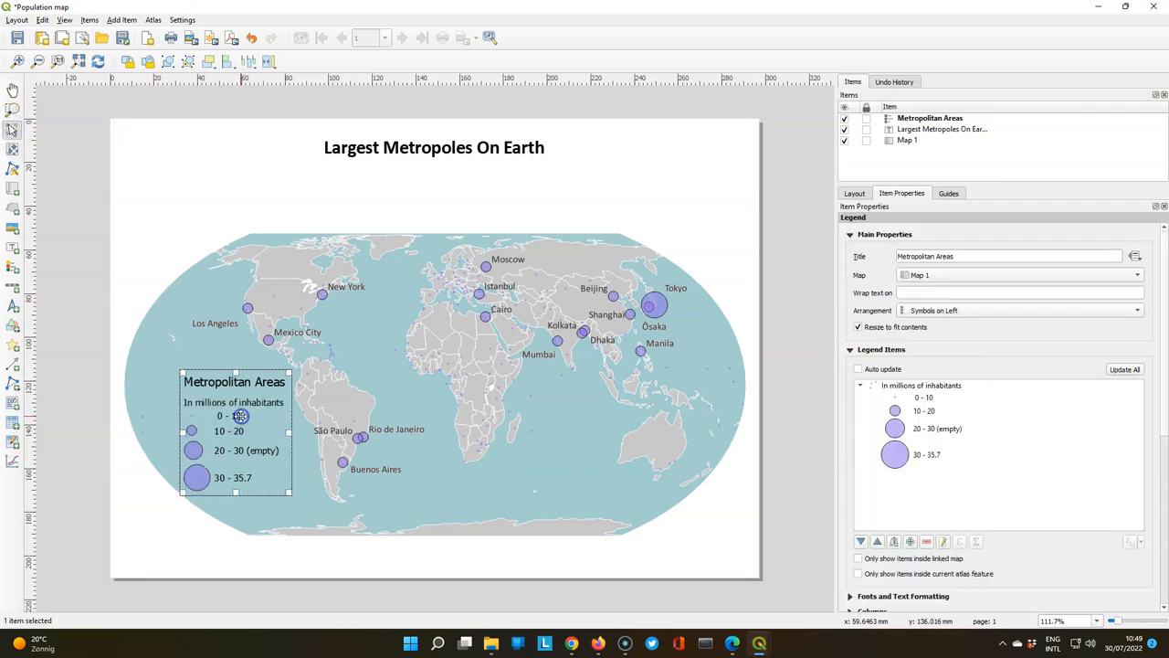
- Select the legend on the page to enlarge its fonts over the map's left side
{"action": "left_click", "coordinate": [416, 146]}
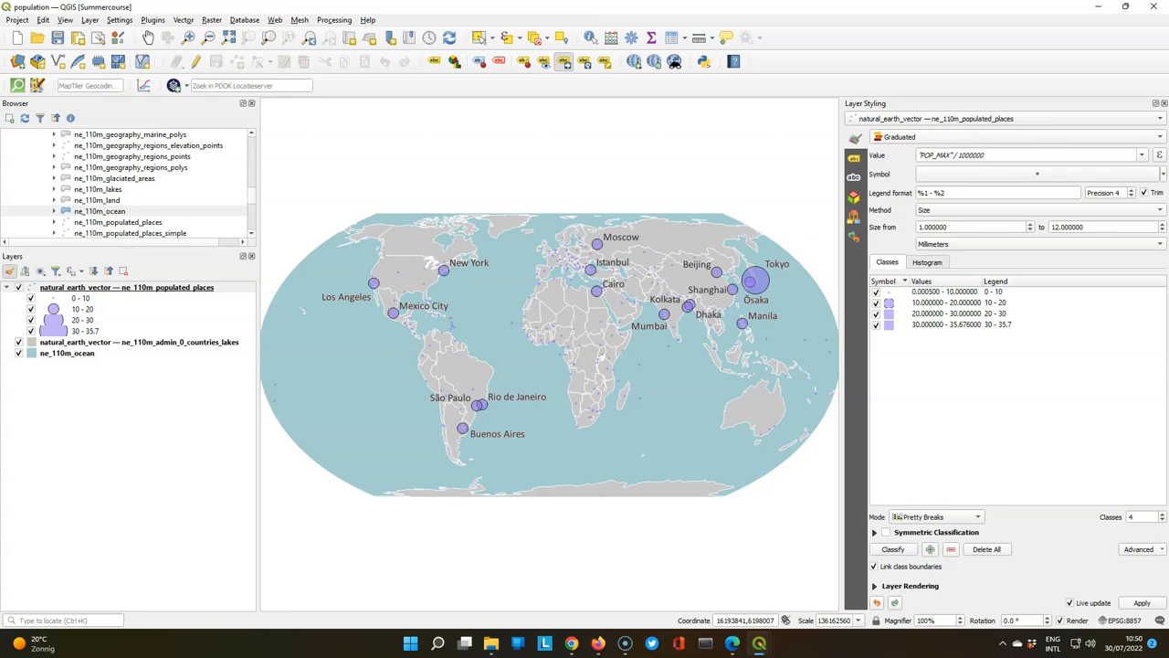
- Switch populated places from Graduated to Single Symbol with a simple marker and data-defined size
{"action": "left_click", "coordinate": [1023, 135]}
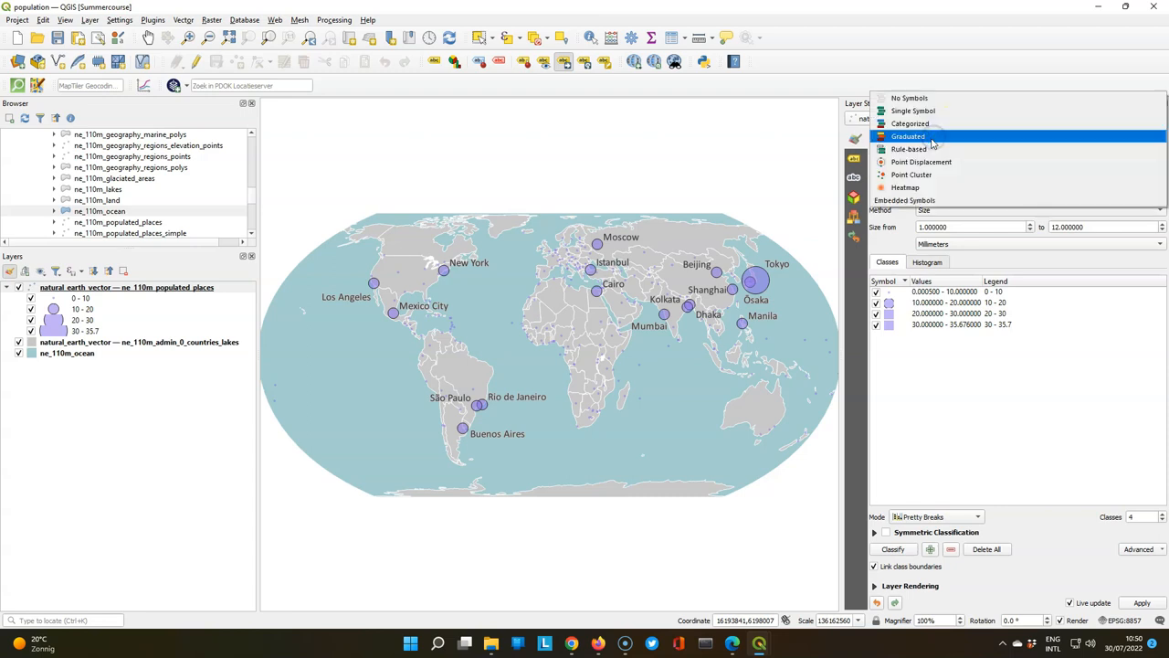
{"action": "left_click", "coordinate": [913, 112]}
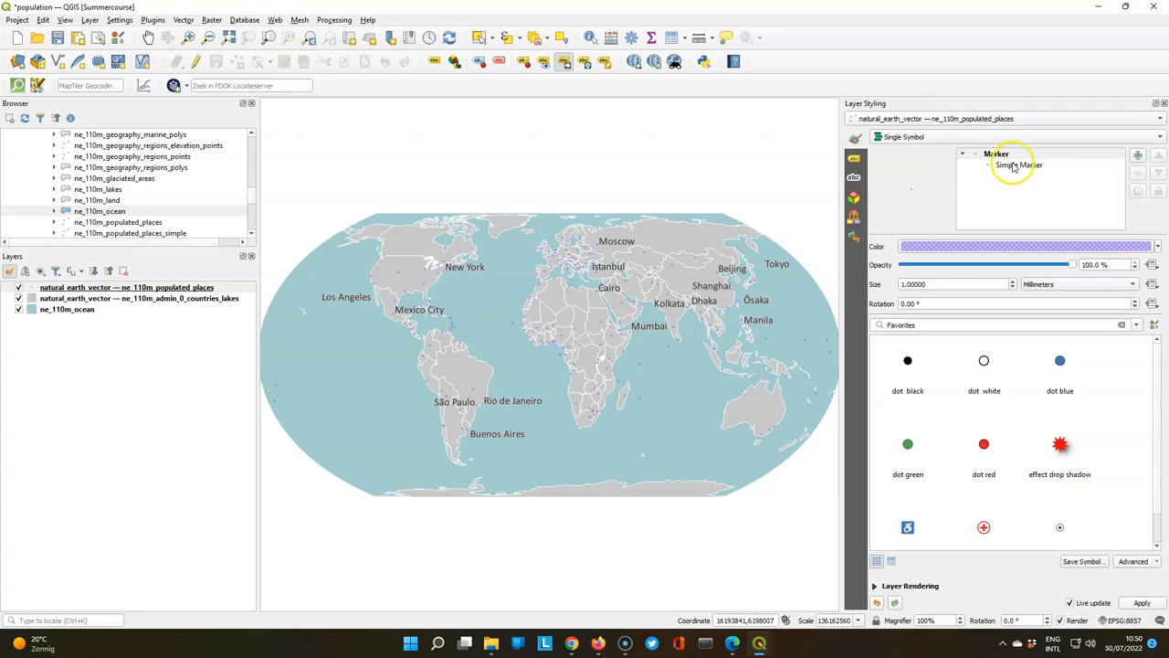
{"action": "left_click", "coordinate": [1017, 164]}
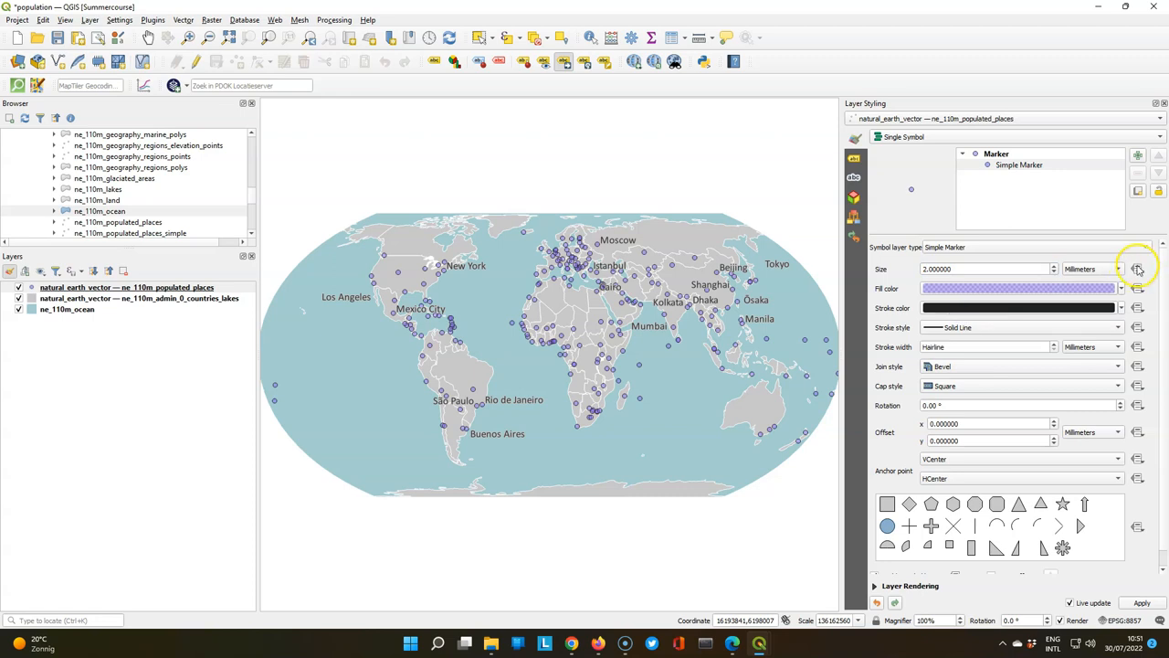
{"action": "left_click", "coordinate": [1140, 267]}
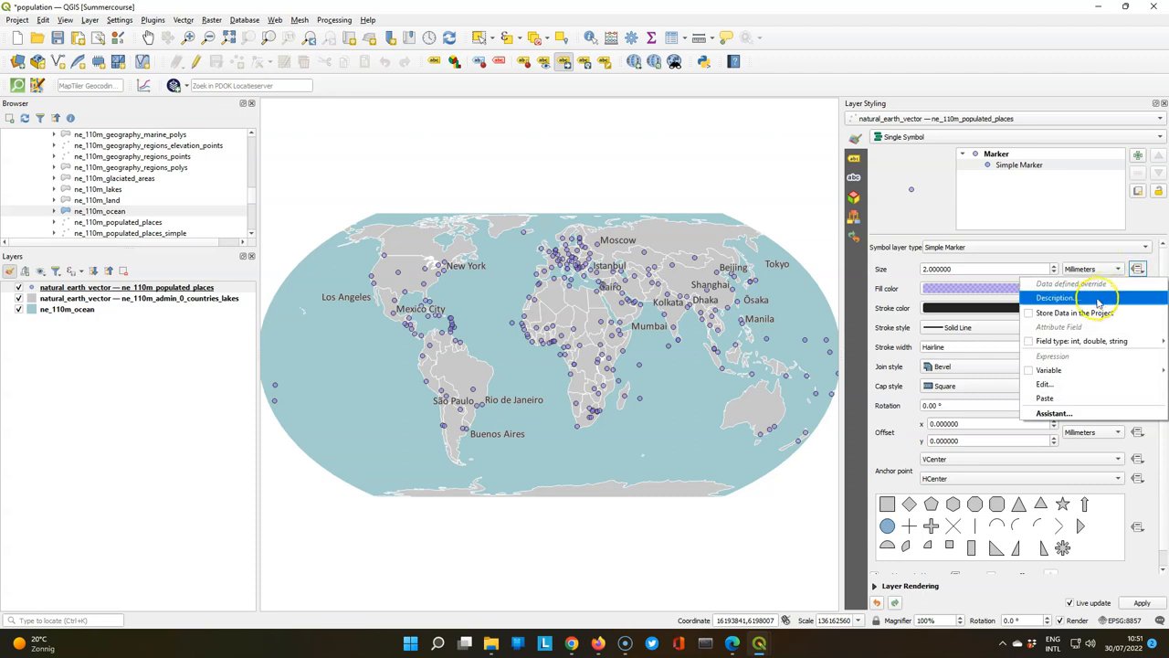
- In the size assistant, set the source expression to POP_MAX / 1000000
{"action": "left_click", "coordinate": [1045, 413]}
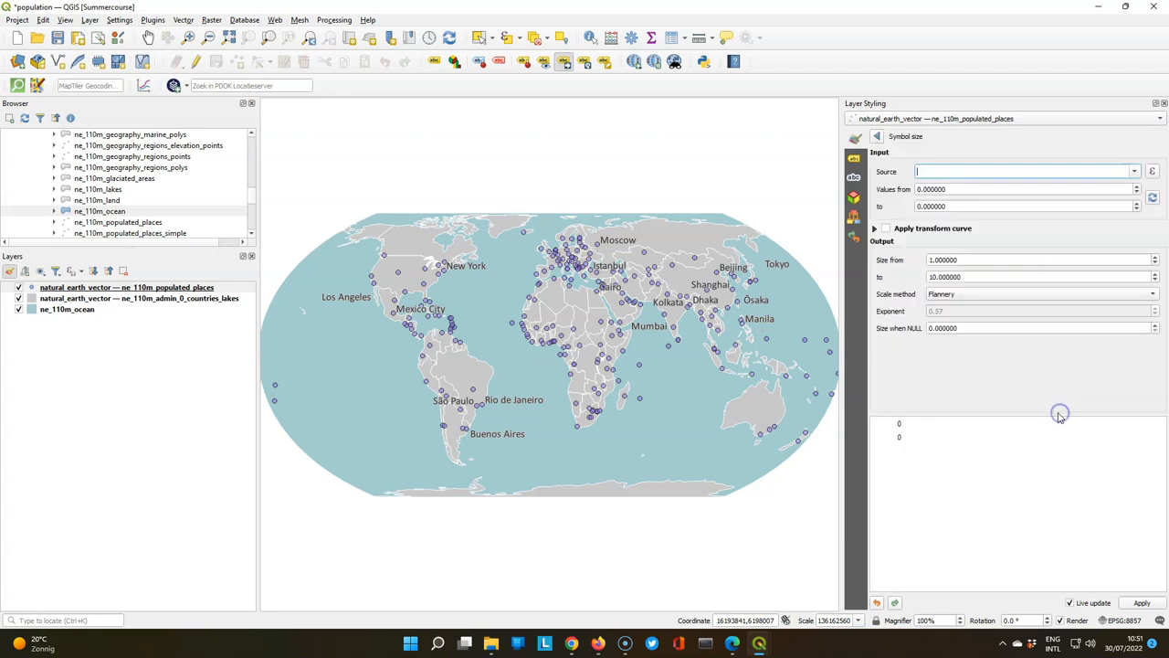
{"action": "mouse_move", "coordinate": [1059, 416]}
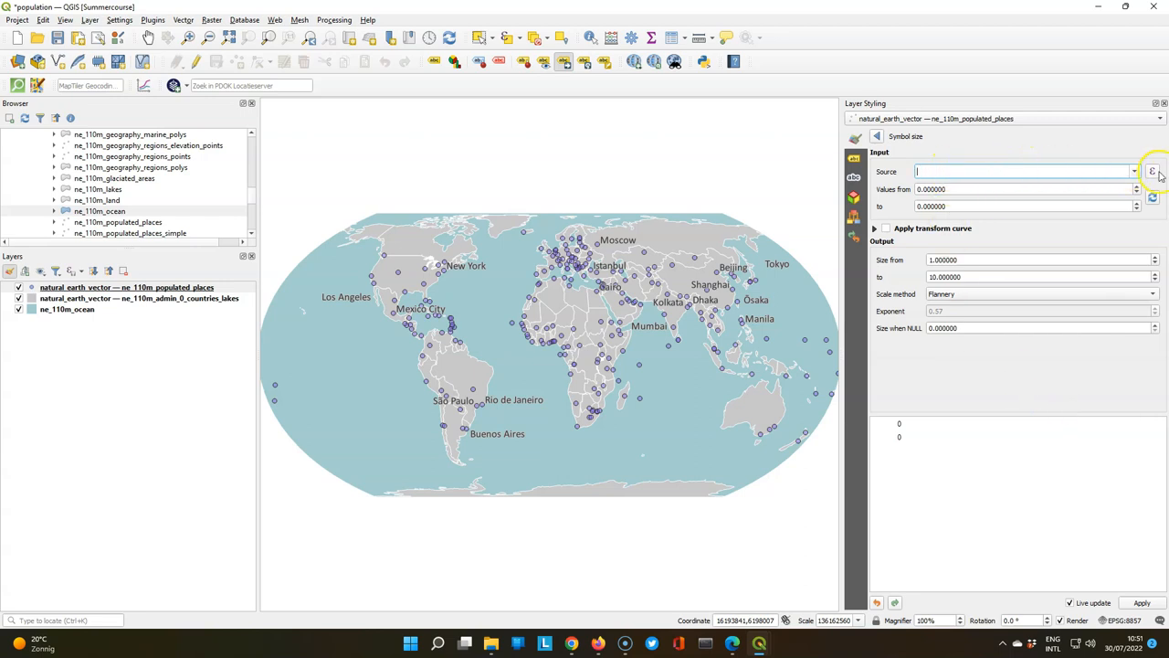
{"action": "left_click", "coordinate": [1137, 171]}
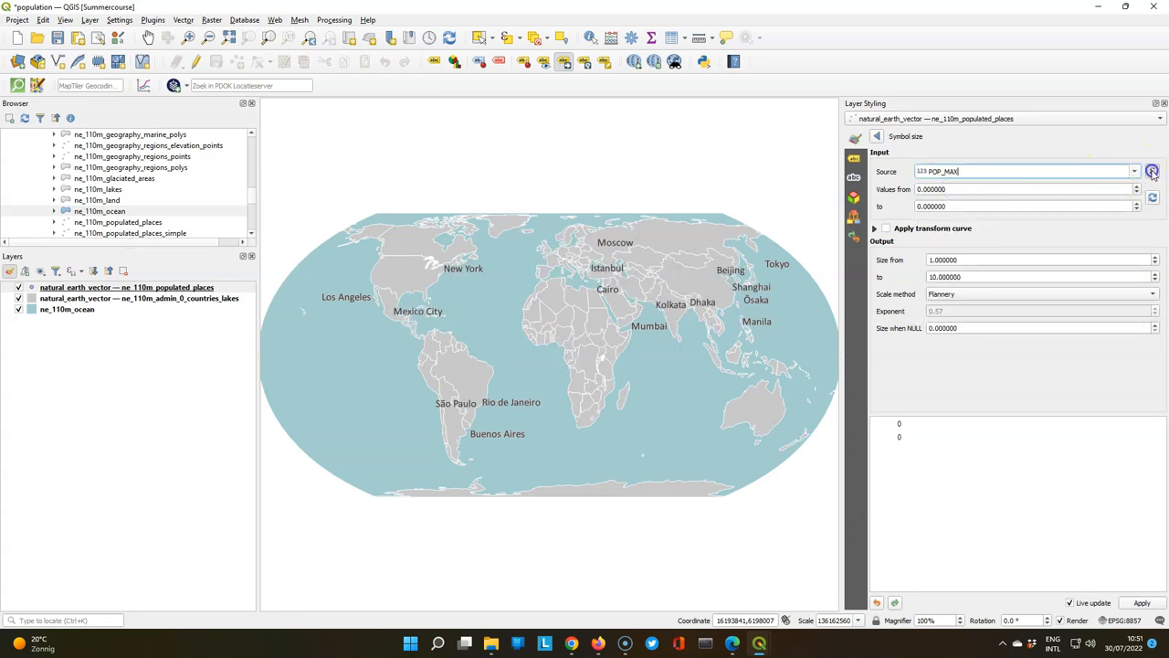
{"action": "left_click", "coordinate": [1147, 169]}
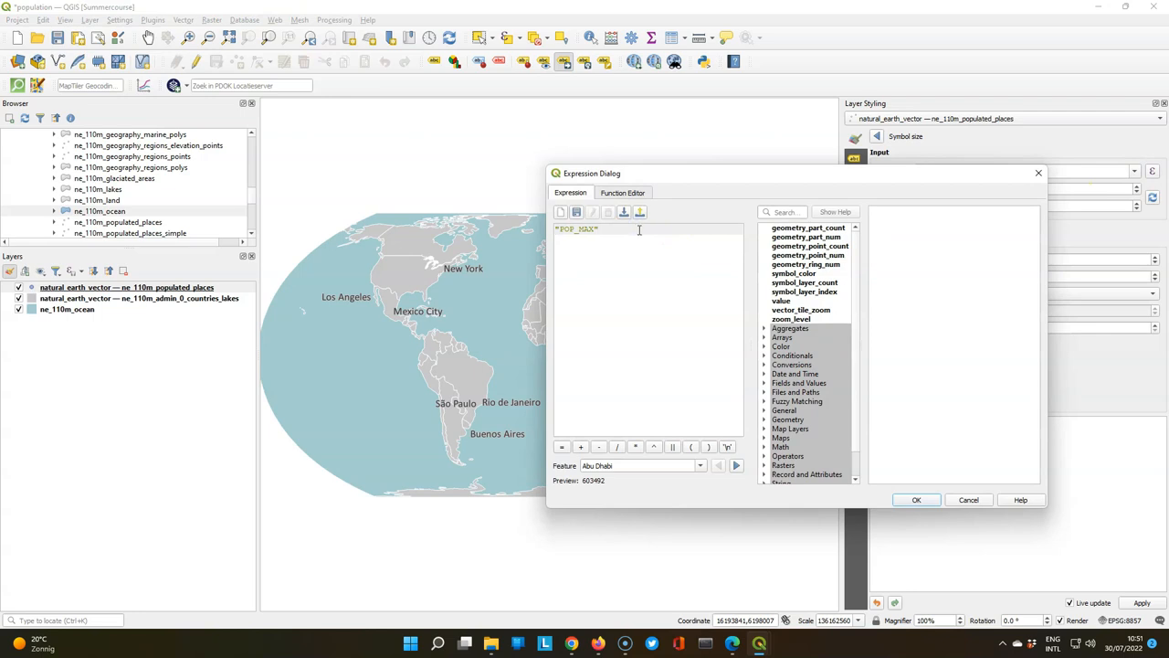
{"action": "type", "text": "/ 1"}
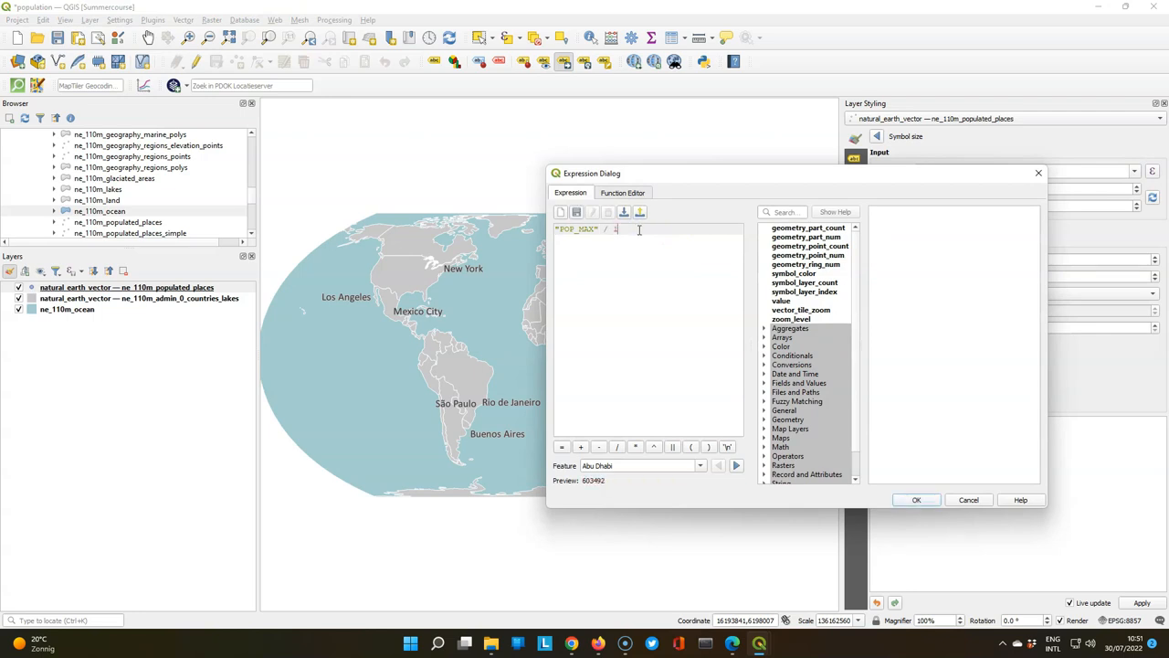
{"action": "type", "text": "000000"}
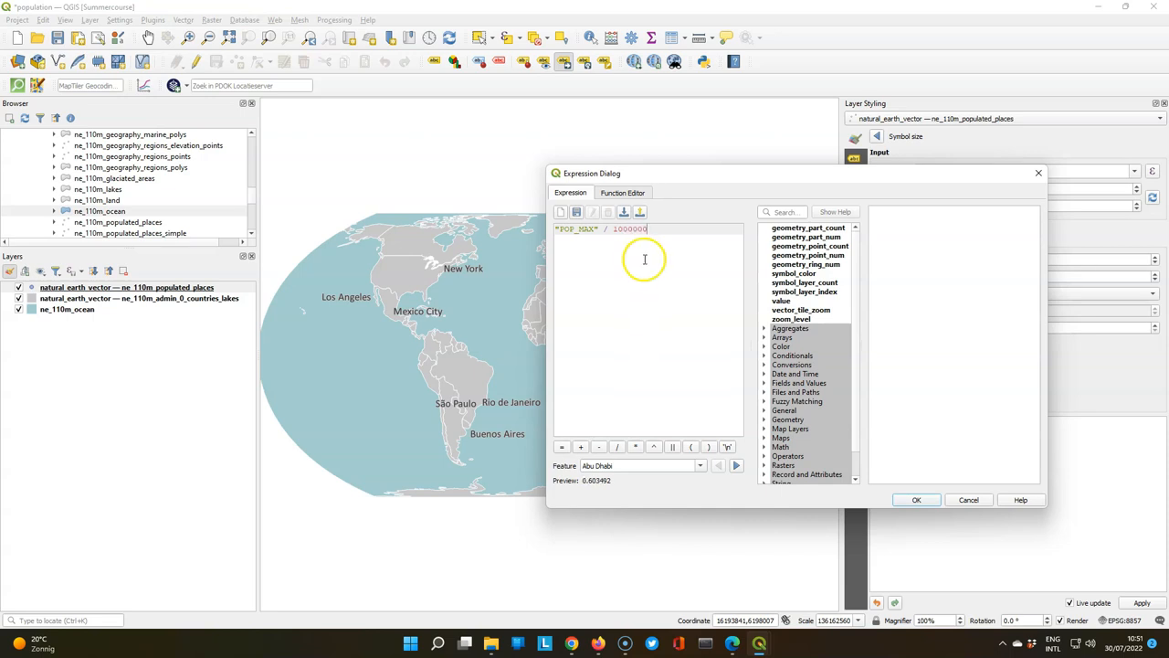
{"action": "left_click", "coordinate": [917, 501]}
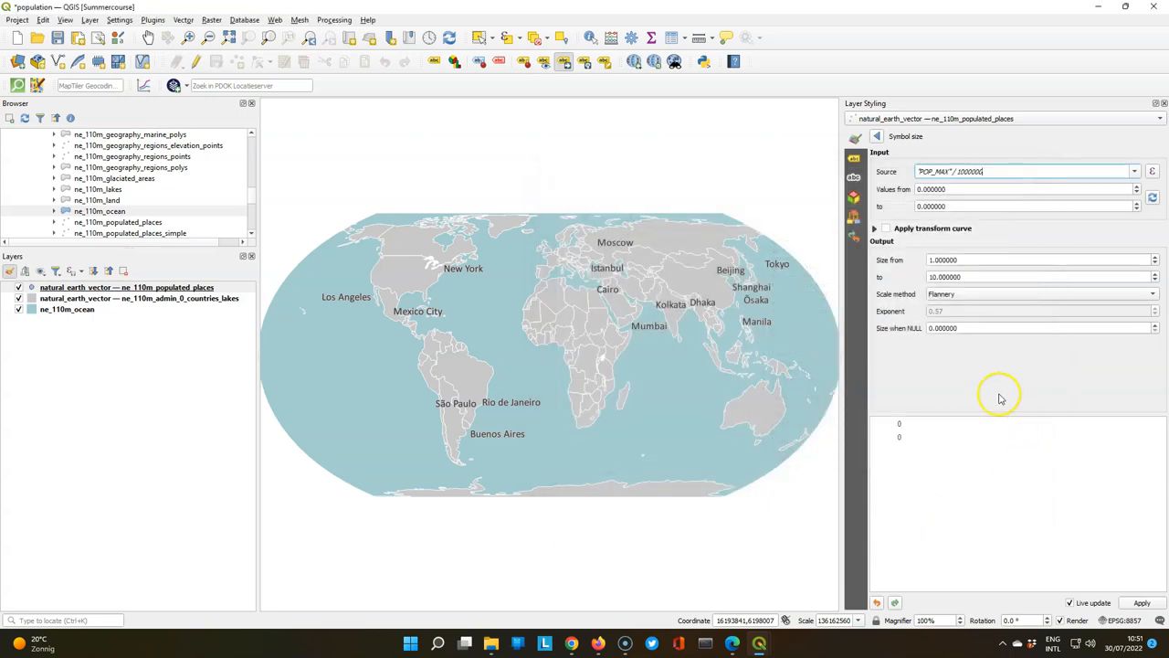
{"action": "left_click", "coordinate": [1158, 197]}
{"action": "type", "text": "0."}
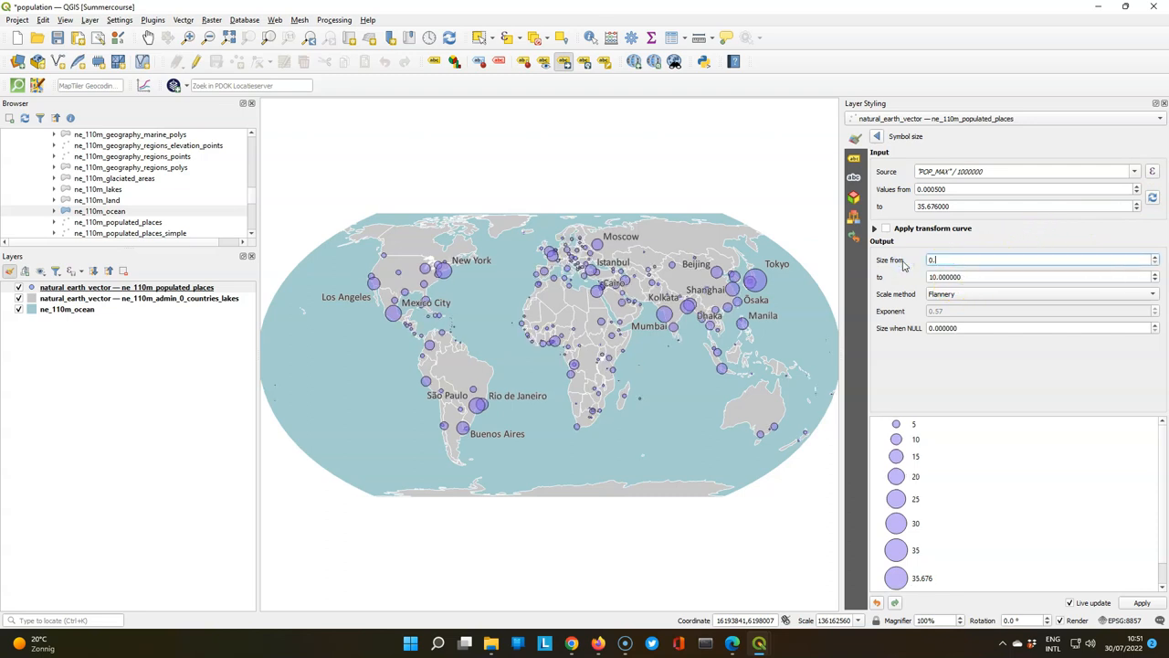
- Set circle size from 0.5 to 12 and choose the scale method for population
{"action": "left_click", "coordinate": [1032, 278]}
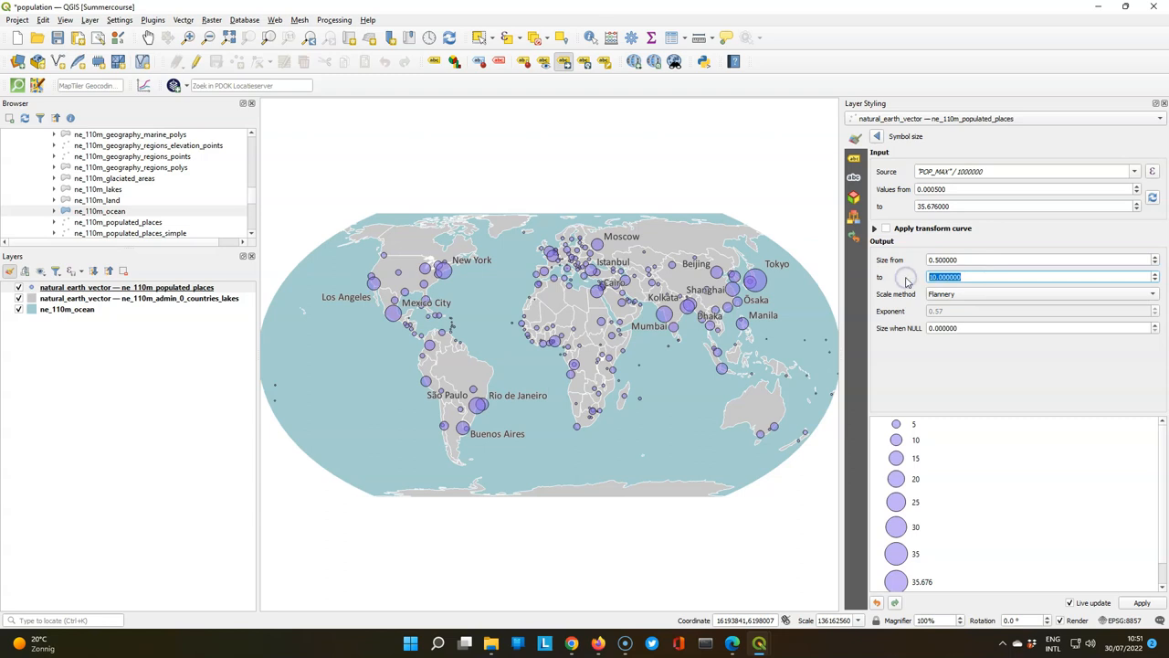
{"action": "type", "text": "12"}
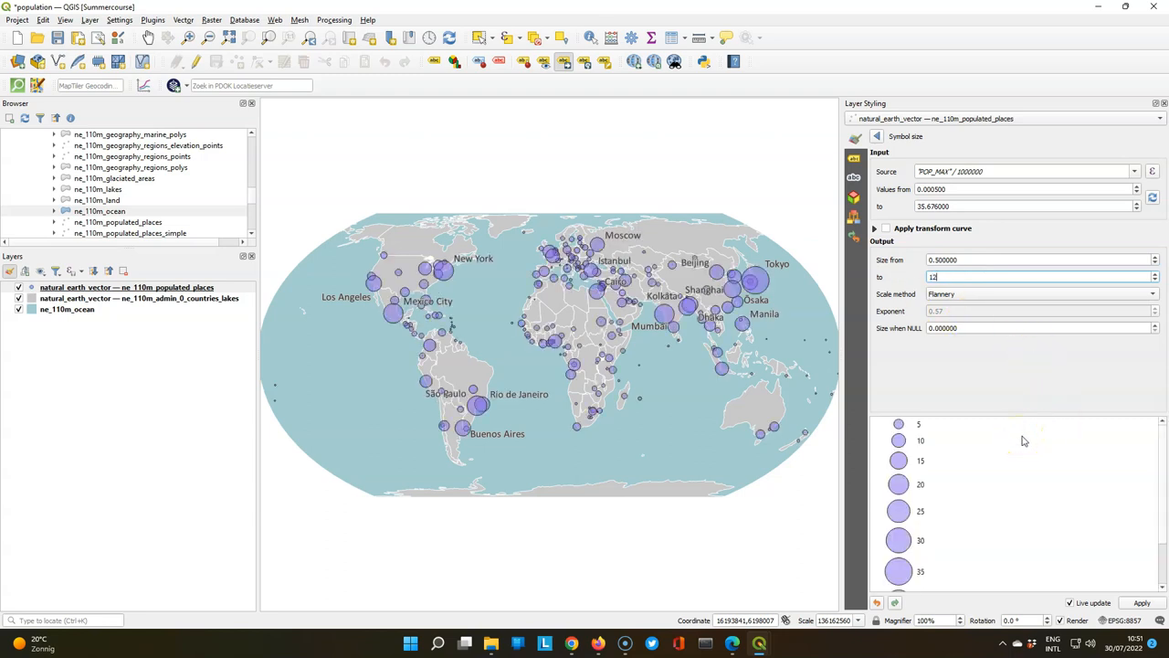
{"action": "left_click", "coordinate": [1041, 293]}
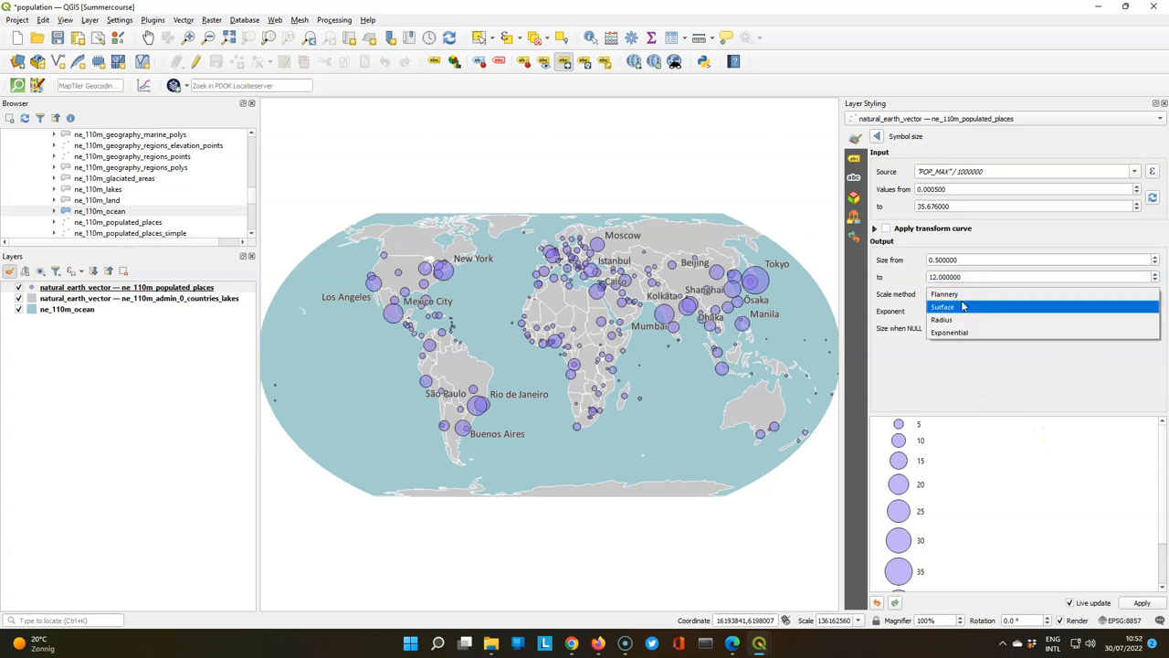
{"action": "left_click", "coordinate": [941, 318]}
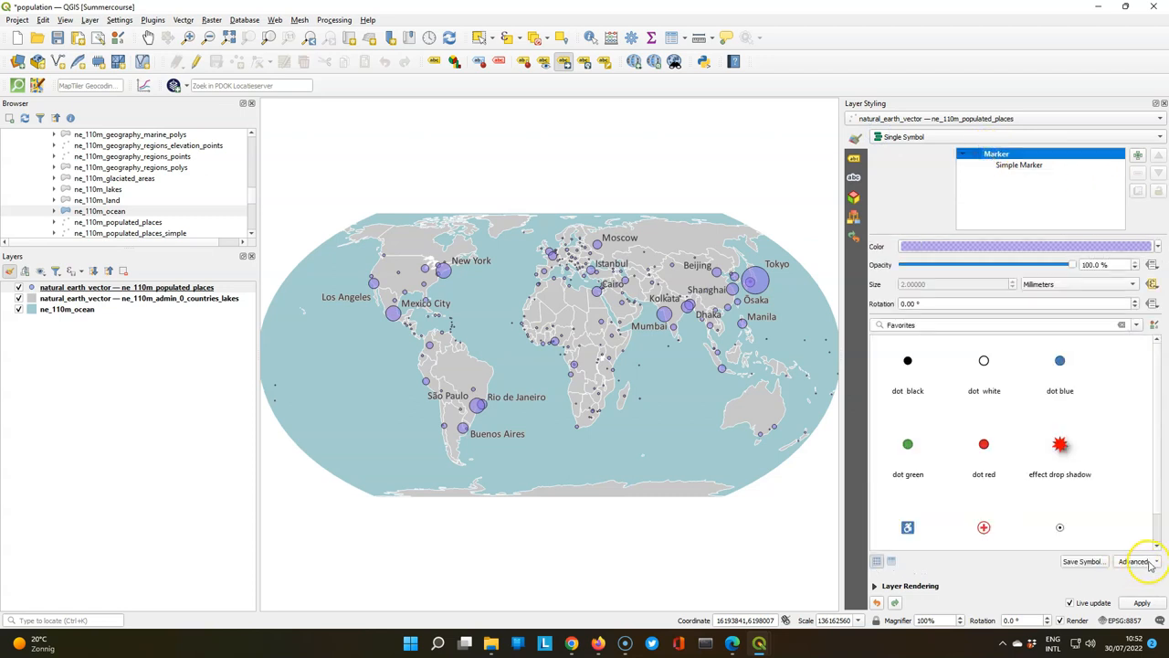
- Enable a collapsed data-defined size legend titled 'In millions of inhabitants'
{"action": "left_click", "coordinate": [1127, 561]}
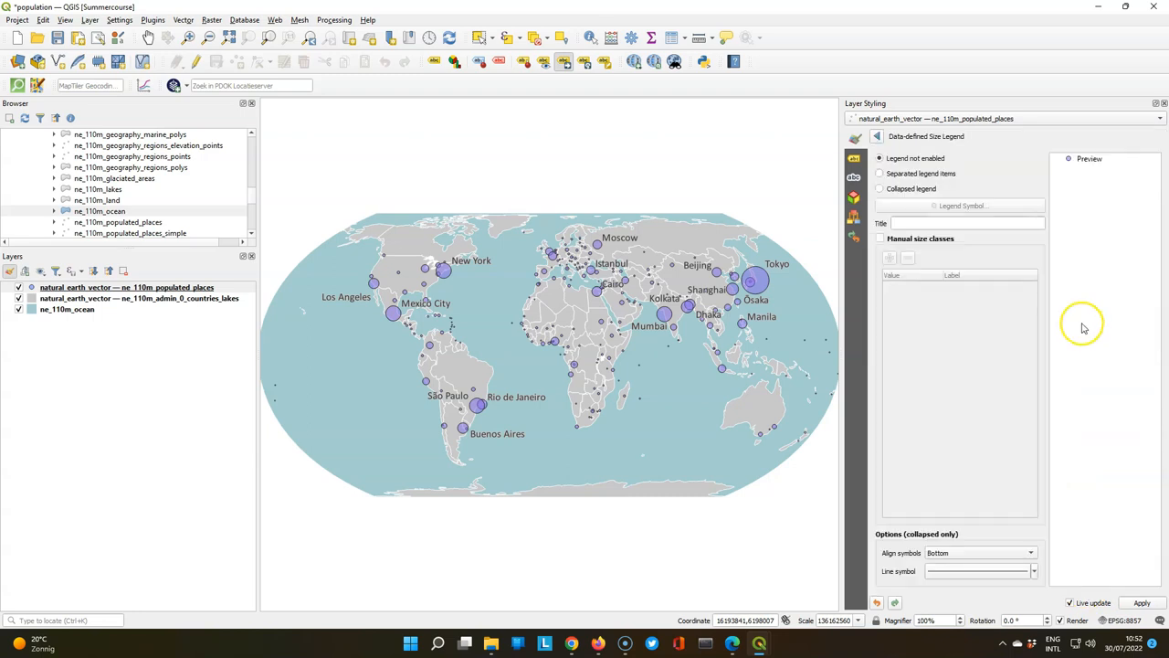
{"action": "left_click", "coordinate": [878, 188]}
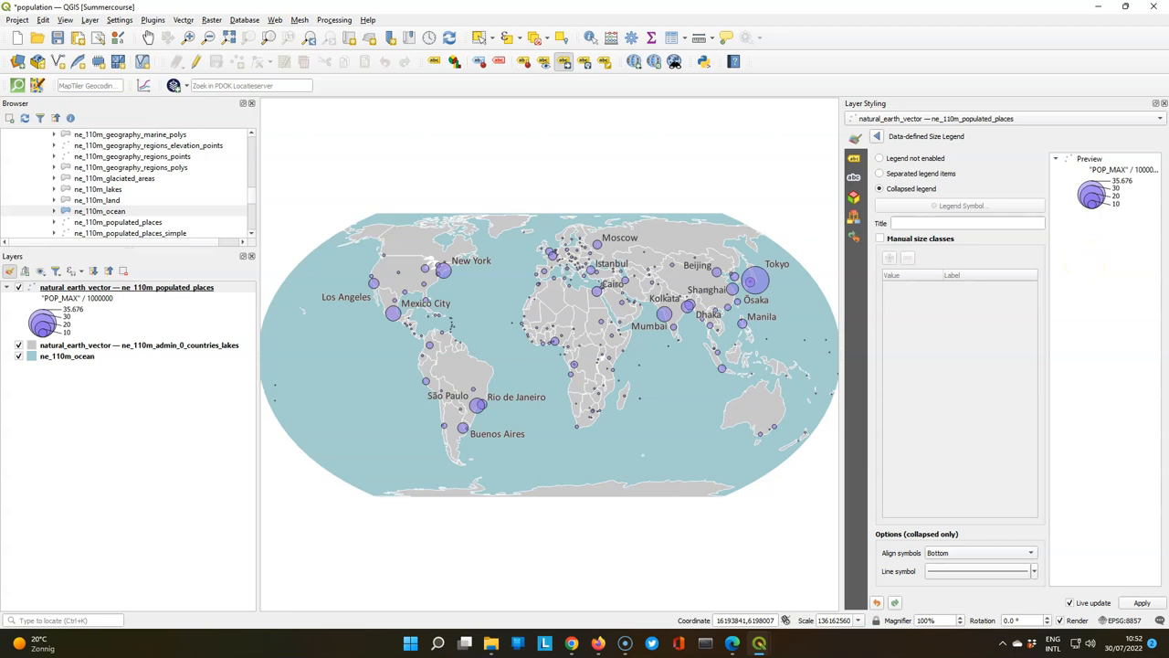
{"action": "left_click", "coordinate": [968, 223]}
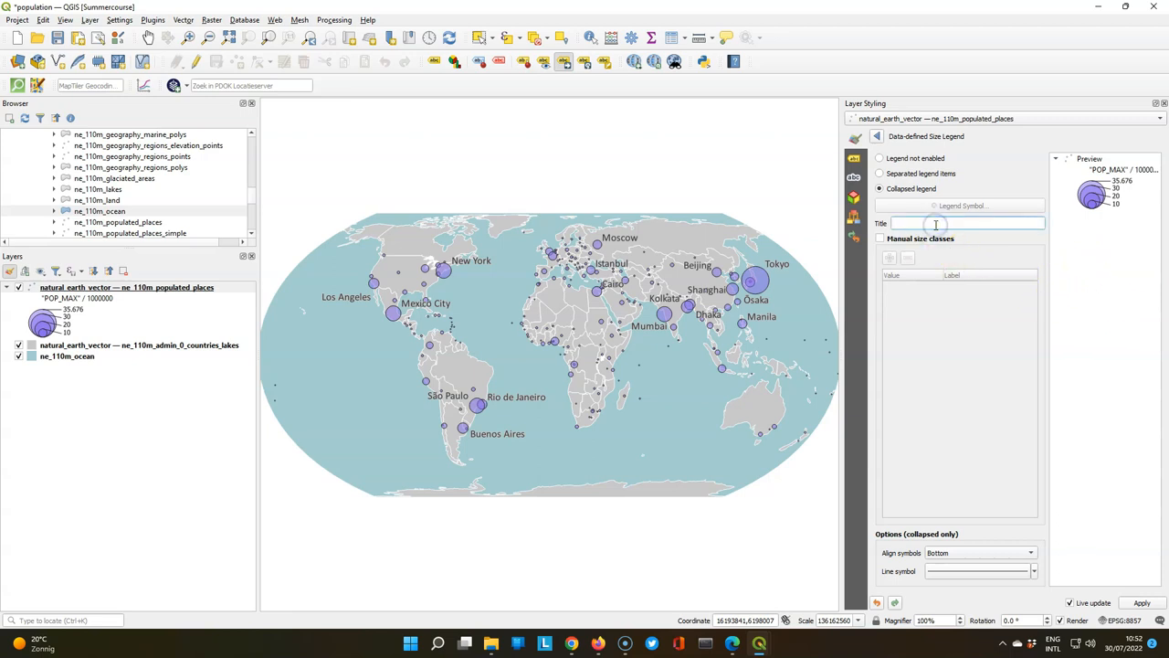
{"action": "type", "text": "In m"}
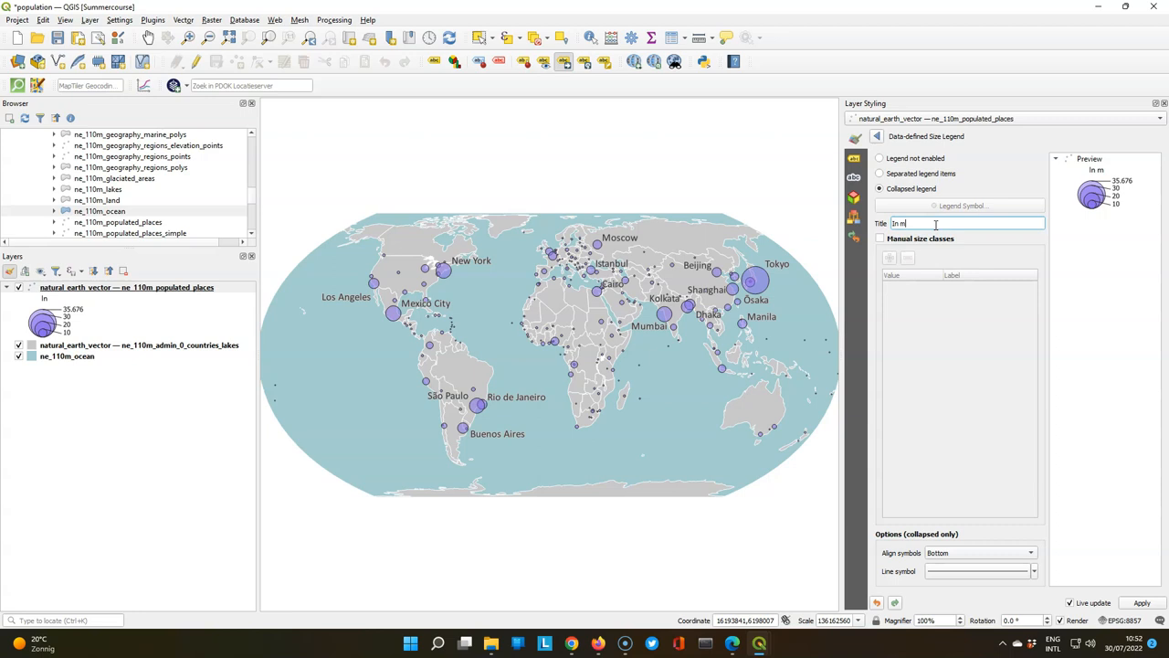
{"action": "type", "text": "illions of inhabitants"}
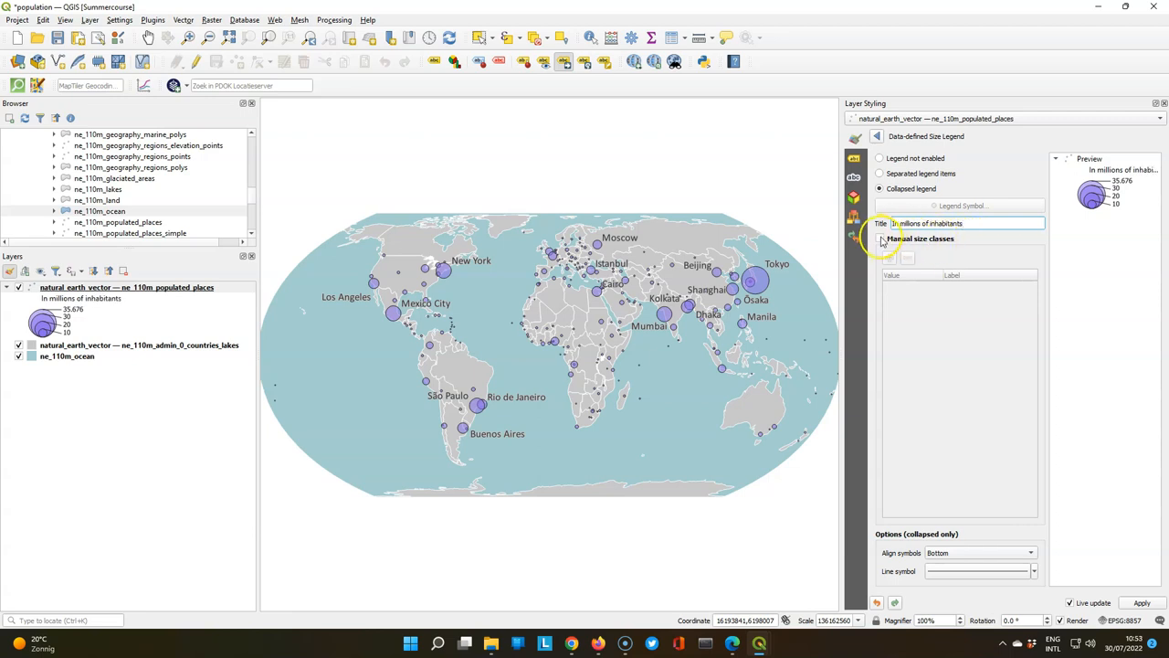
- Add manual size-legend classes of 1, 10, 25 and 40 million inhabitants
{"action": "left_click", "coordinate": [890, 259]}
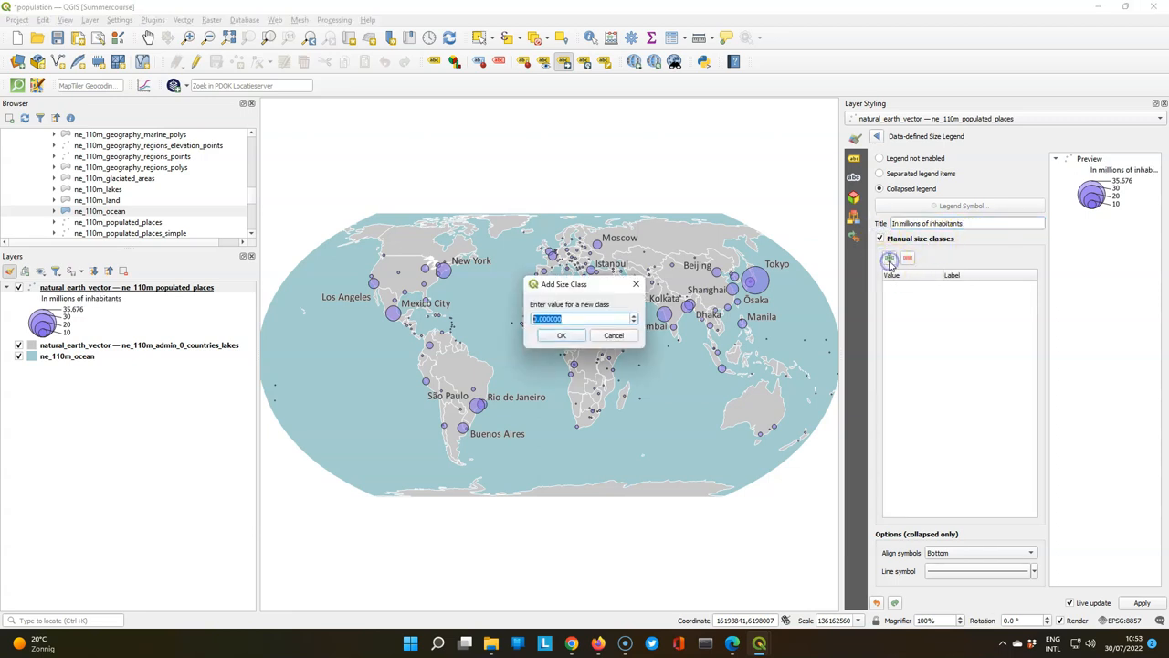
{"action": "type", "text": "1"}
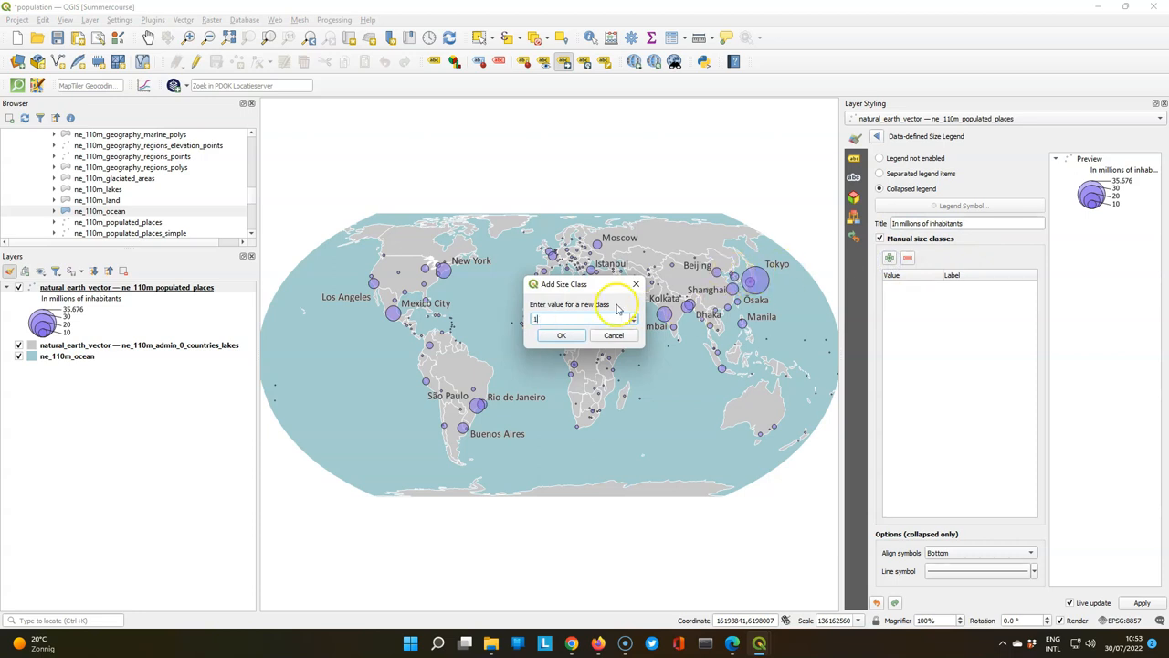
{"action": "left_click", "coordinate": [561, 336]}
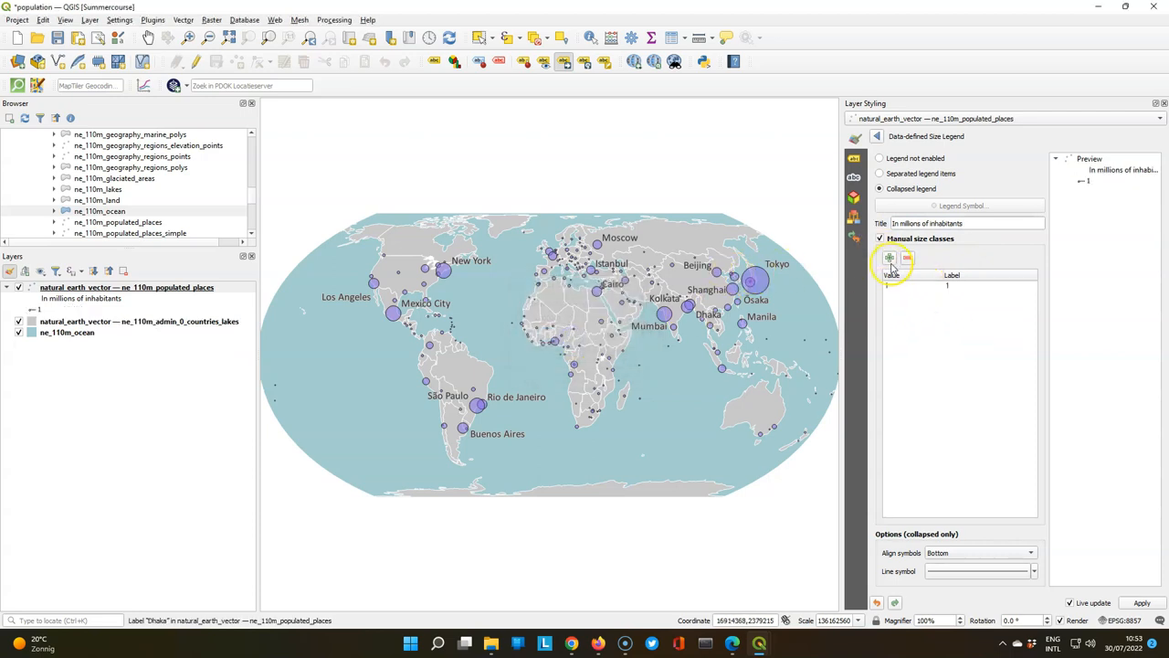
{"action": "left_click", "coordinate": [888, 258]}
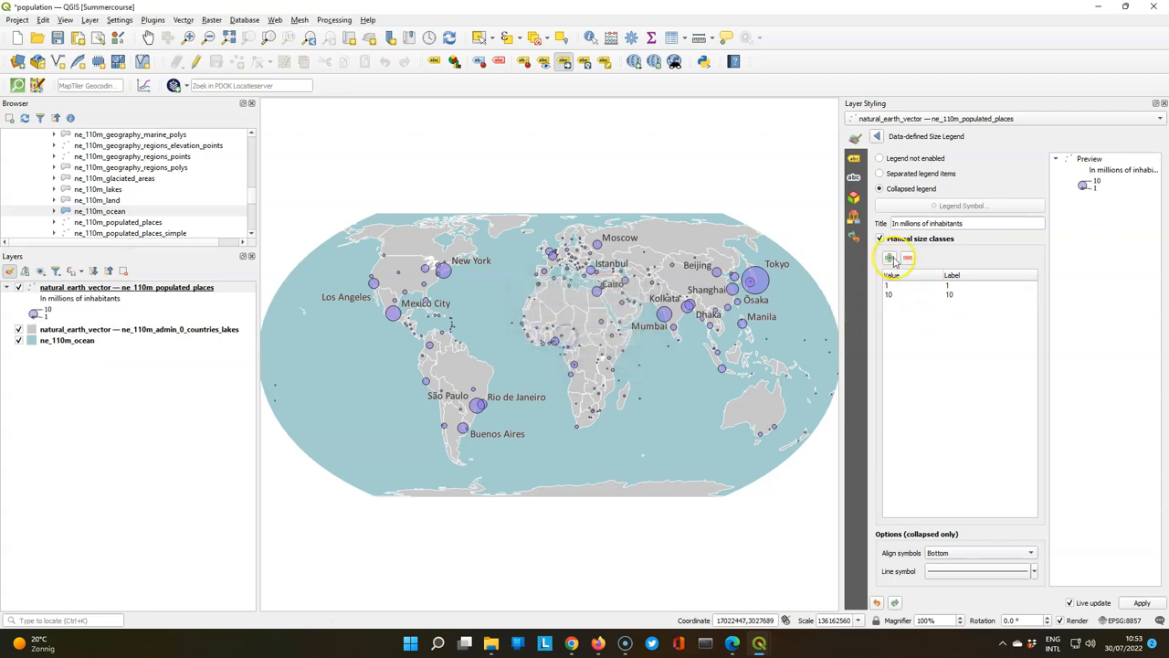
{"action": "left_click", "coordinate": [889, 255]}
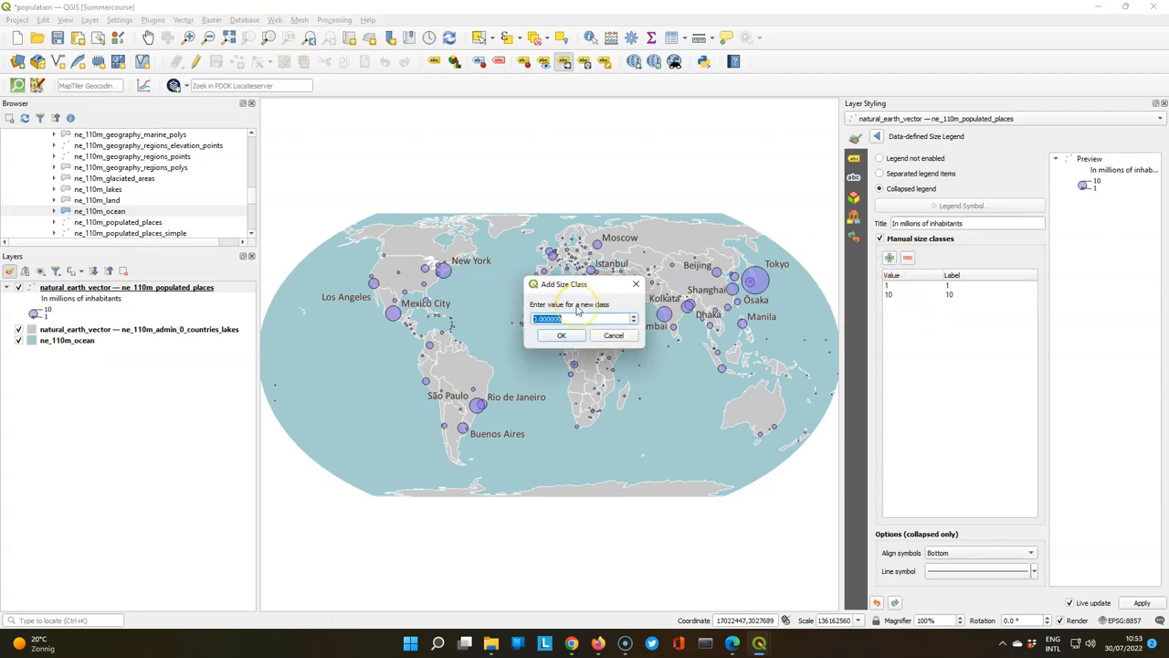
{"action": "left_click", "coordinate": [561, 334]}
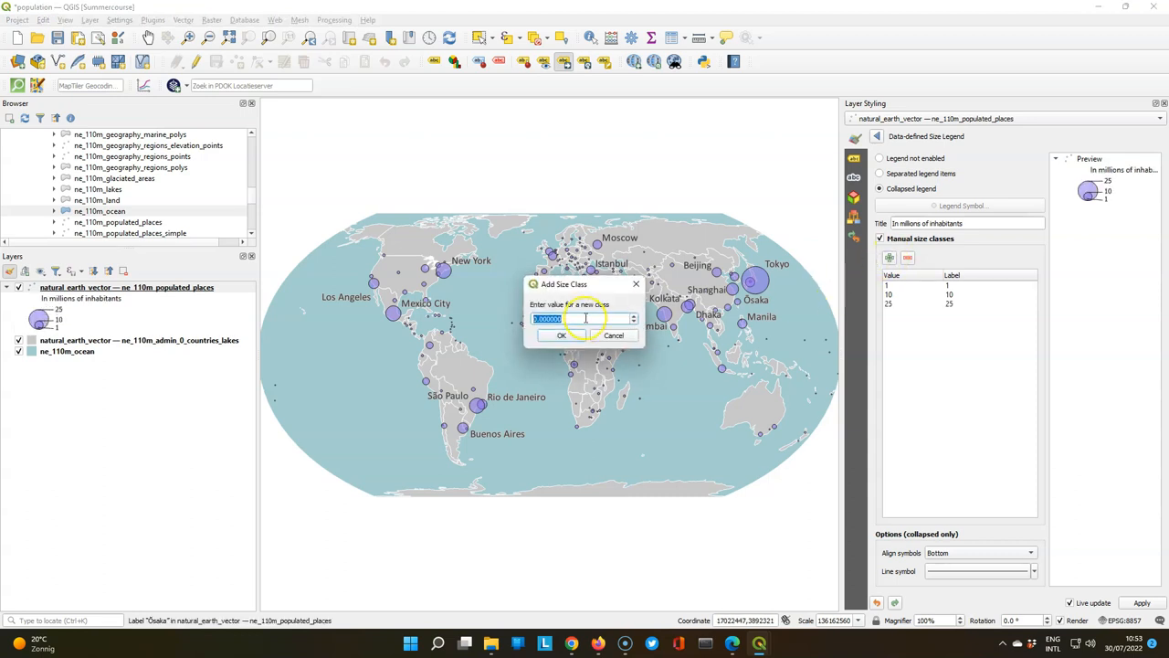
{"action": "type", "text": "4"}
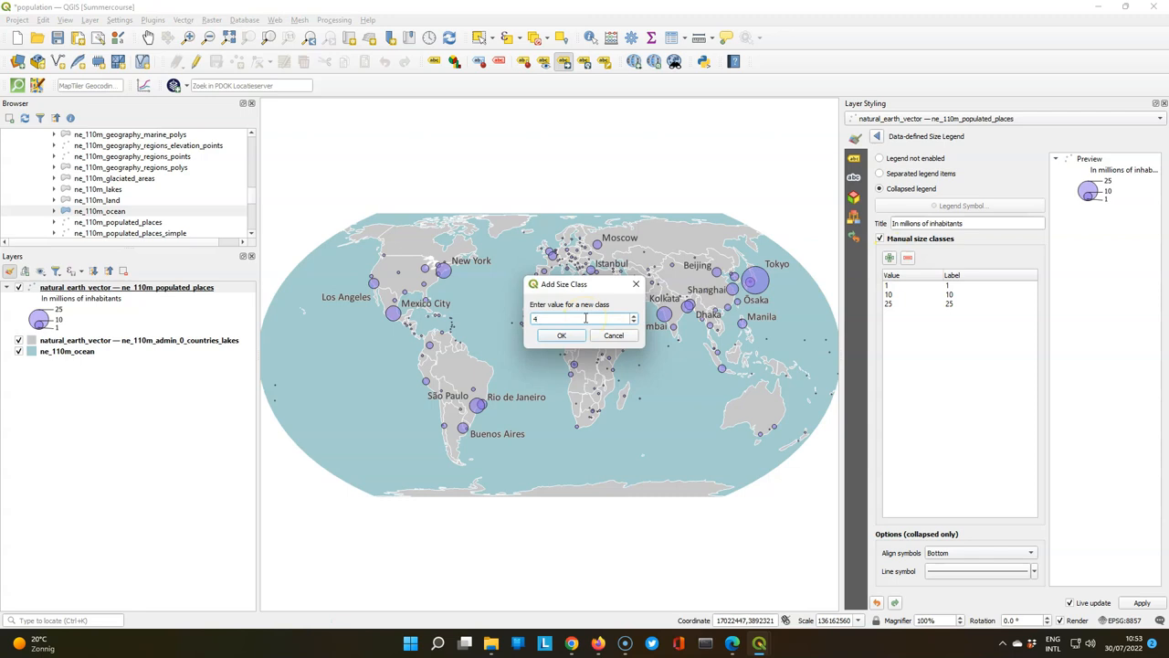
{"action": "left_click", "coordinate": [561, 335]}
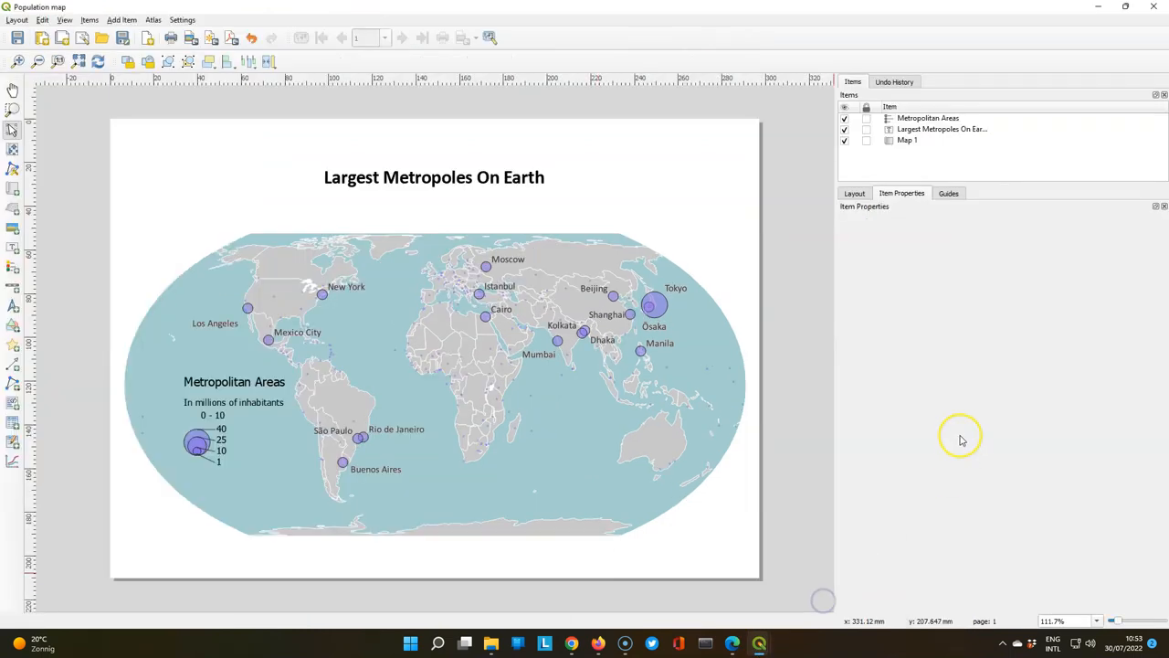
{"action": "mouse_move", "coordinate": [193, 405]}
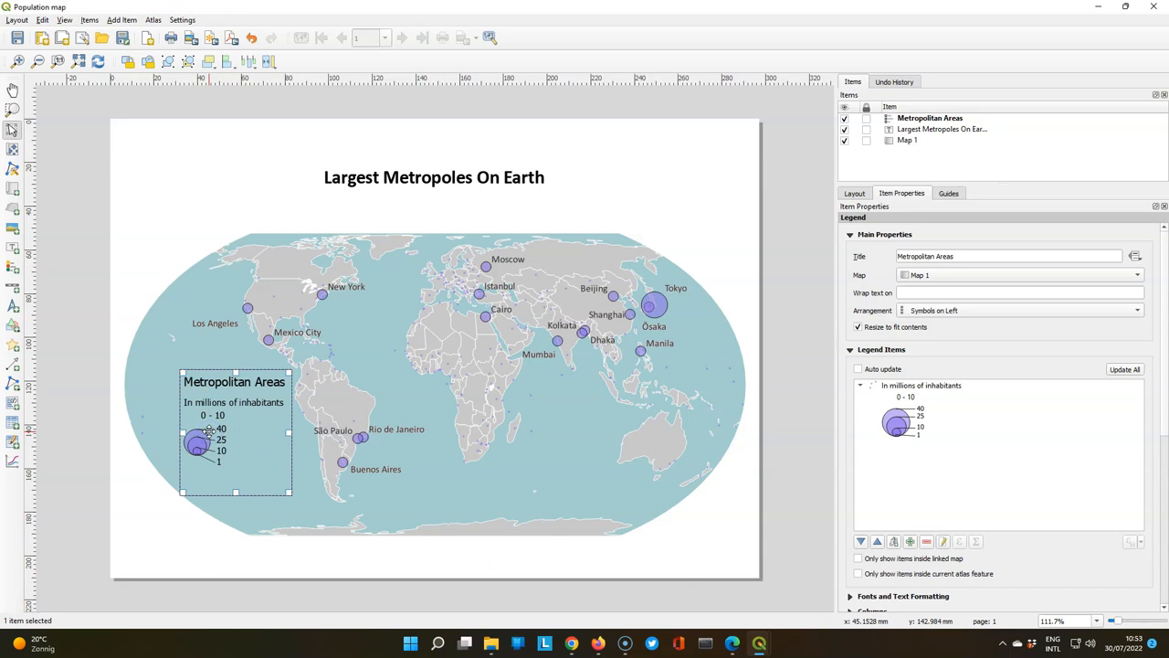
- Delete the leftover '0 – 10' item from the Metropolitan Areas legend
{"action": "left_click", "coordinate": [910, 385]}
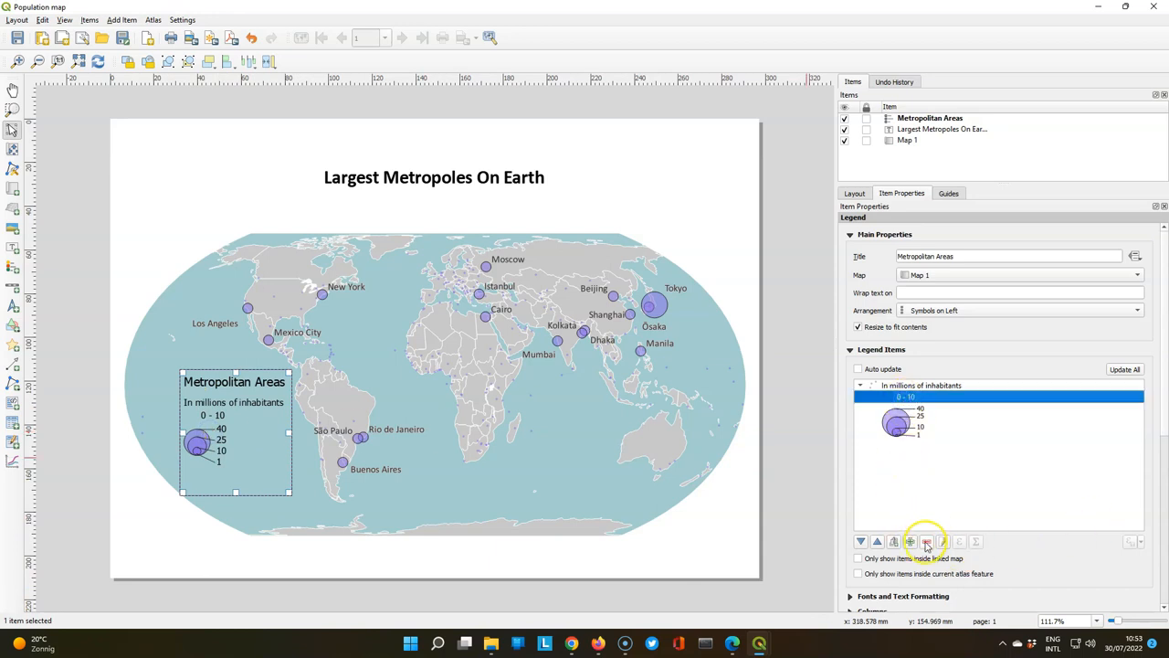
{"action": "left_click", "coordinate": [926, 540]}
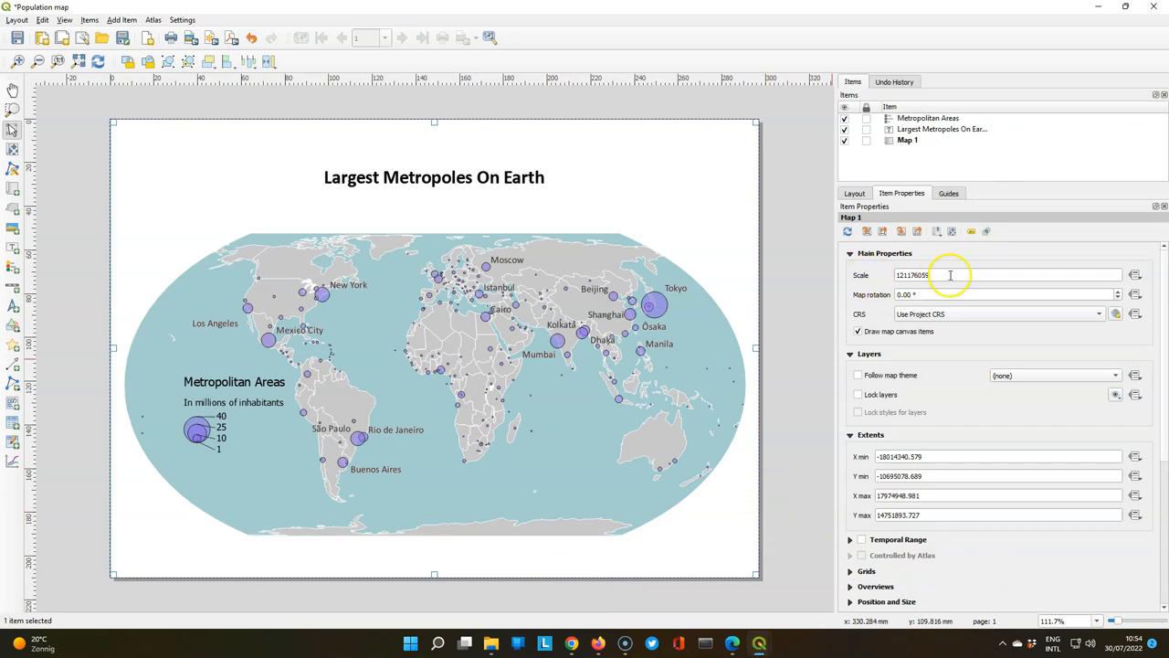
{"action": "mouse_move", "coordinate": [760, 643]}
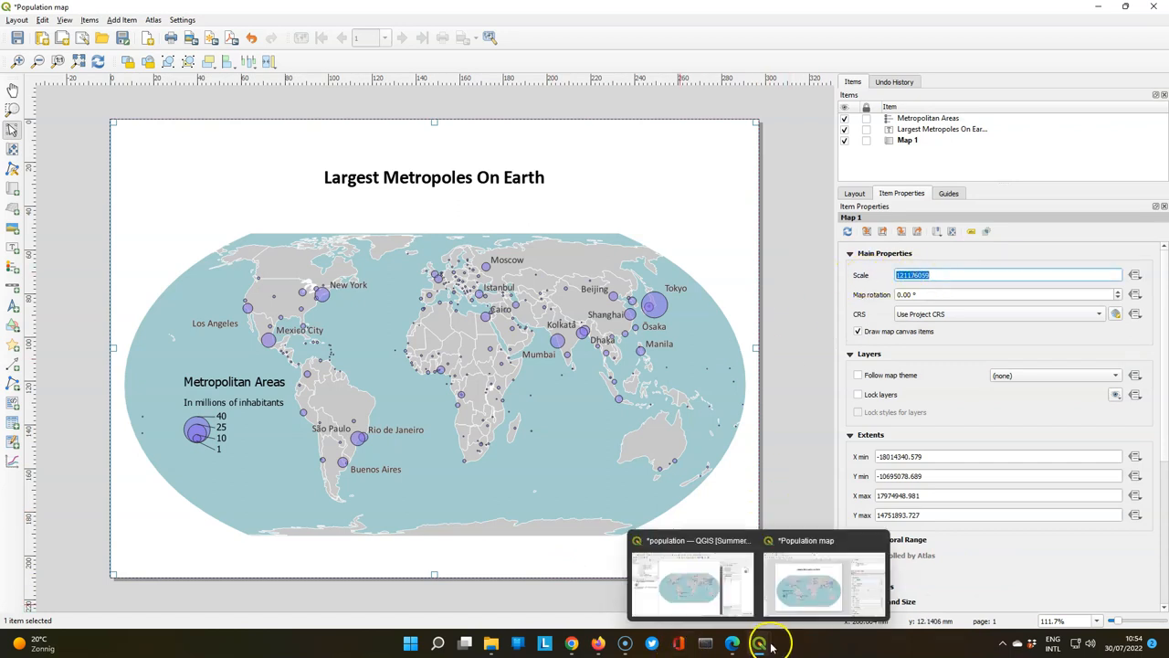
{"action": "left_click", "coordinate": [687, 585]}
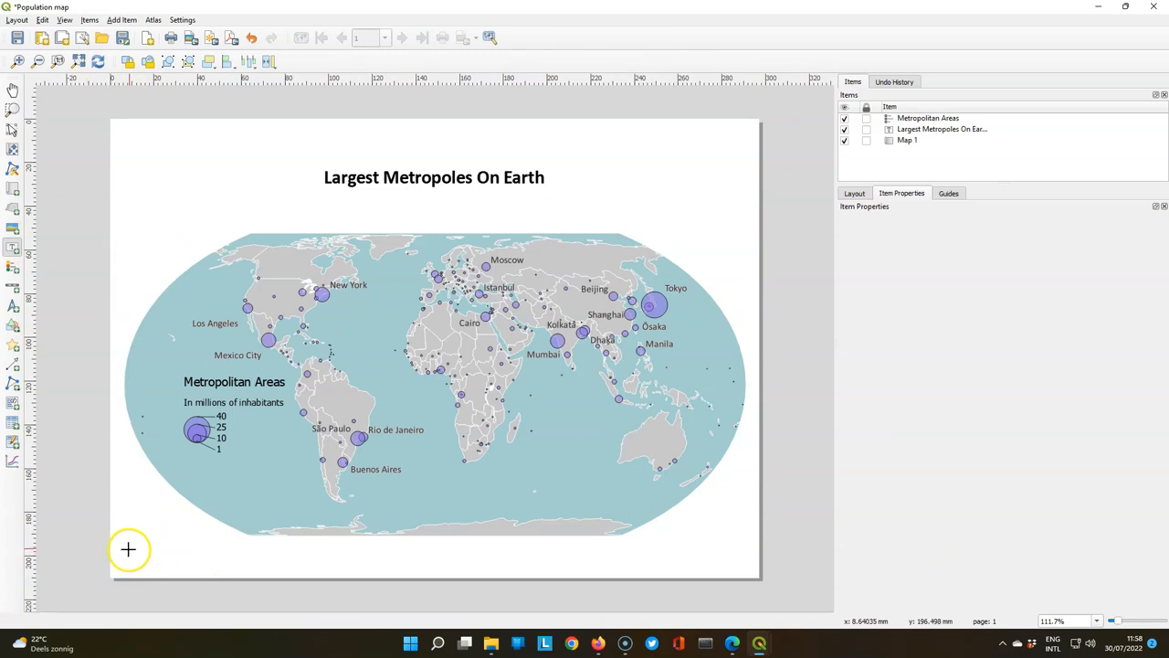
- Add a bottom-left label reading data source Natural Earth and the cartographer's name
{"action": "left_click_drag", "start_coordinate": [128, 548], "coordinate": [300, 562]}
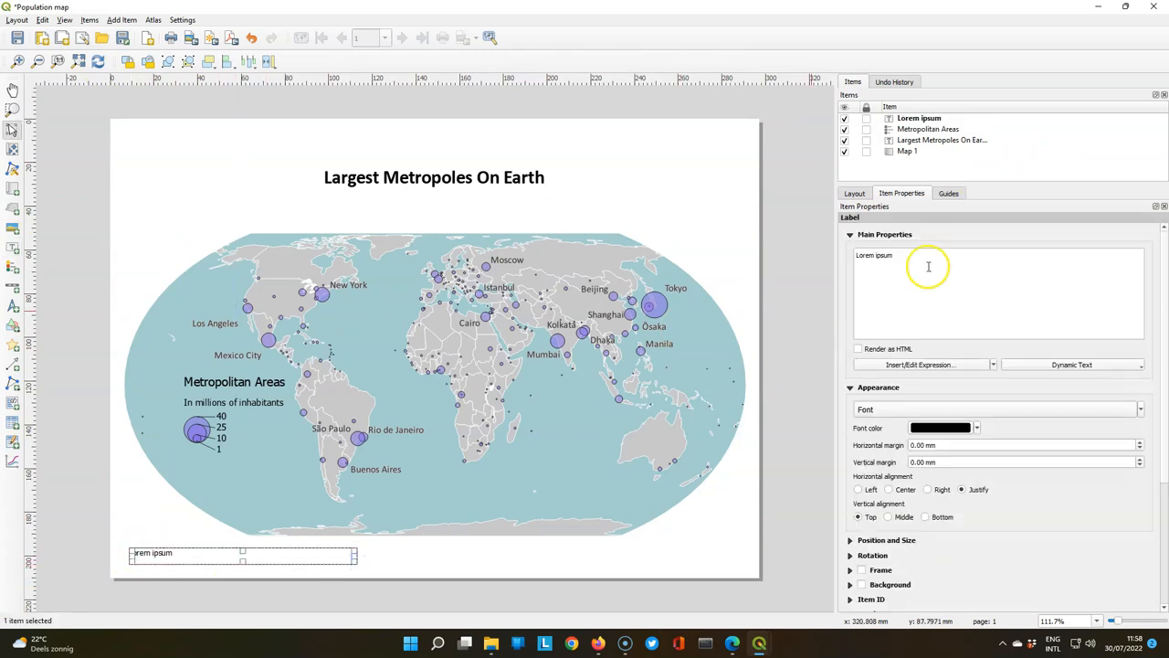
{"action": "key", "text": "Backspace"}
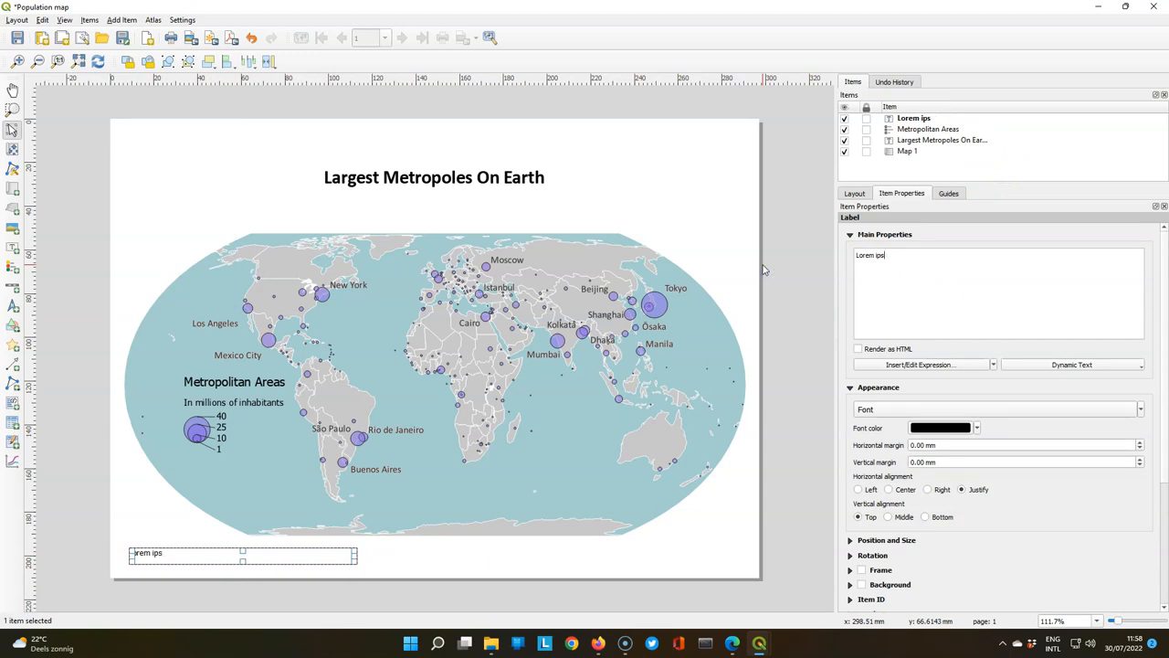
{"action": "type", "text": "Data source"}
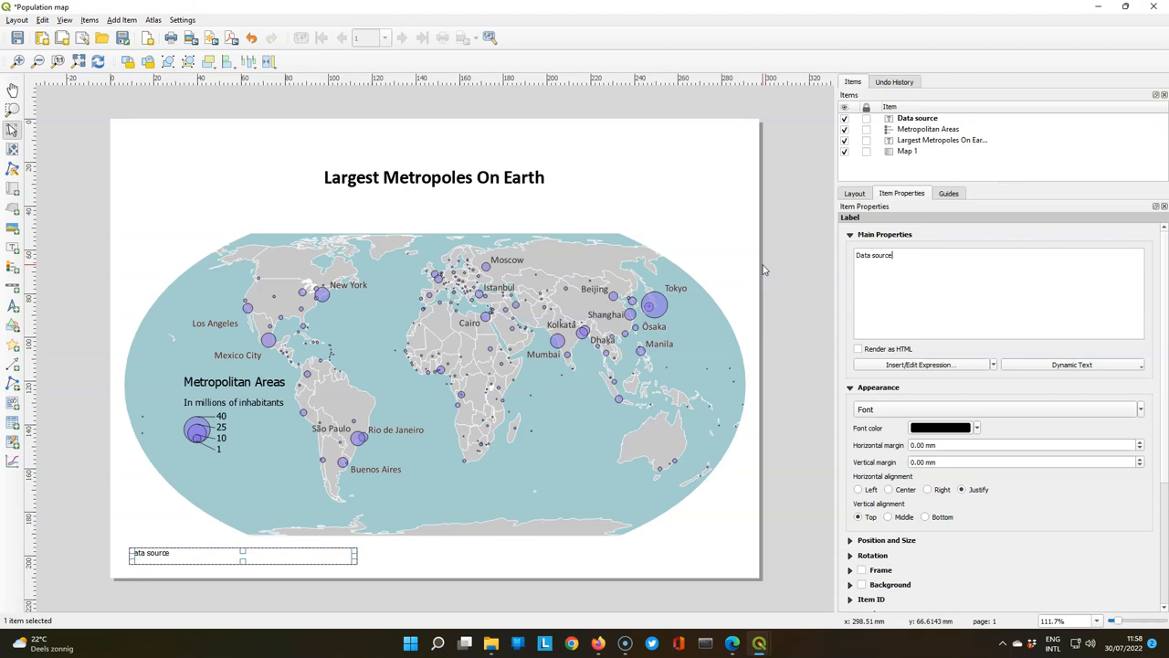
{"action": "type", "text": ": Natural Earth"}
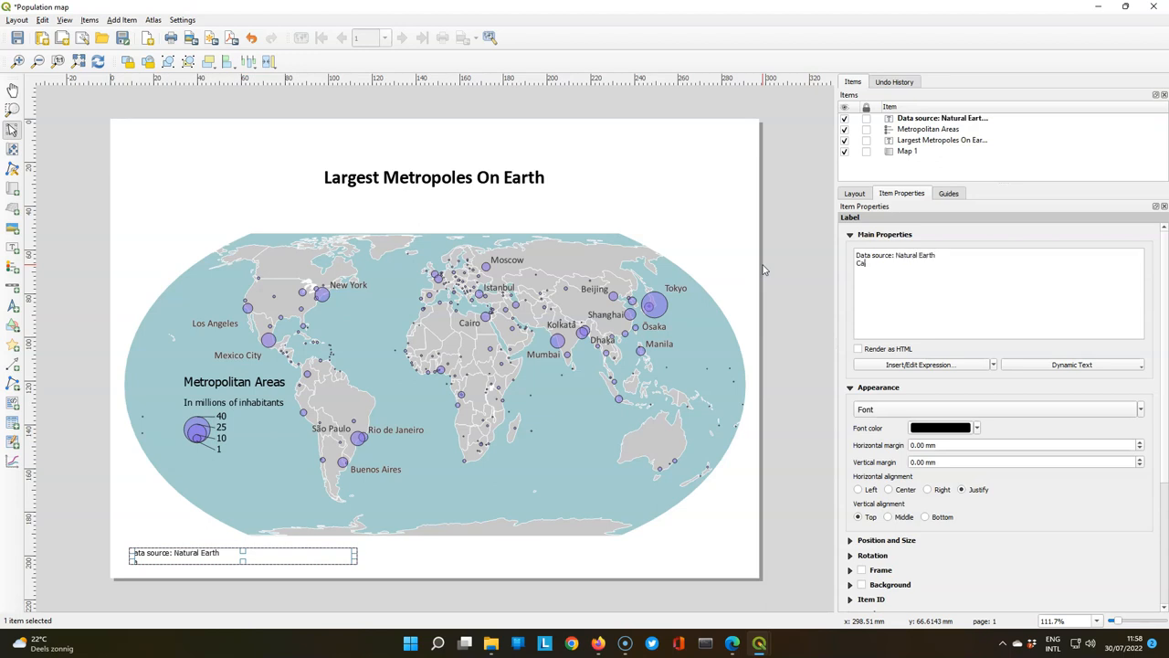
{"action": "type", "text": "Cartographer: Hans van der Kwast"}
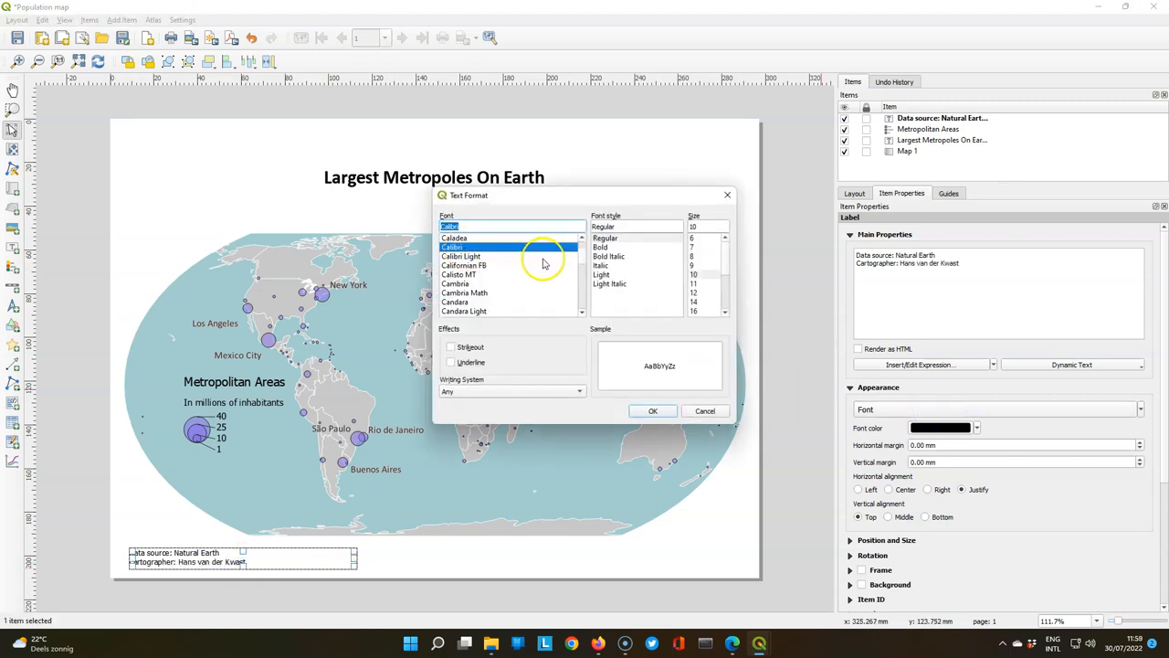
- Set the credit label's font to Light Italic and adjust its box position
{"action": "left_click", "coordinate": [610, 283]}
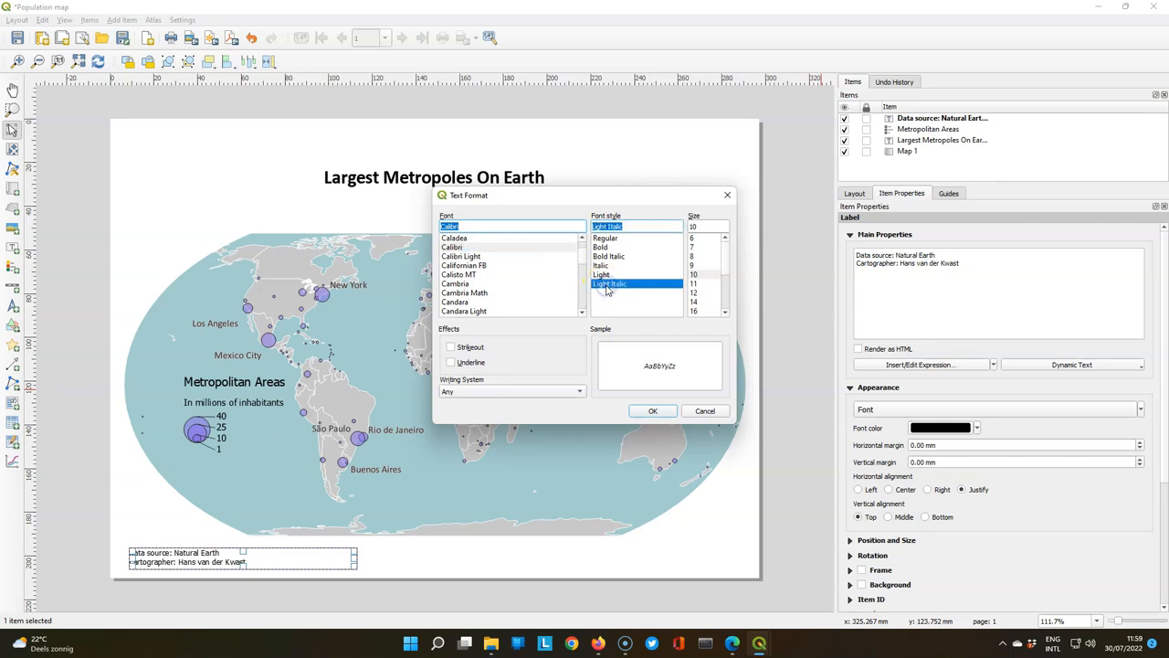
{"action": "left_click", "coordinate": [652, 409]}
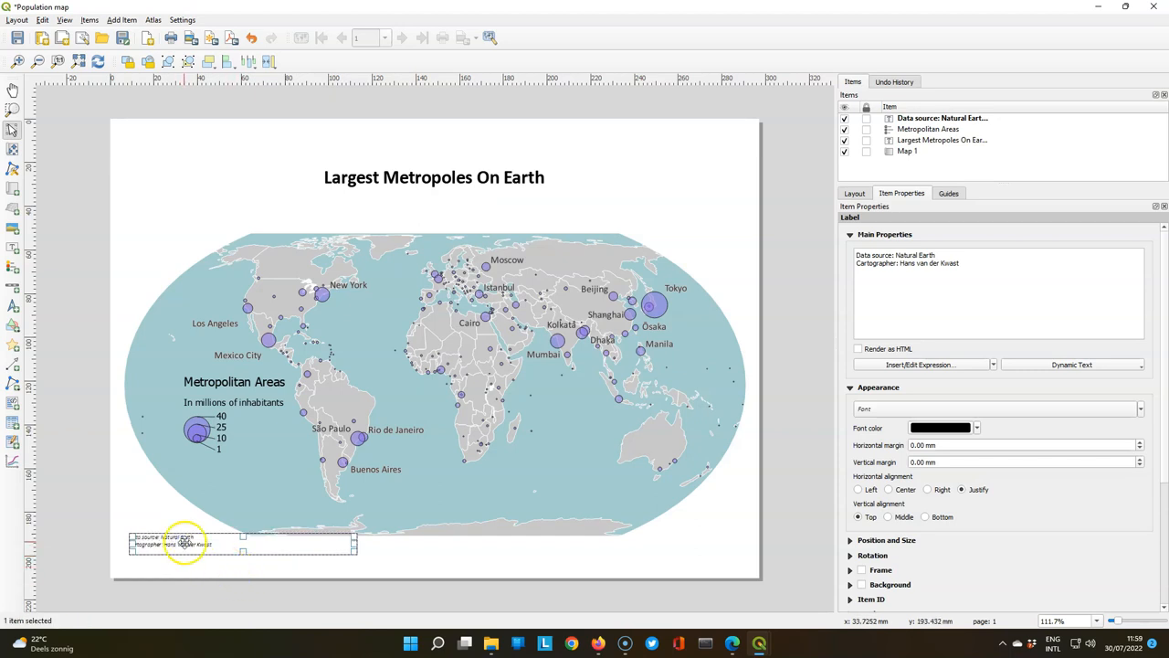
{"action": "left_click_drag", "start_coordinate": [183, 545], "coordinate": [182, 522]}
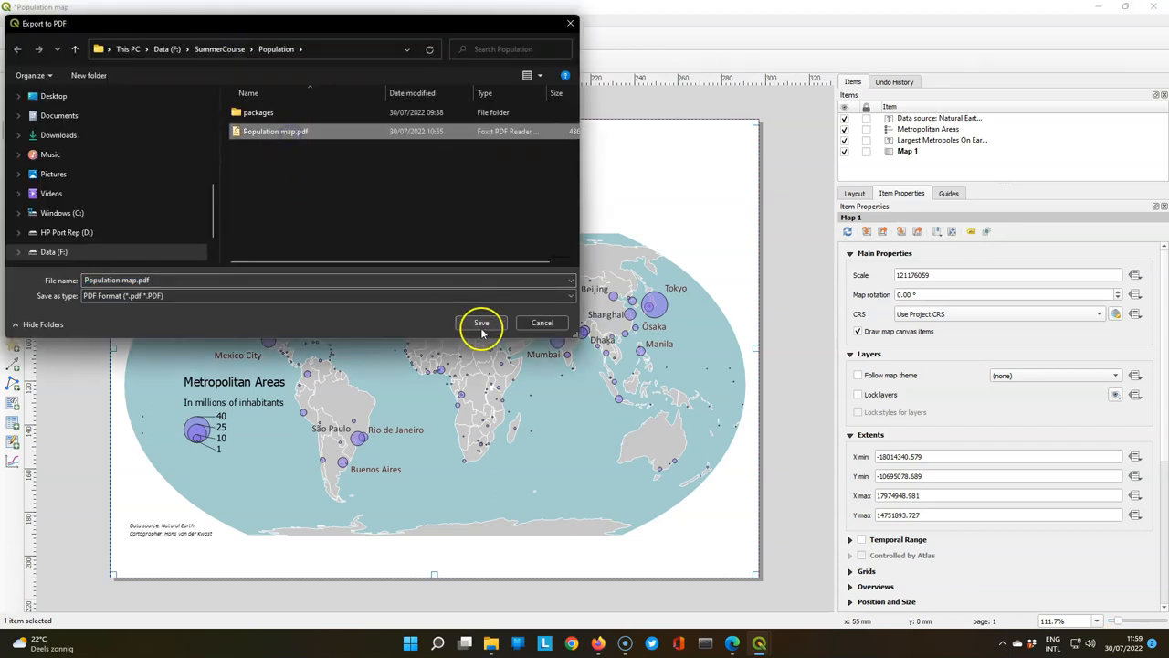
- Export the layout as Population map.pdf with Append georeference information turned off
{"action": "left_click", "coordinate": [482, 321]}
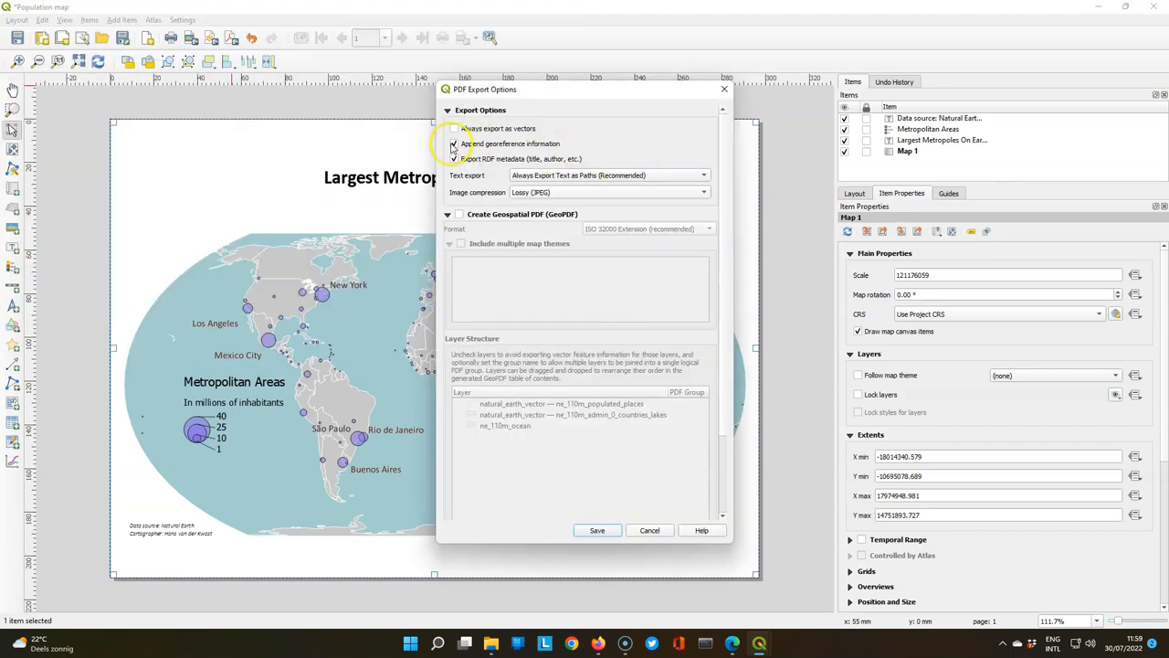
{"action": "left_click", "coordinate": [453, 142]}
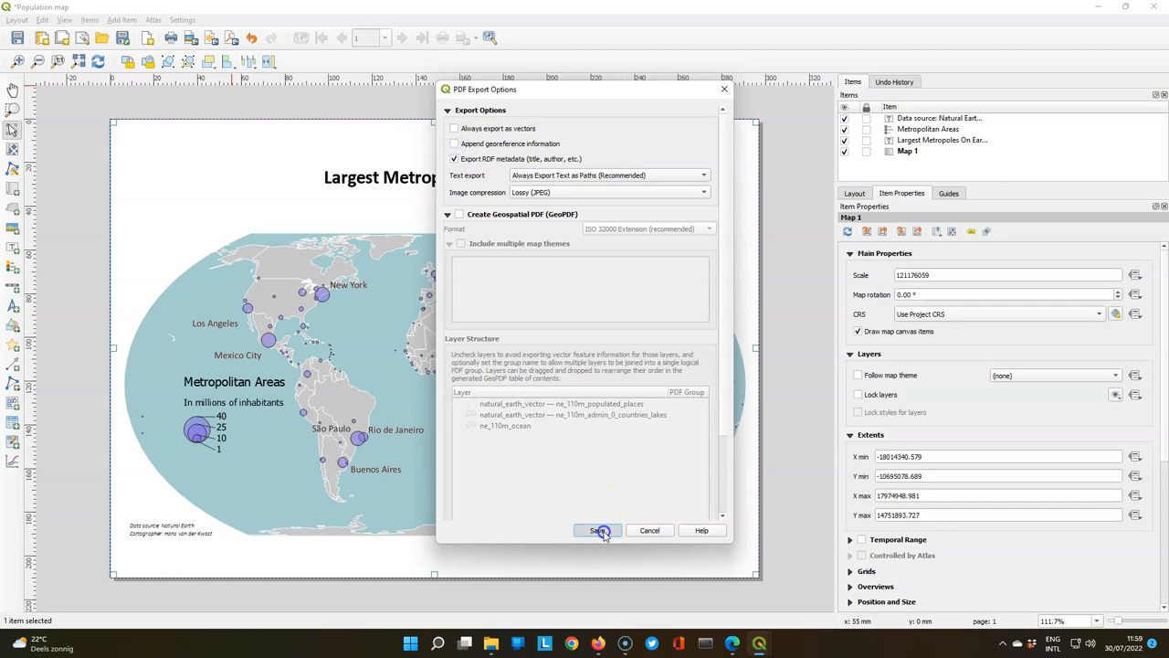
{"action": "left_click", "coordinate": [595, 529]}
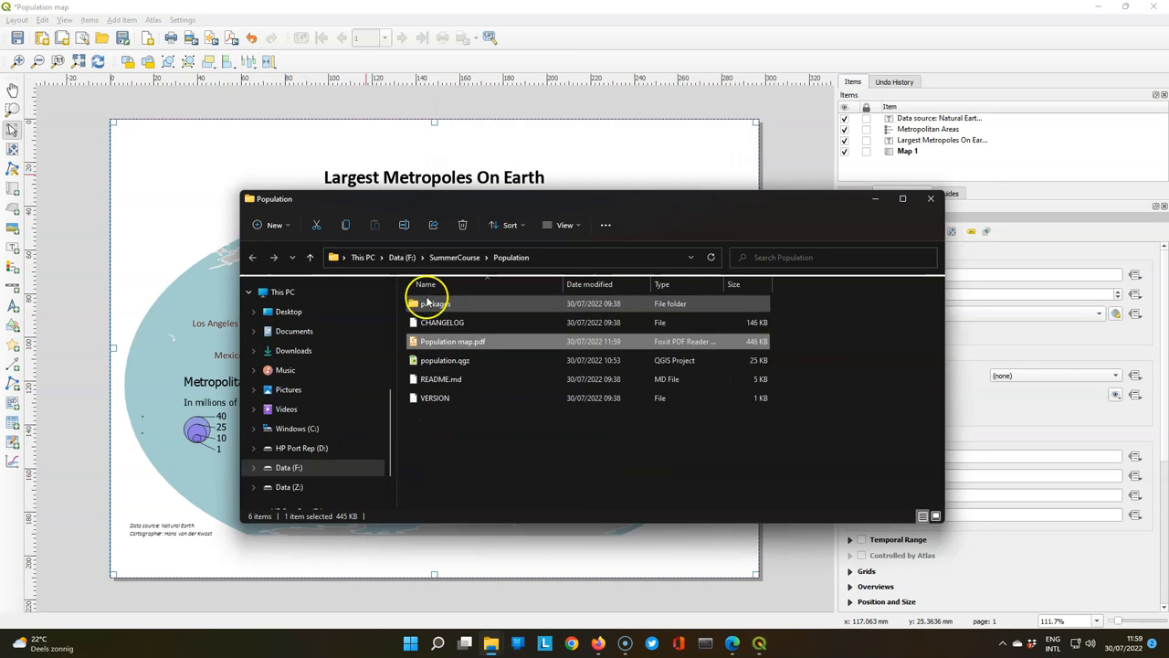
- Open the exported Population map.pdf in Foxit PDF Reader for review
{"action": "double_click", "coordinate": [453, 342]}
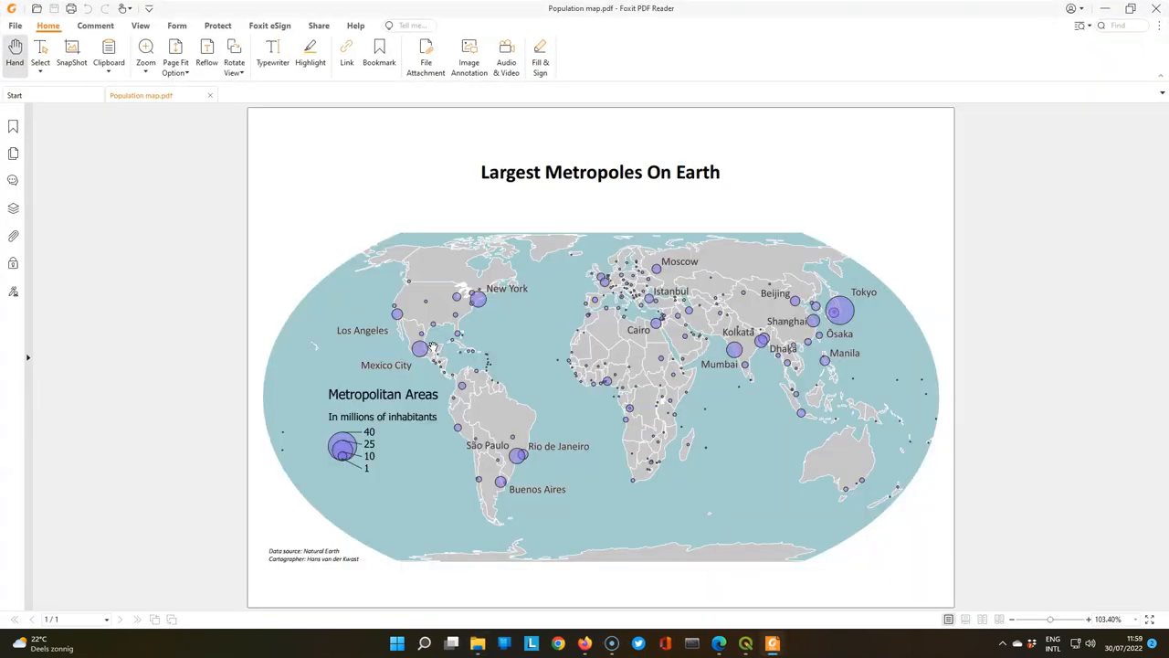
{"action": "mouse_move", "coordinate": [135, 281]}
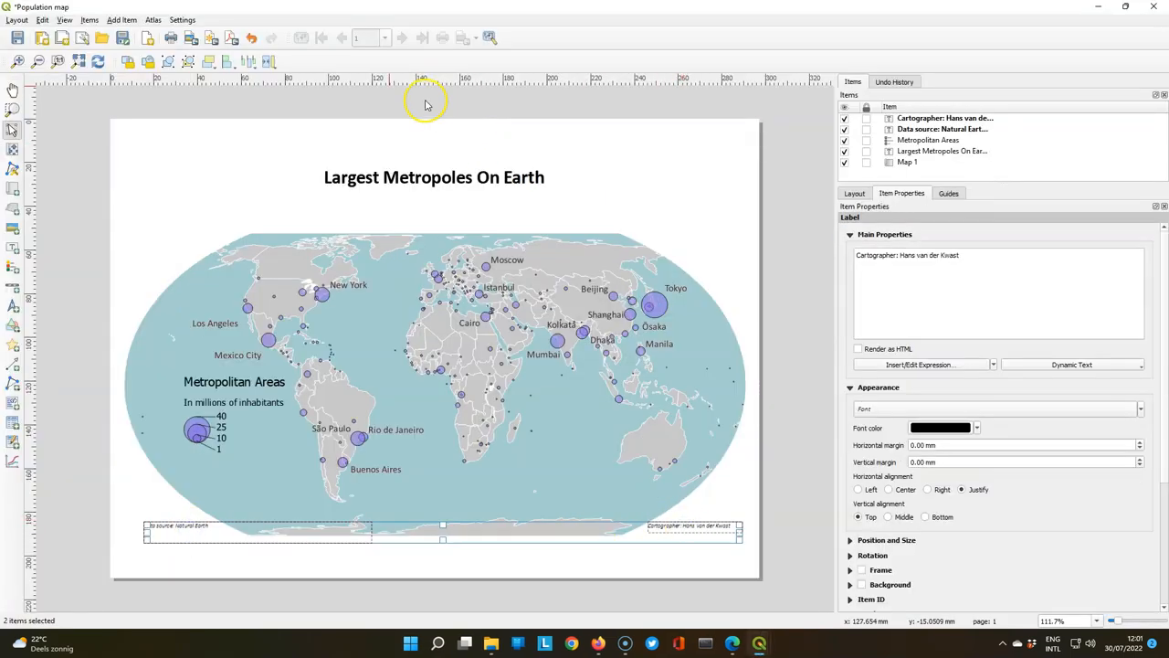
- Re-export the layout to PDF, overwriting the existing Population map.pdf
{"action": "left_click", "coordinate": [227, 62]}
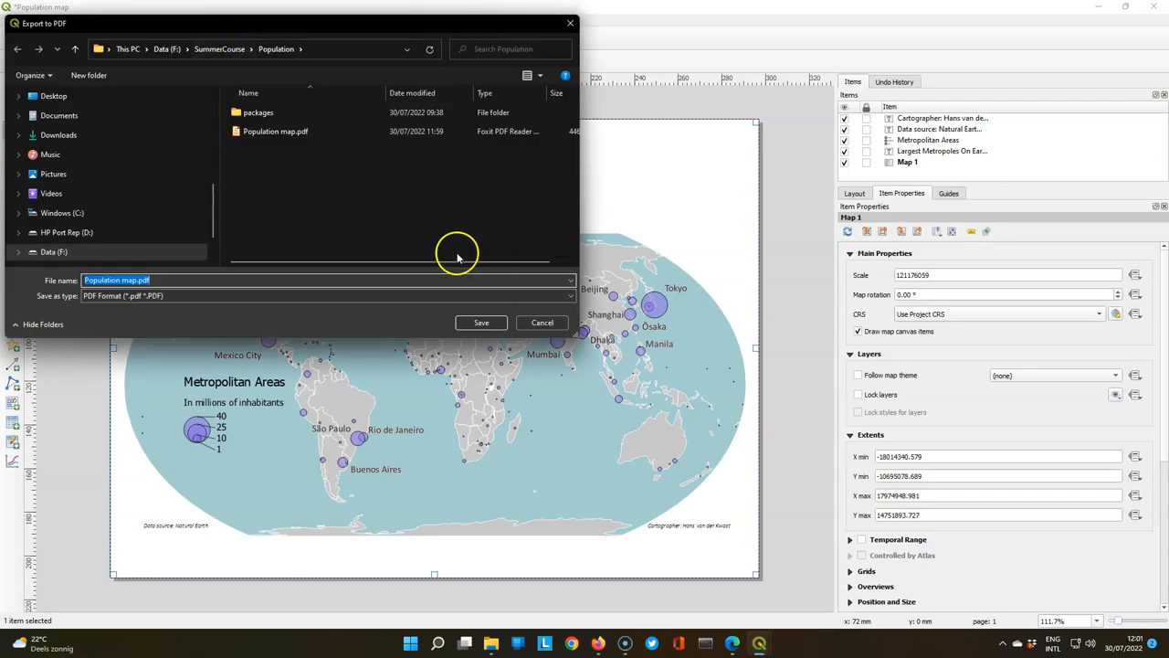
{"action": "left_click", "coordinate": [480, 322]}
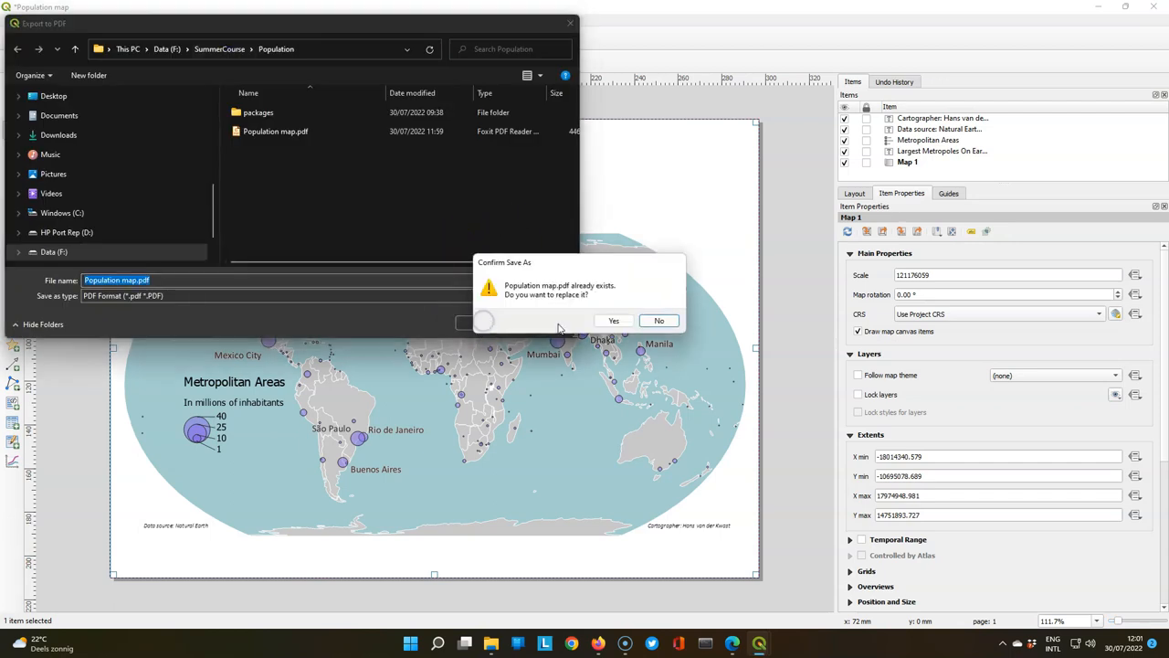